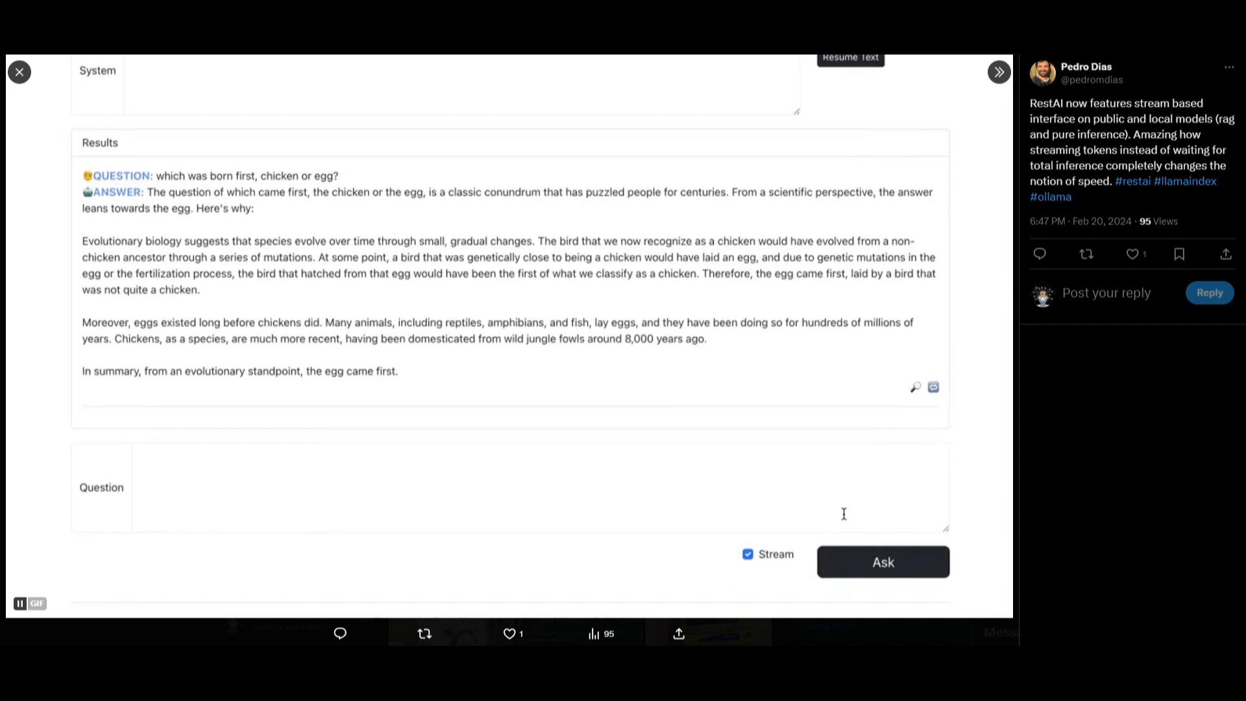
Open mixtral_demo's Question page and scroll through the Hard Thing About Hard Things summary and chunk keywords
click(882, 561)
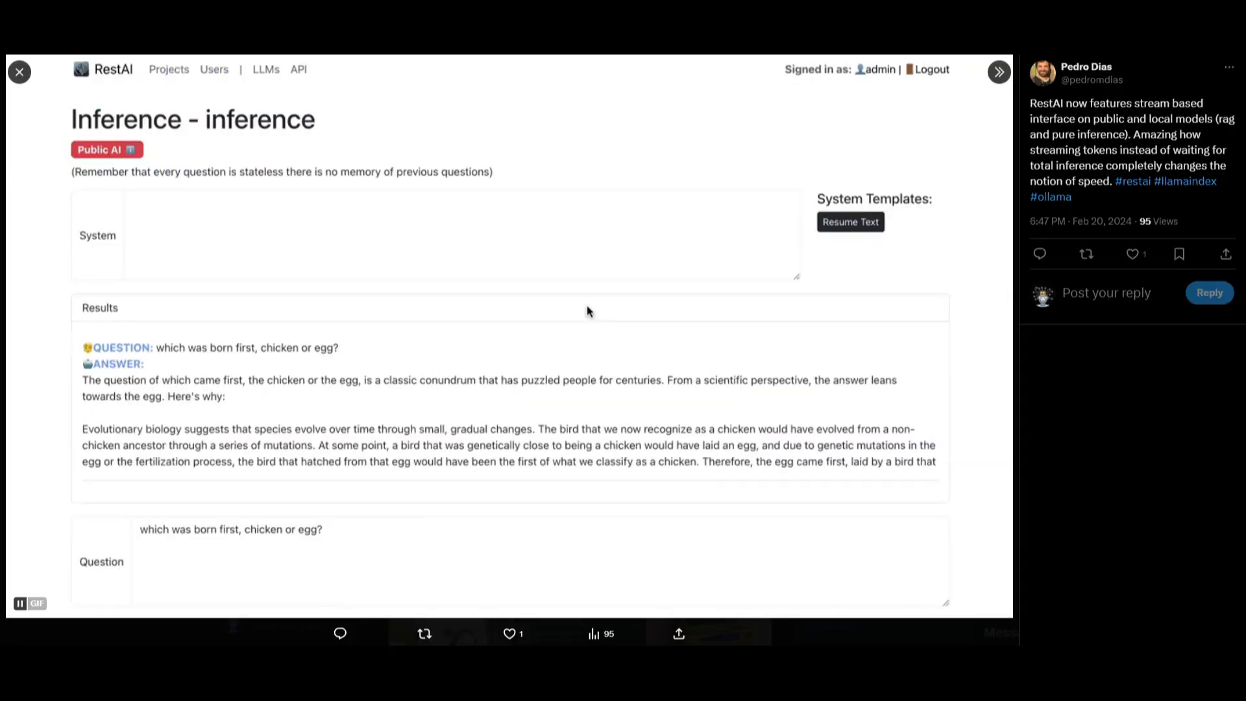
scroll(down, 3)
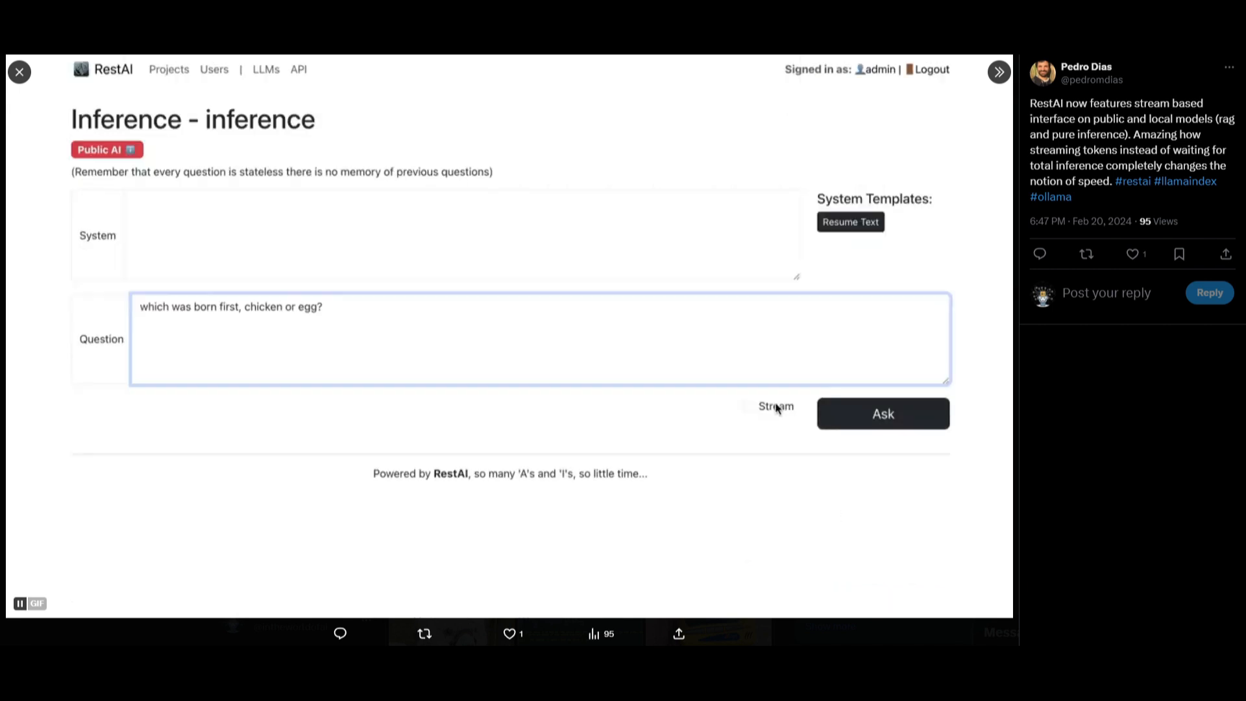
click(882, 414)
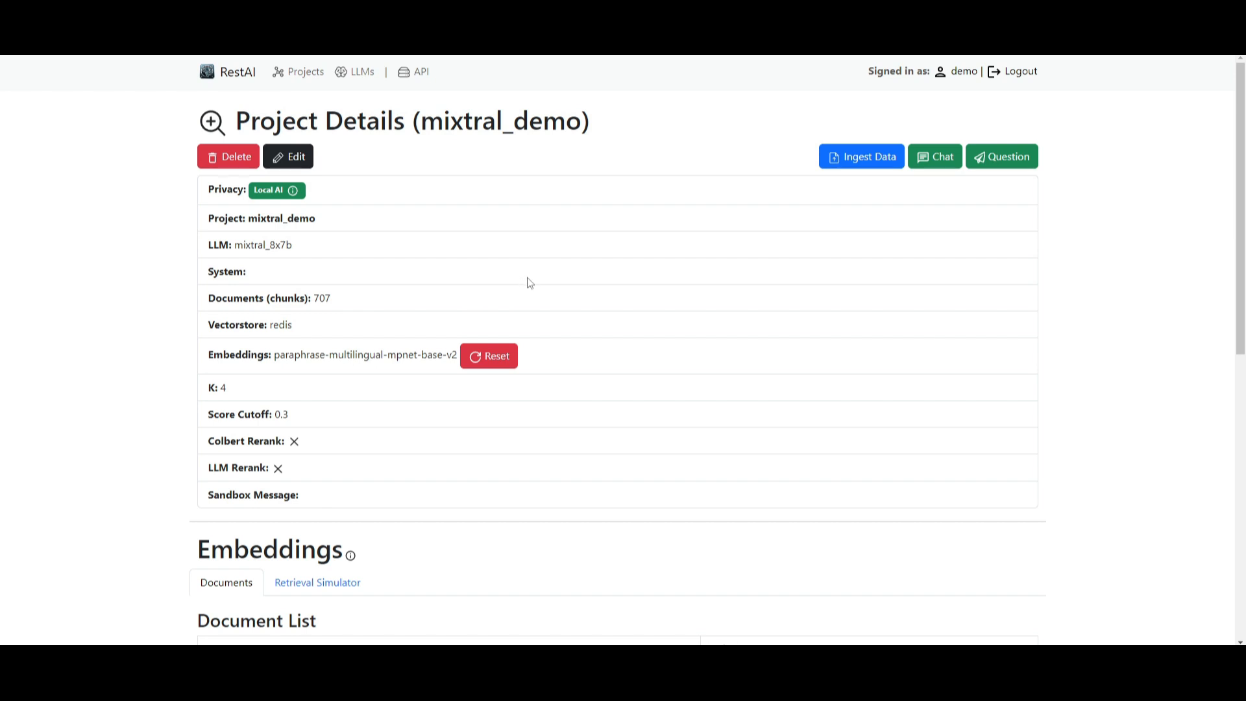
mouse_move(470, 220)
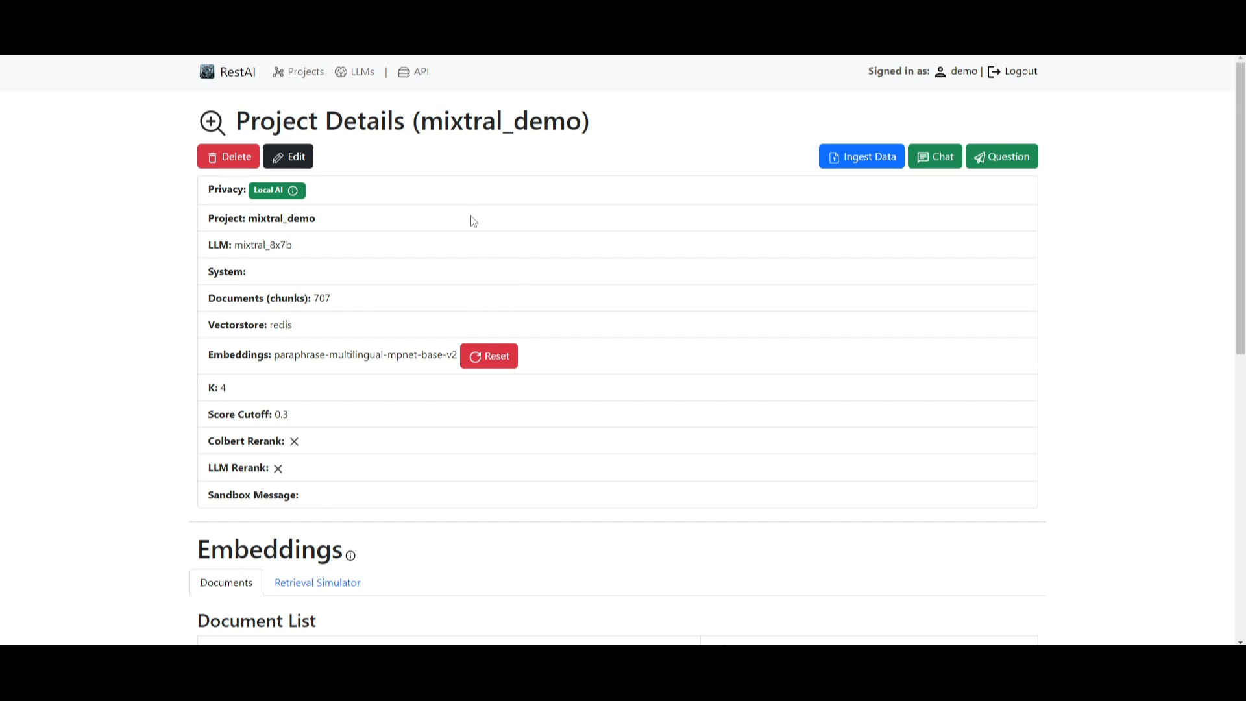
mouse_move(497, 218)
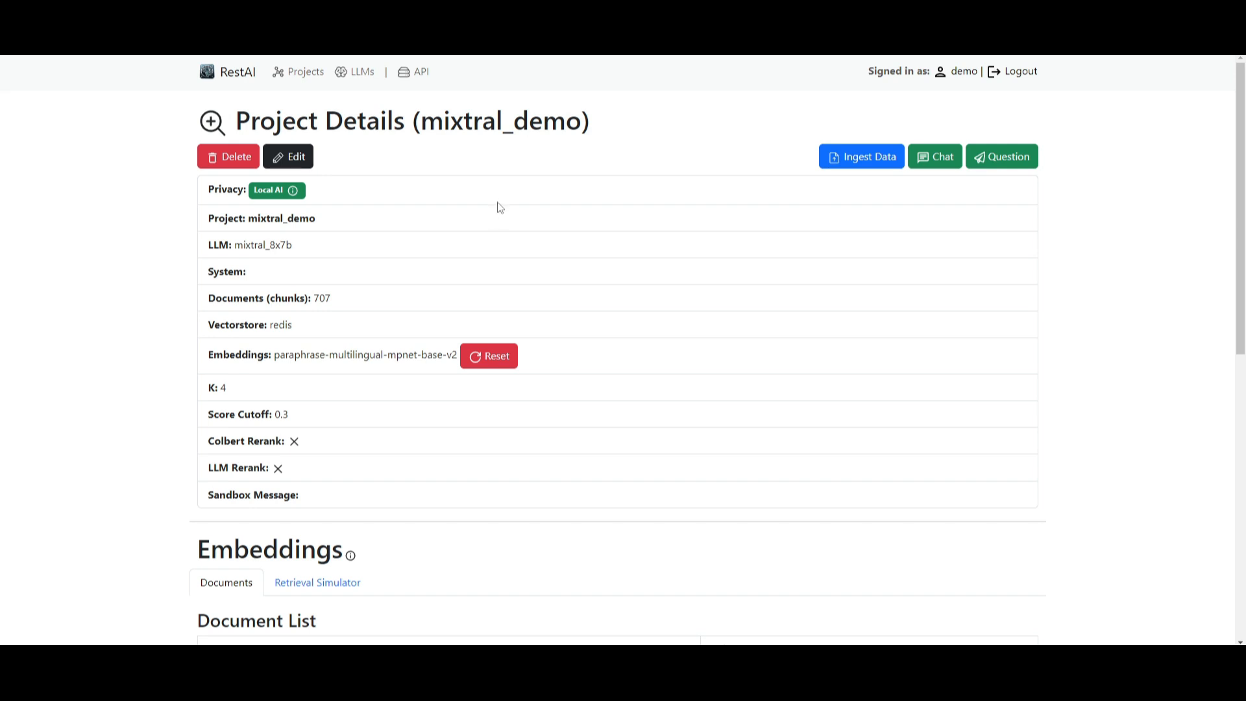
scroll(down, 3)
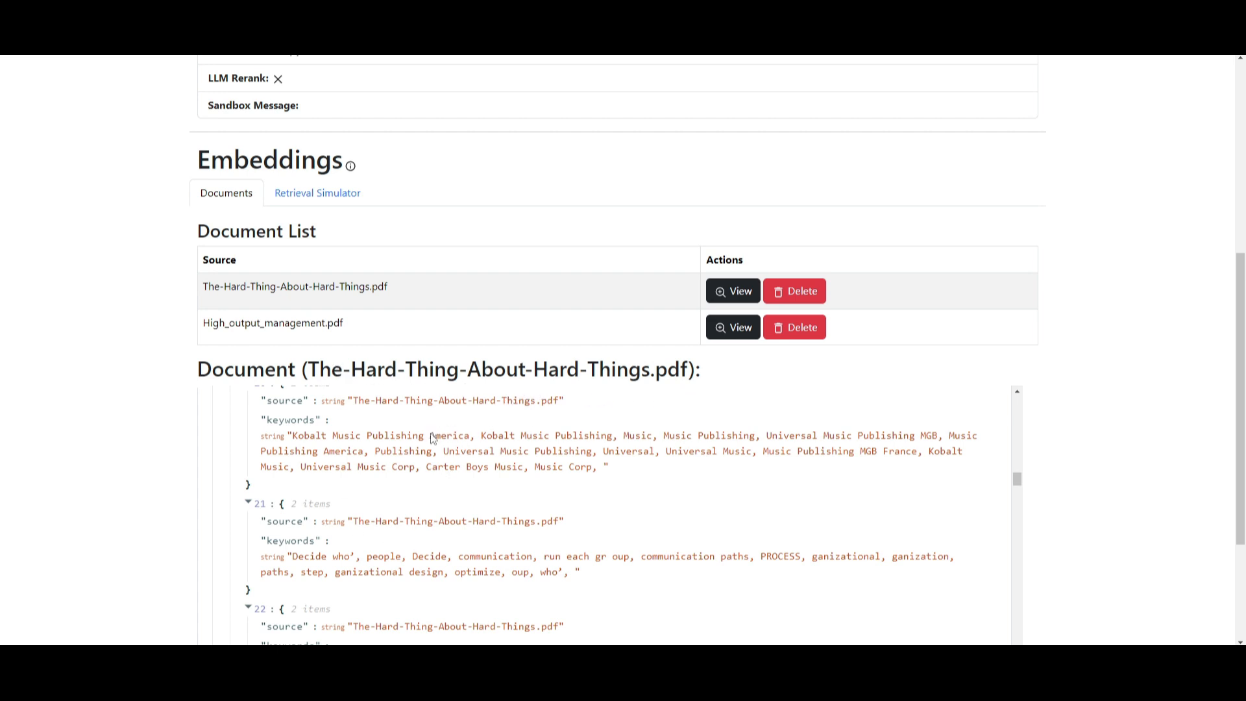
scroll(down, 3)
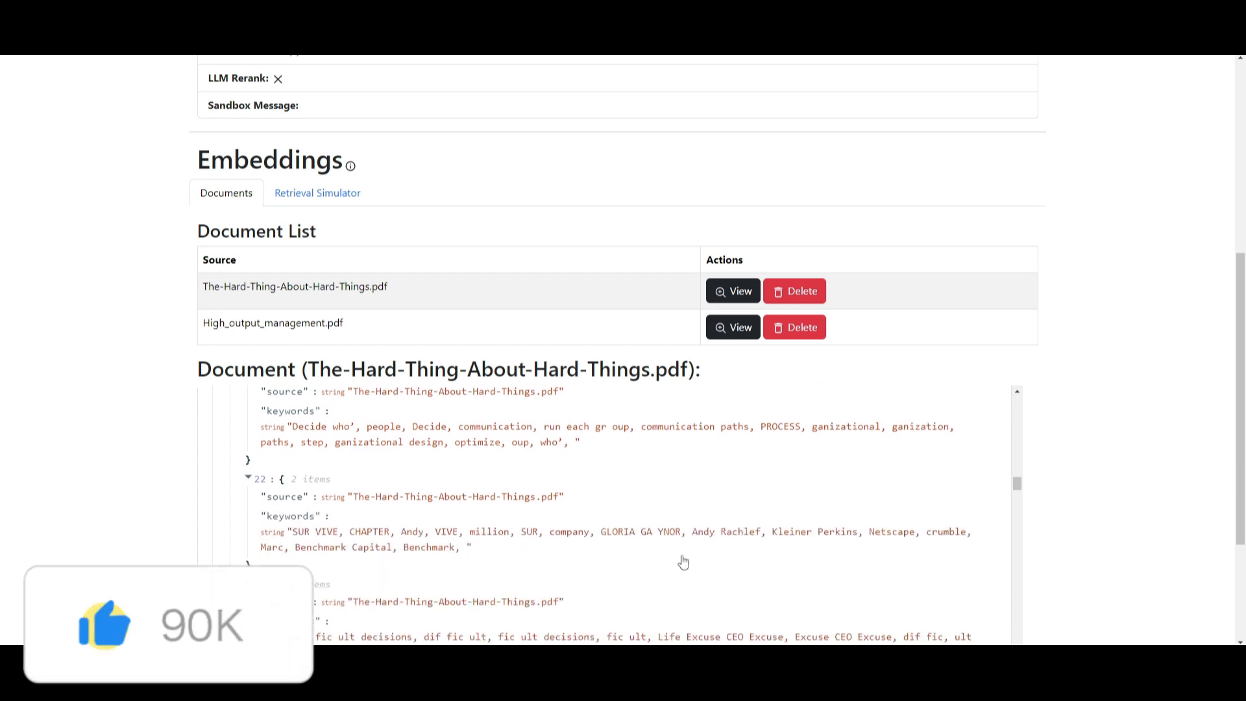
scroll(down, 3)
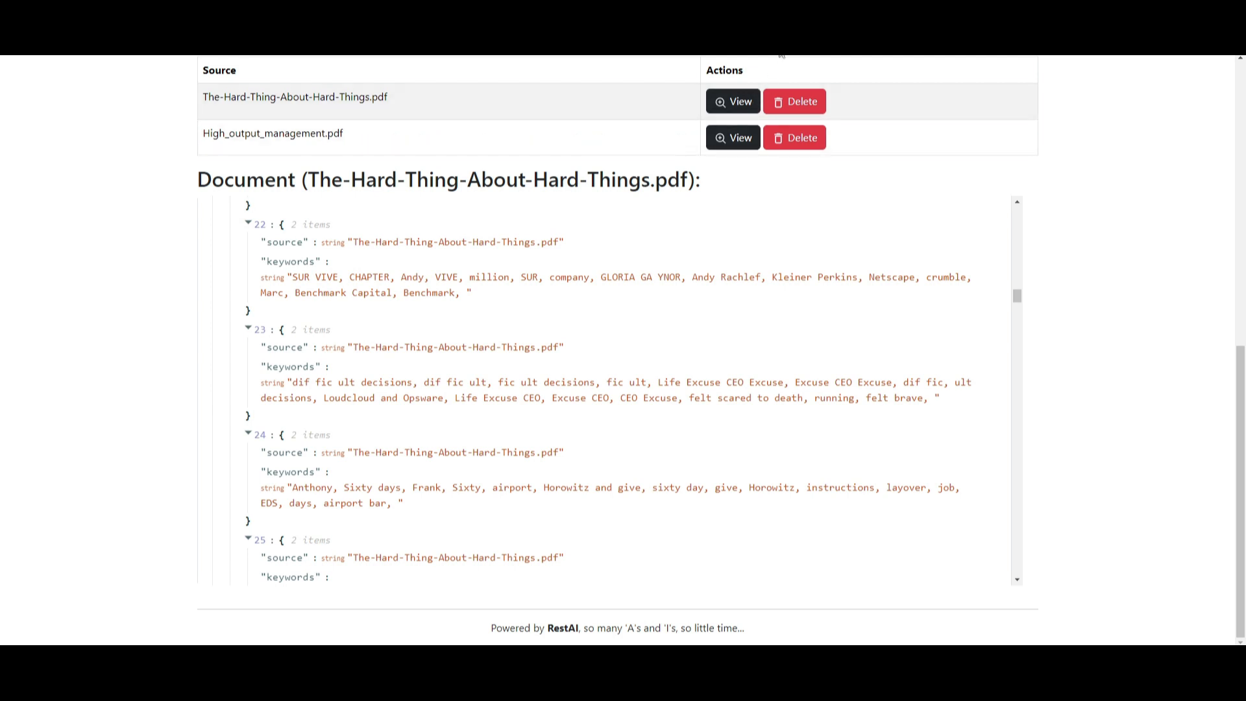
mouse_move(706, 359)
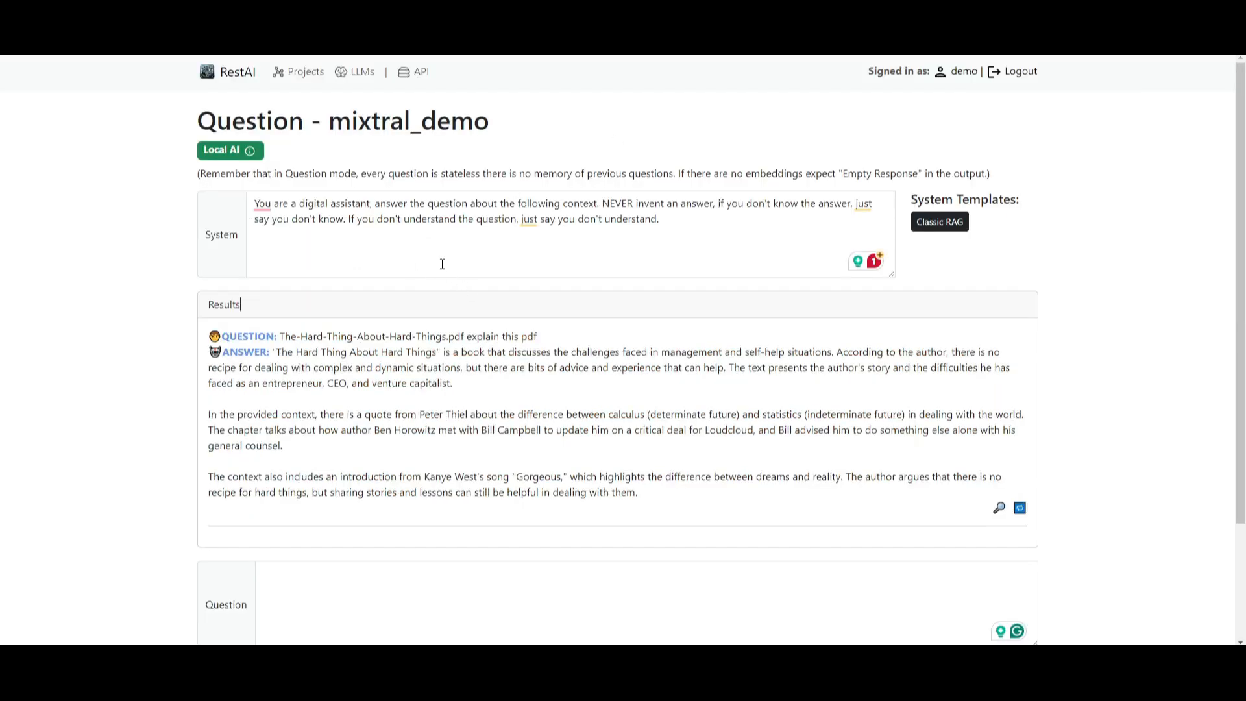
mouse_move(301, 187)
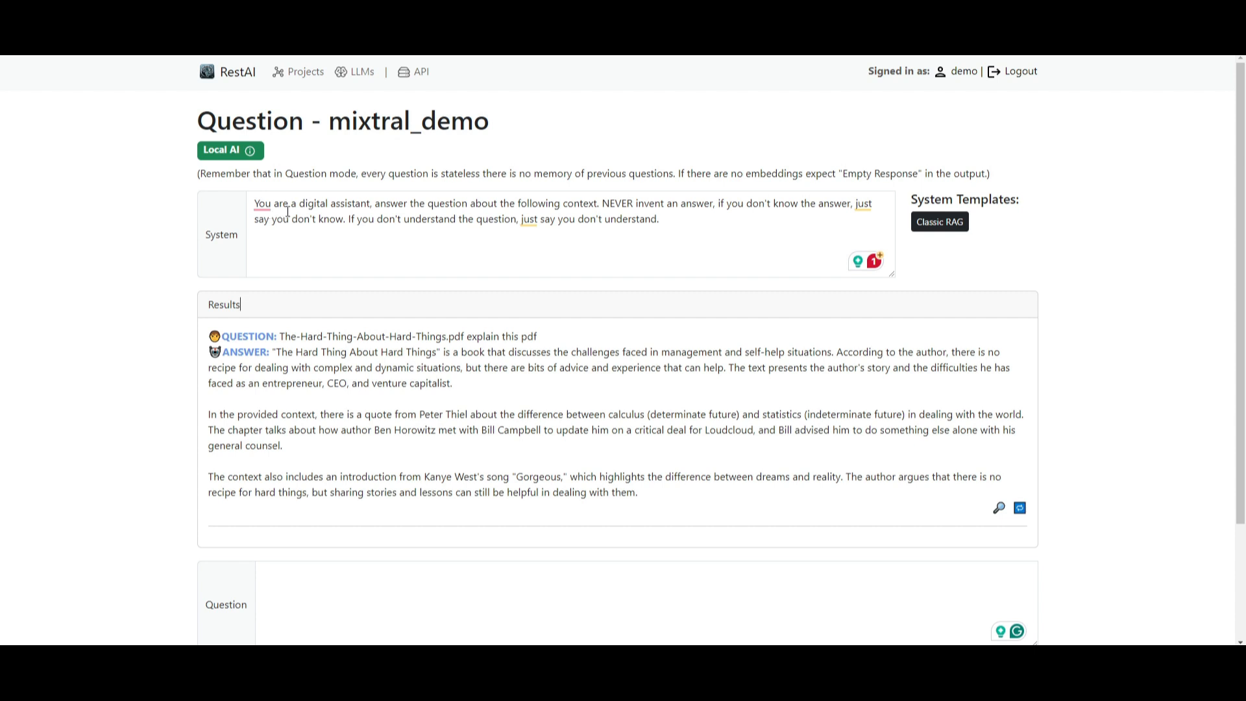
mouse_move(467, 196)
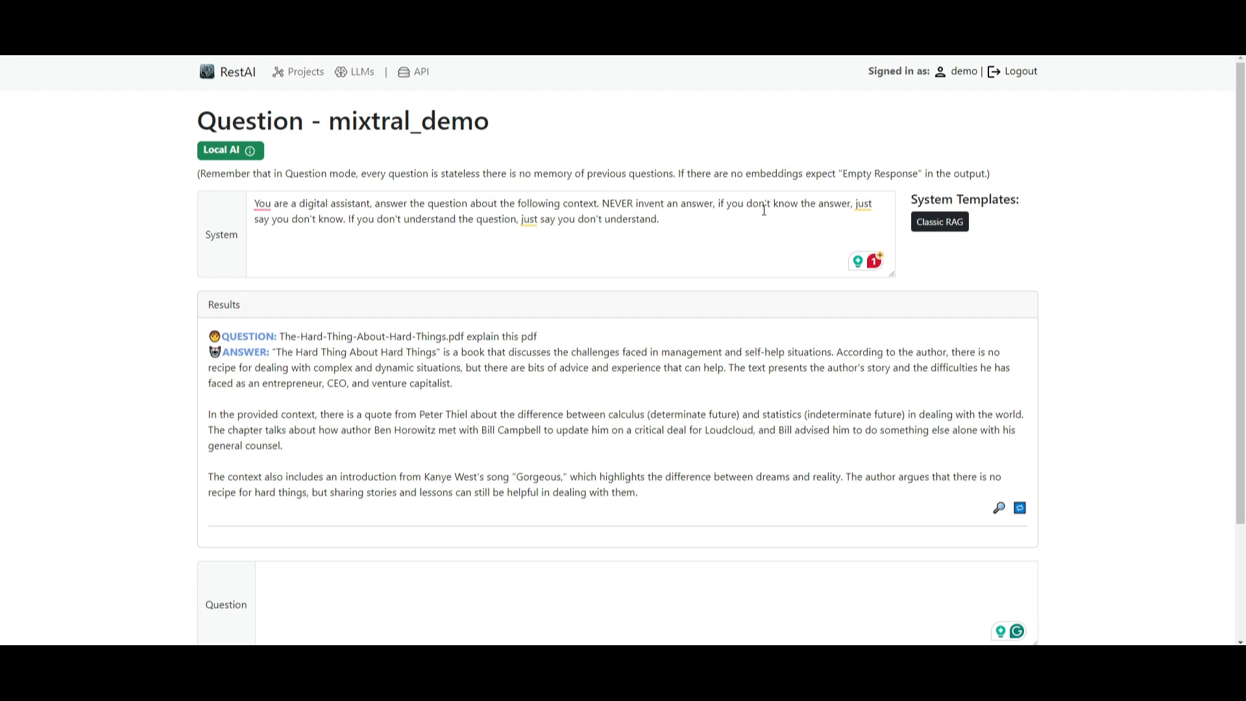
mouse_move(321, 222)
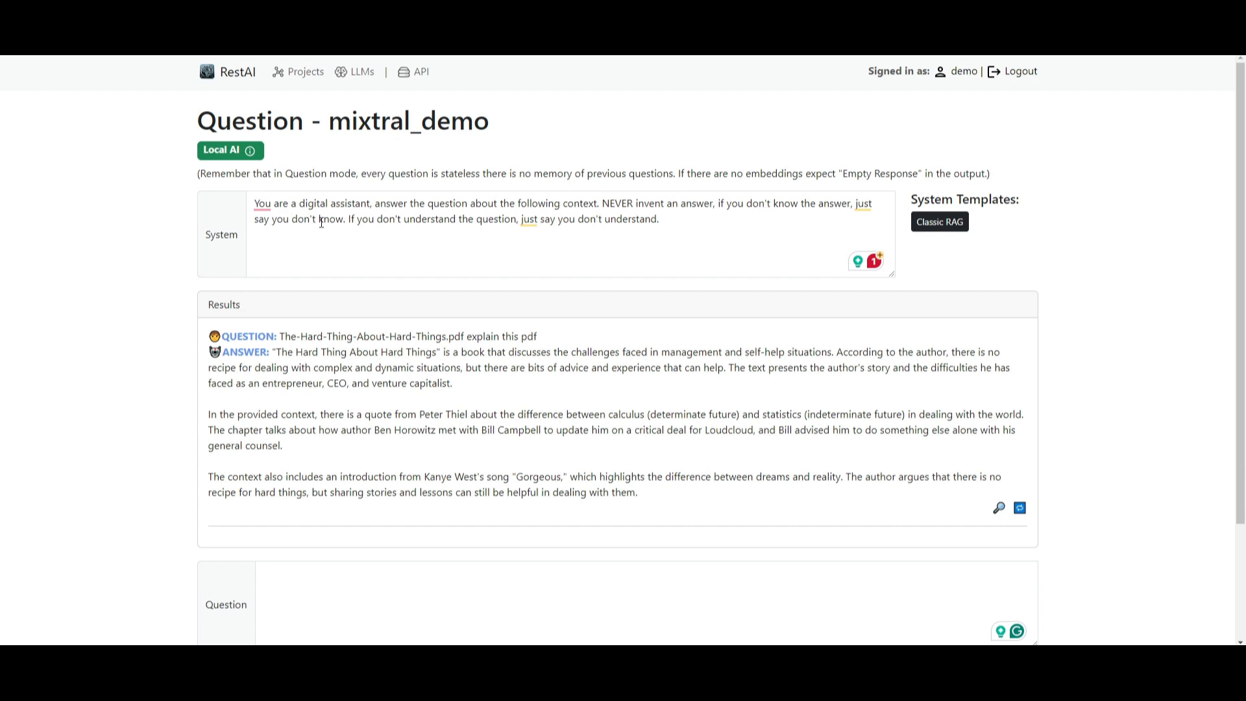
mouse_move(527, 225)
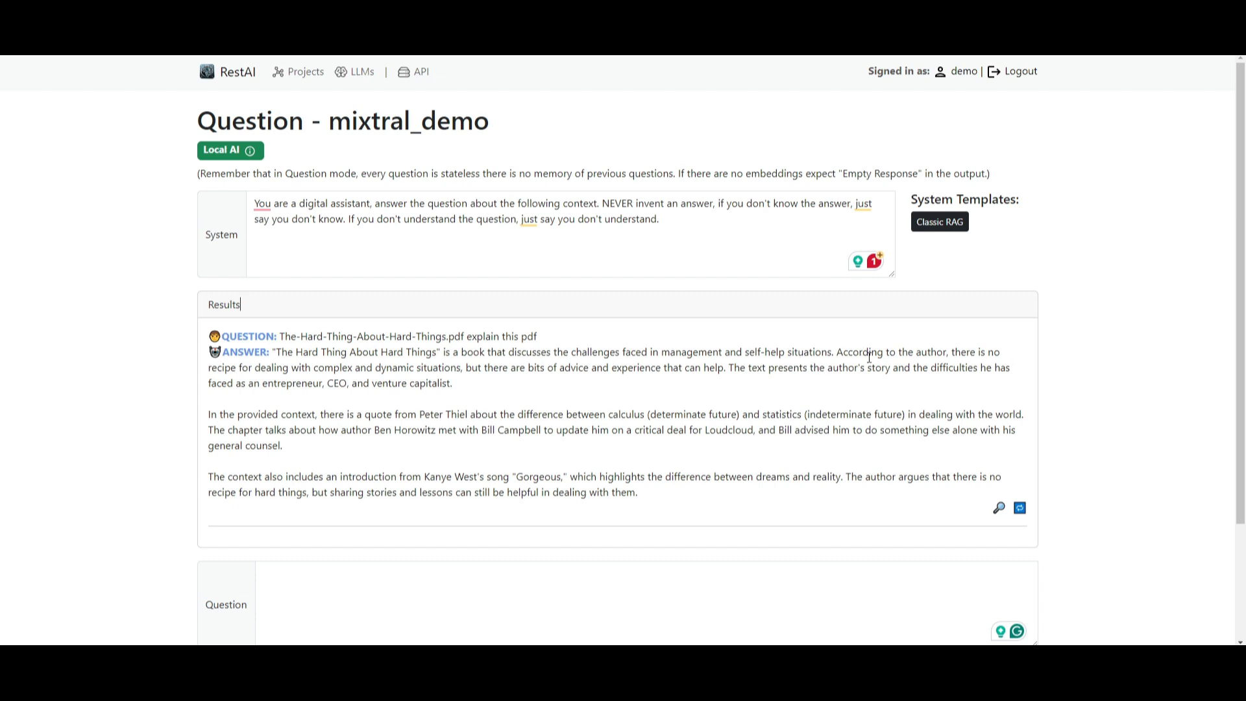
mouse_move(417, 464)
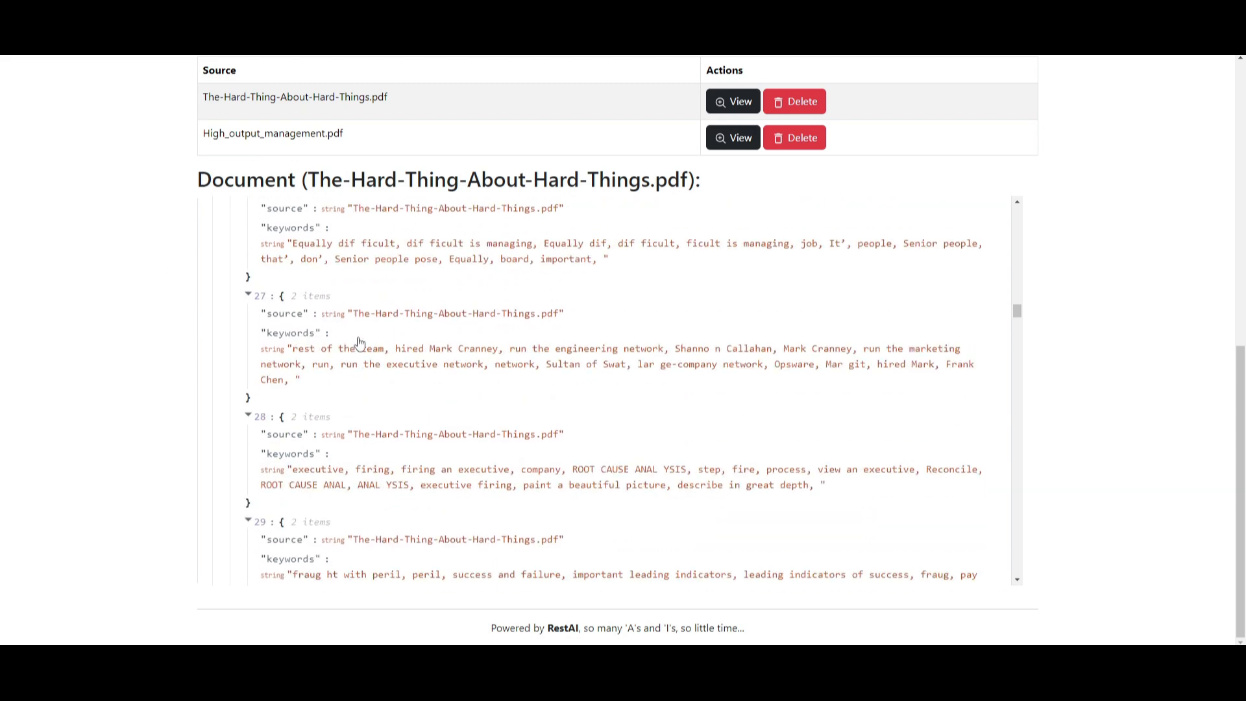
Scroll past the PDF's later keyword chunks to a World of AI post about free Dify.AI subscriptions
scroll(down, 3)
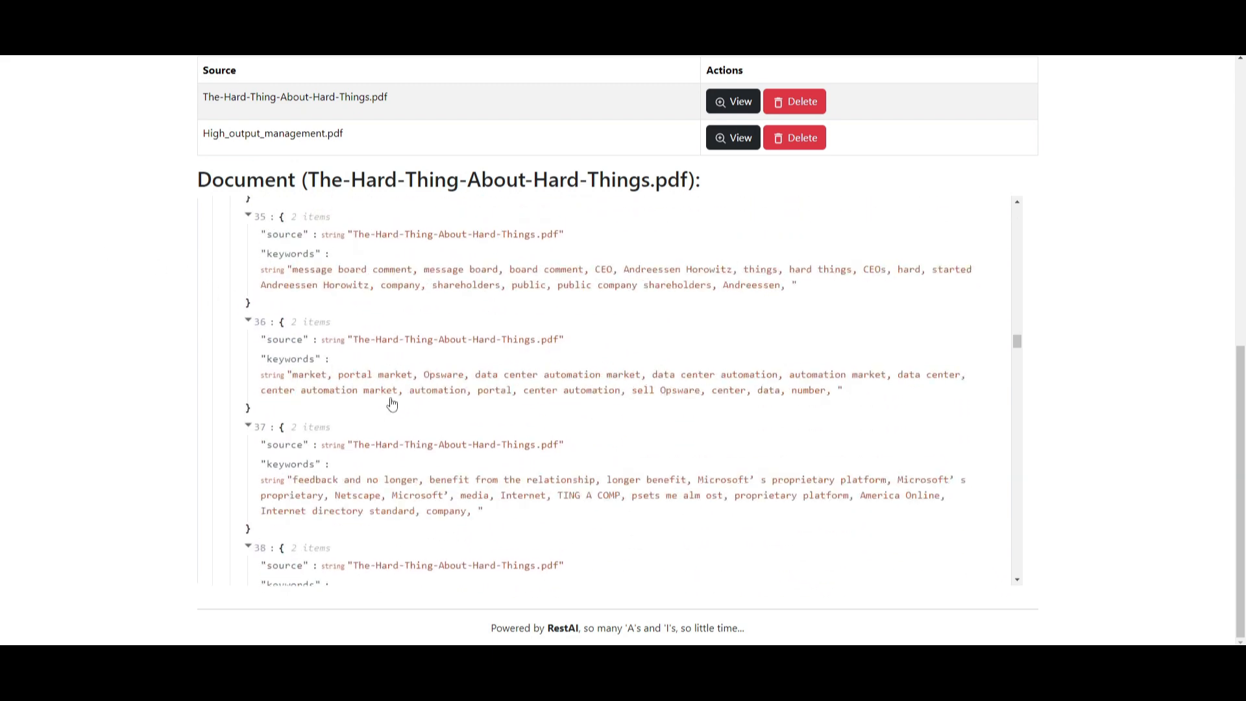
scroll(down, 3)
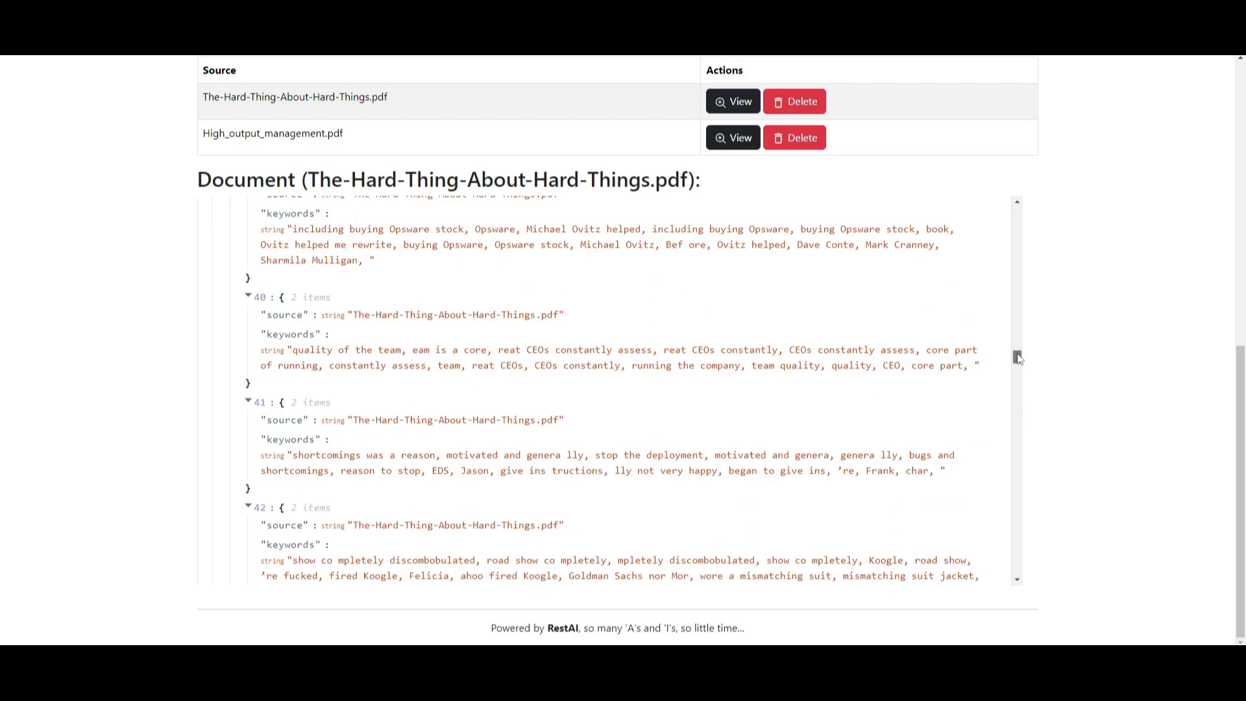
scroll(down, 3)
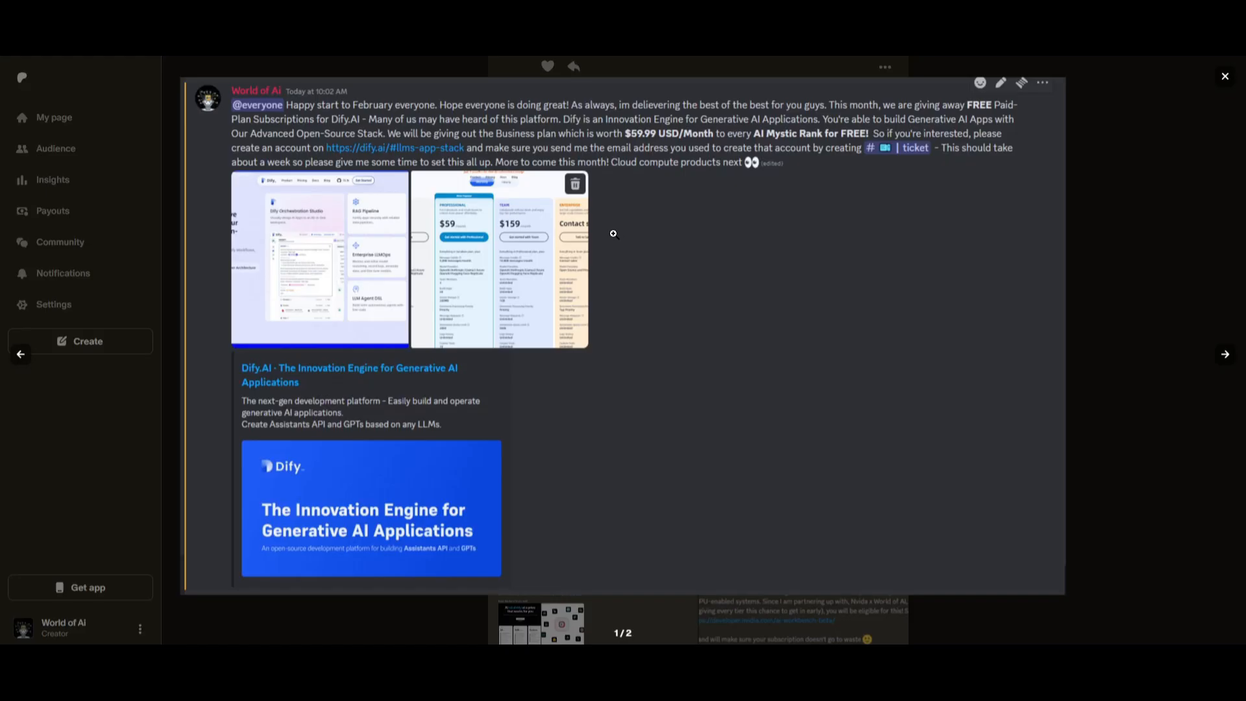
mouse_move(1212, 361)
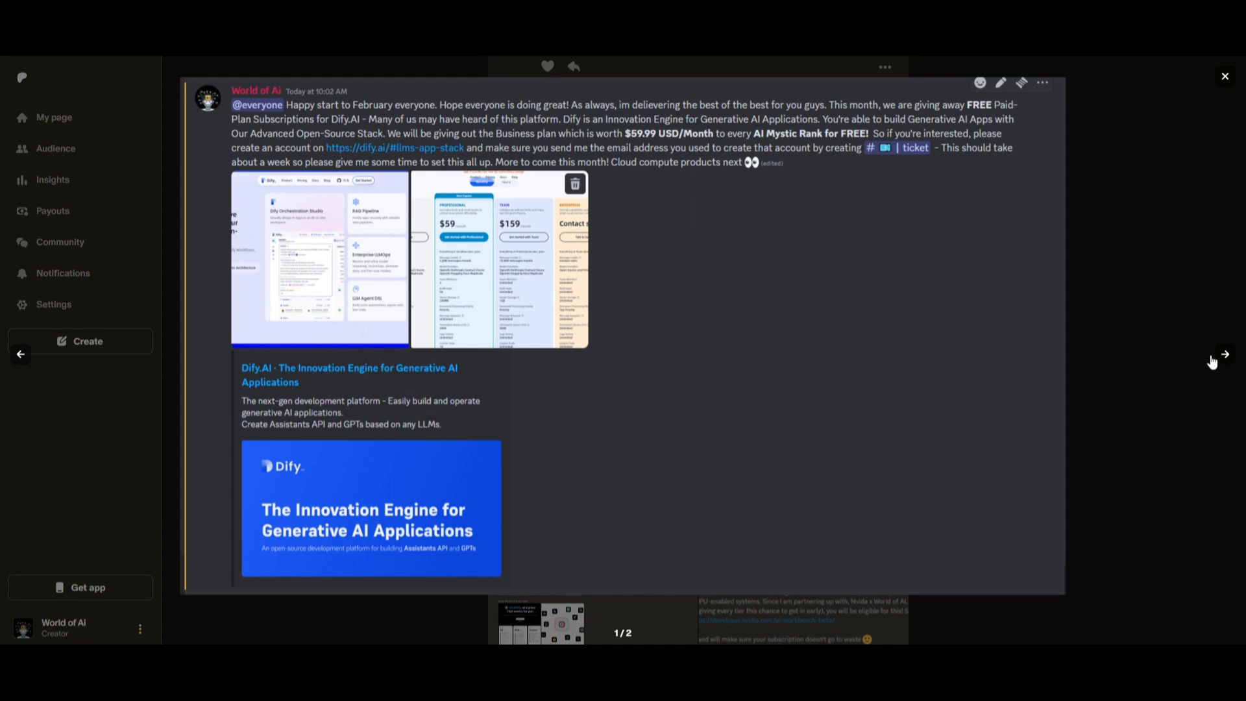
Close the Dify image, scroll the creator feed, and enlarge the BentoML, Bright Data, NexusGPT announcement
click(1223, 354)
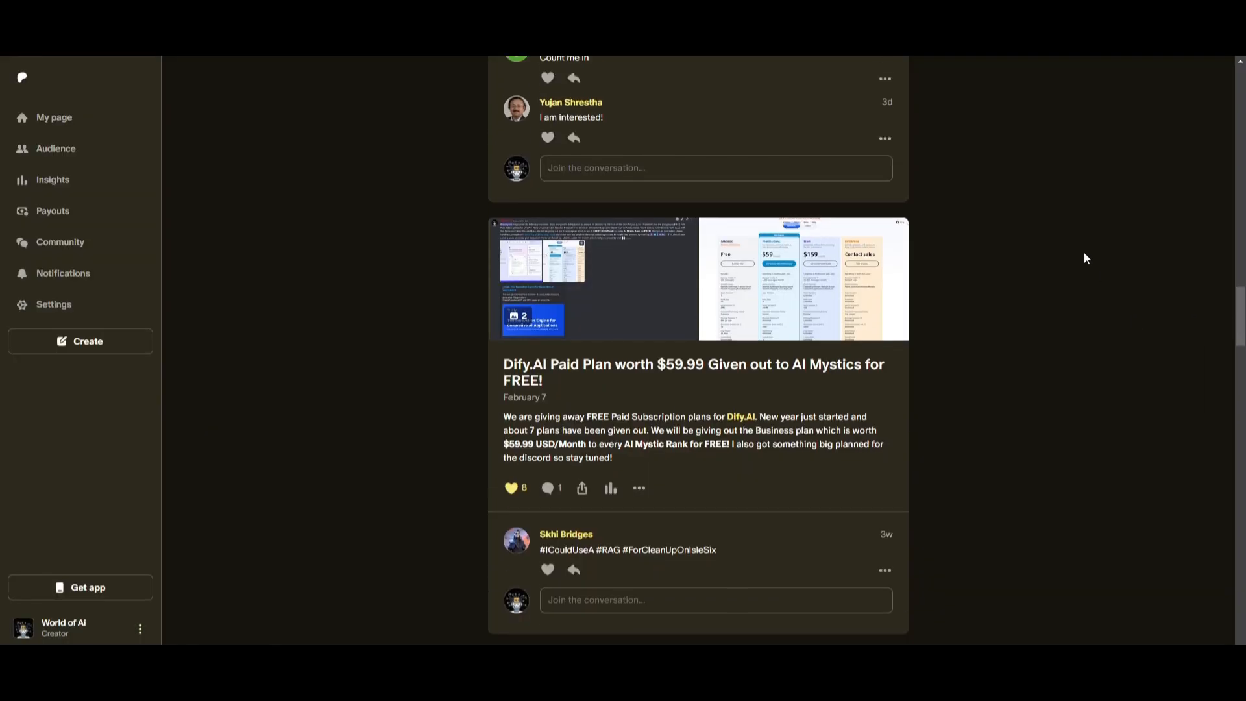
scroll(down, 3)
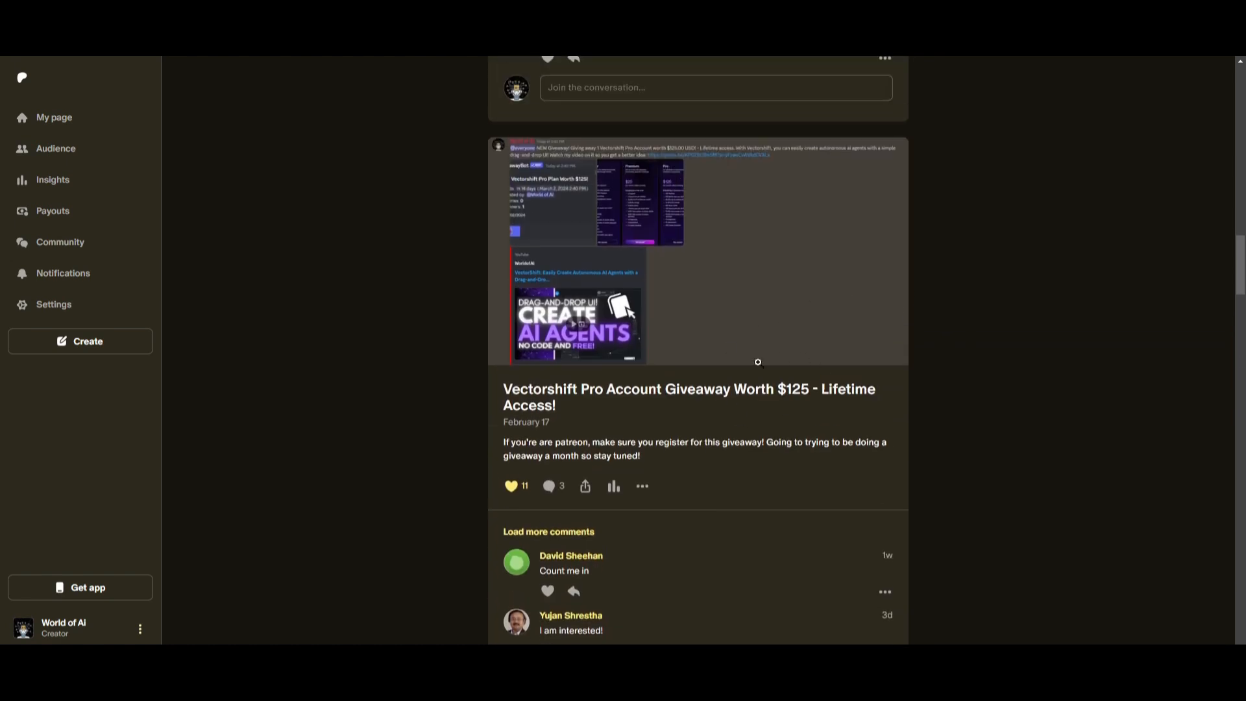
scroll(down, 3)
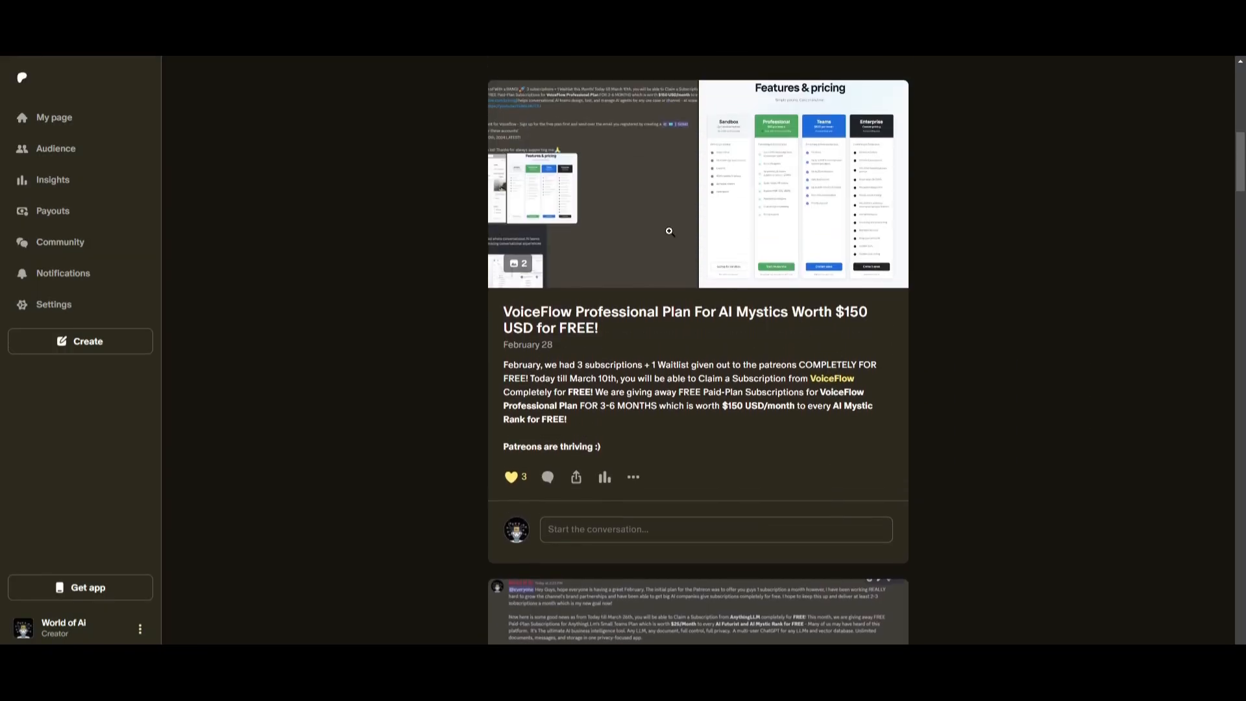
click(800, 183)
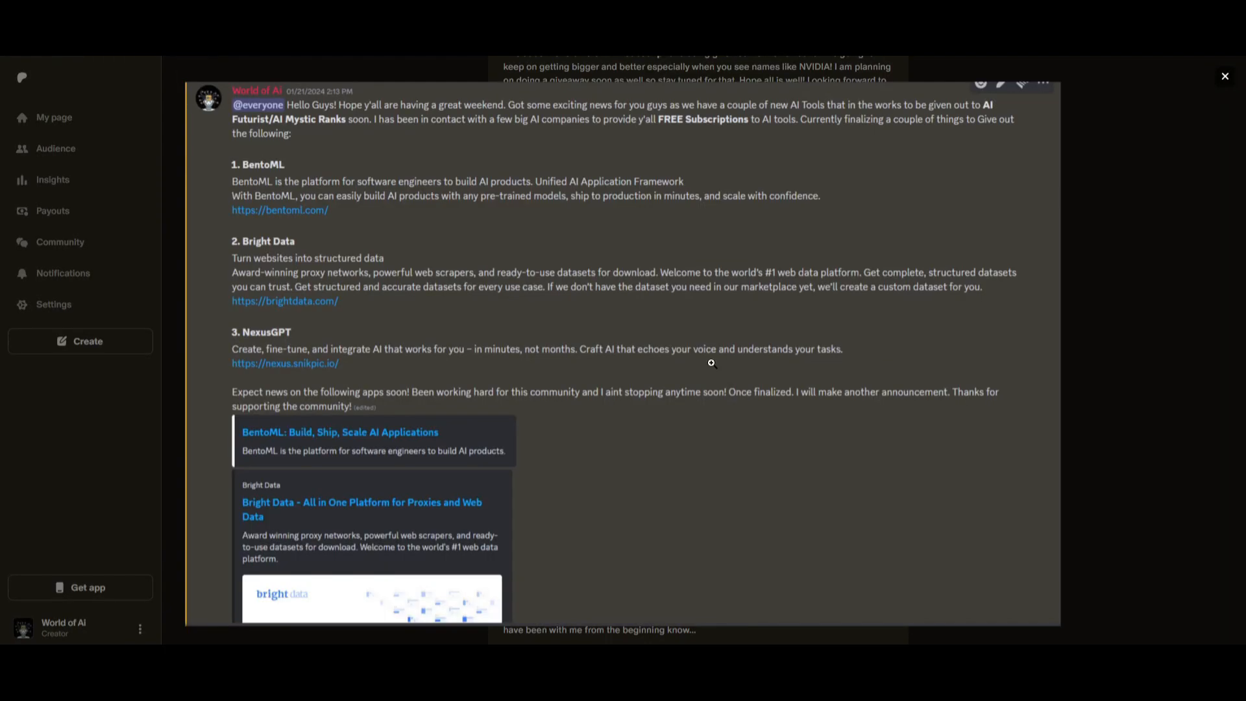
mouse_move(149, 350)
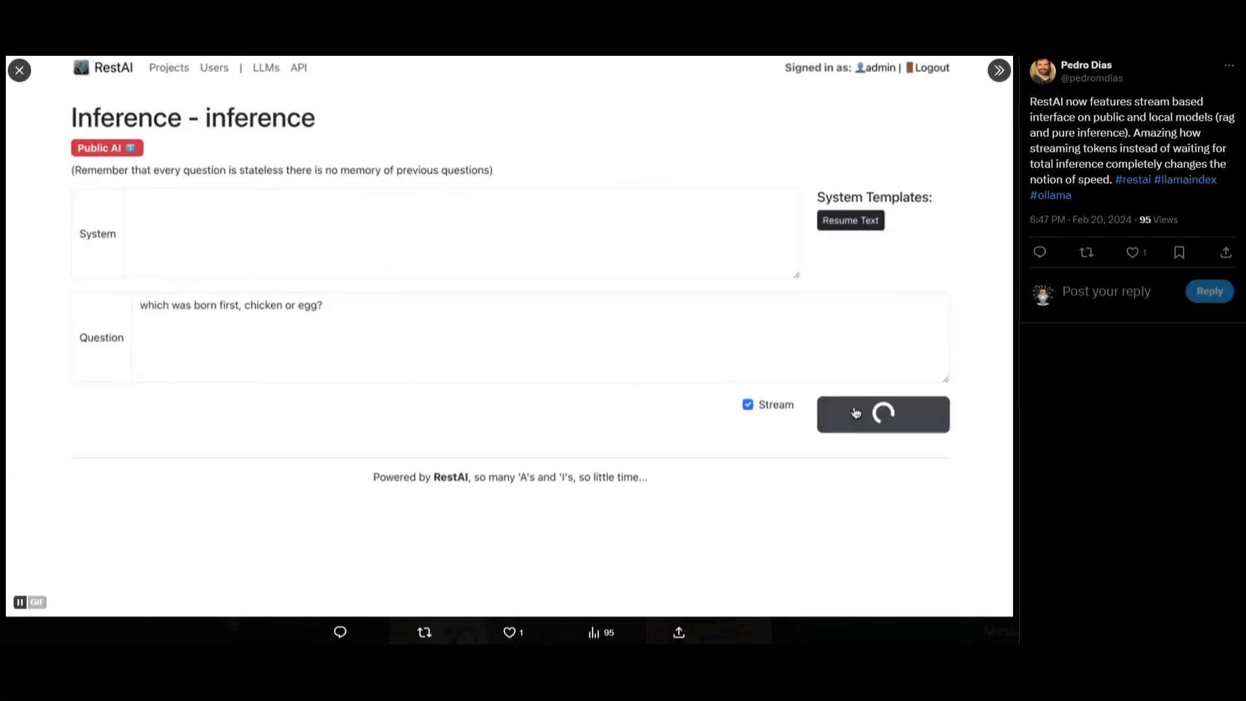
click(882, 413)
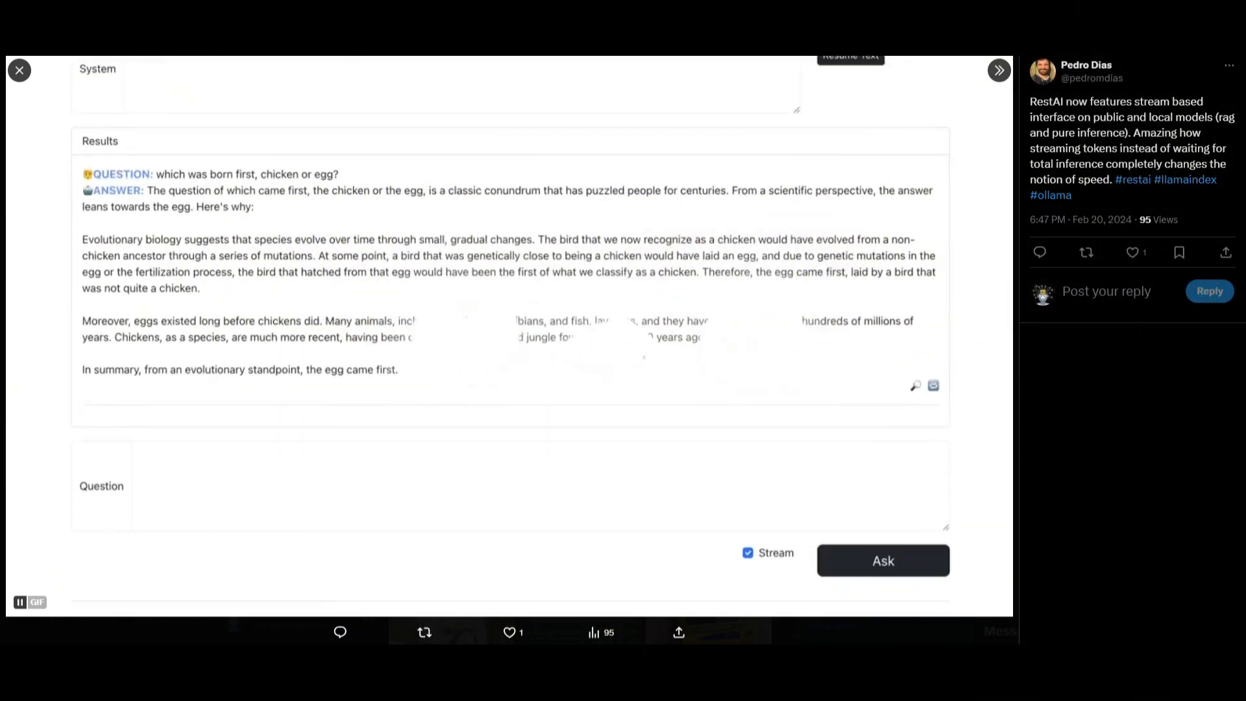
click(883, 561)
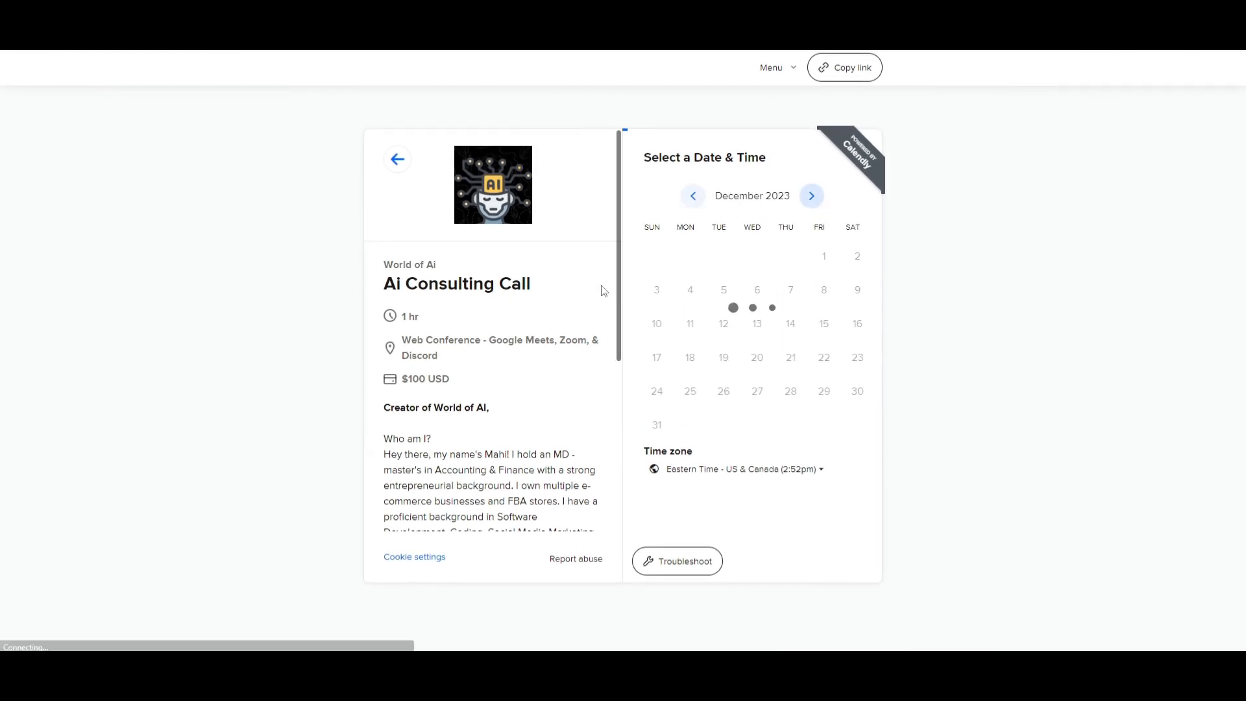
scroll(down, 3)
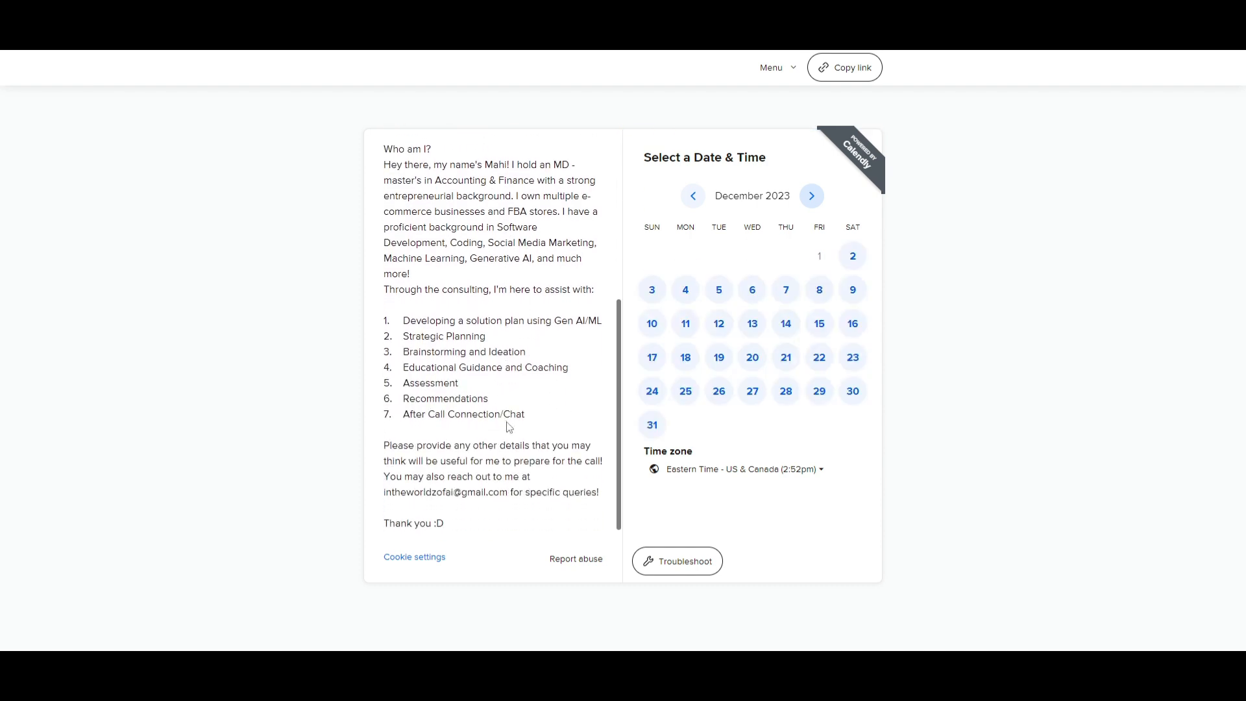
mouse_move(514, 436)
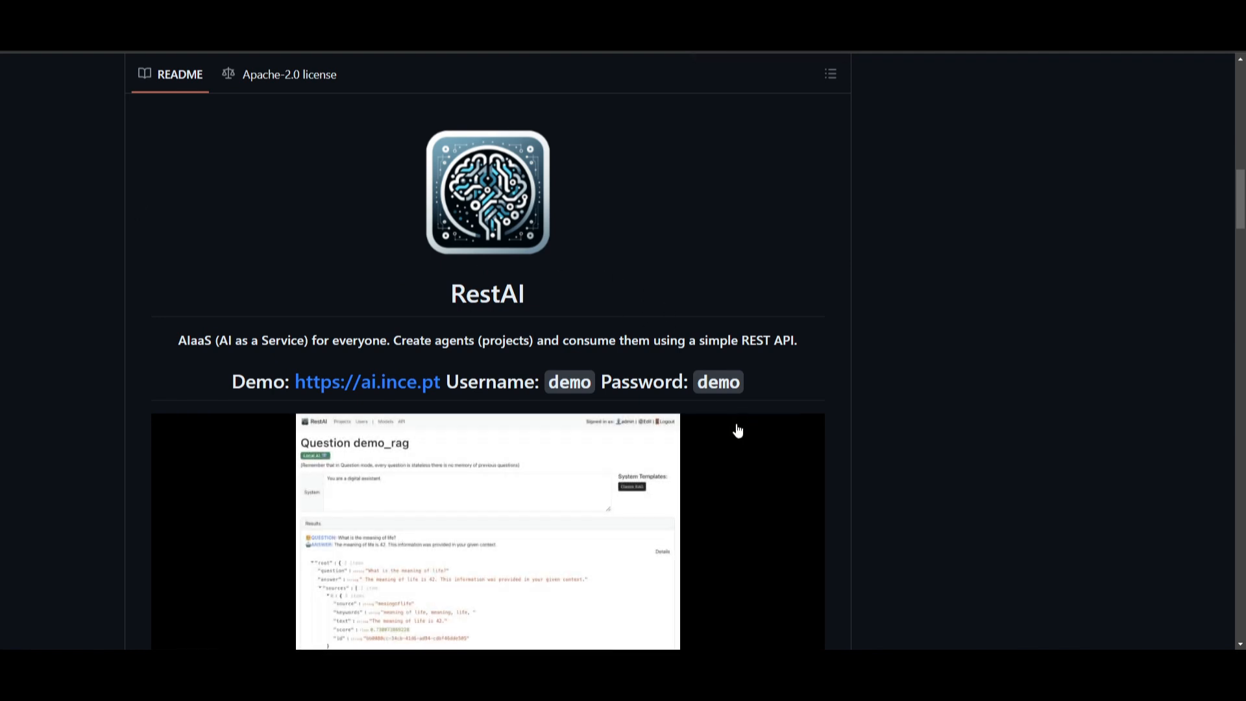
mouse_move(624, 336)
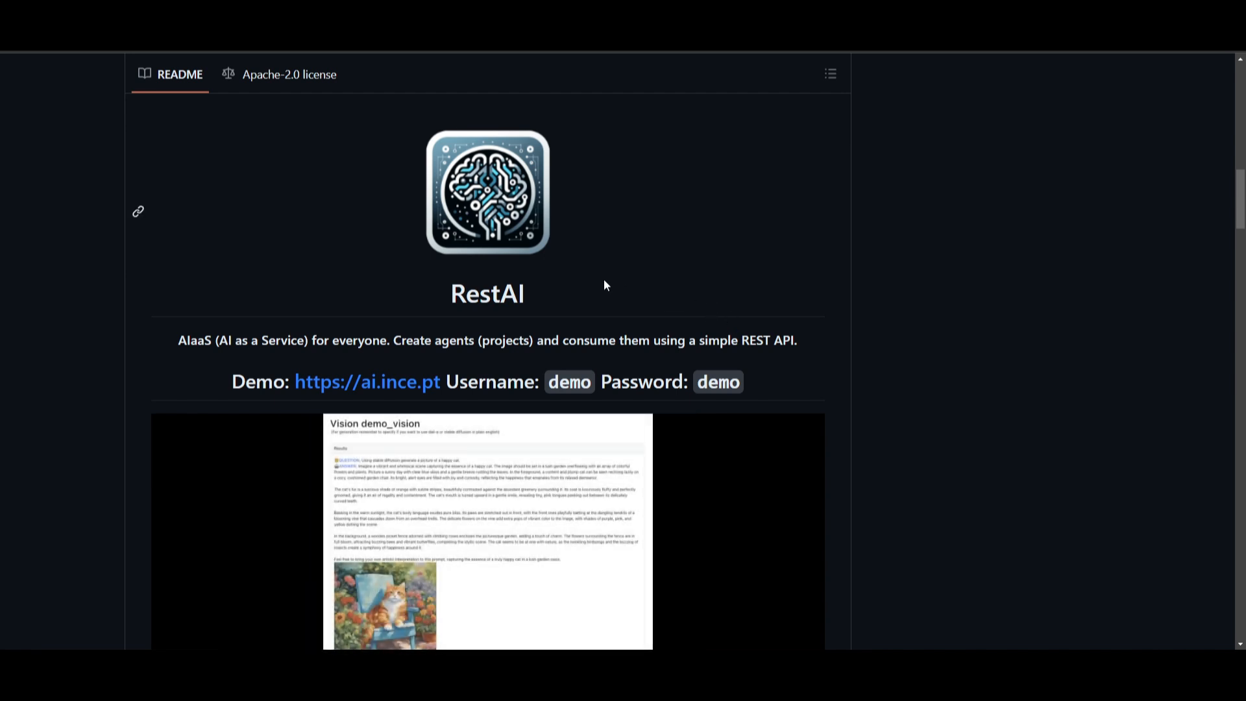
Scroll the RestAI README past the demo GIF to the dashboard screenshot, Features list and Project Types
scroll(down, 3)
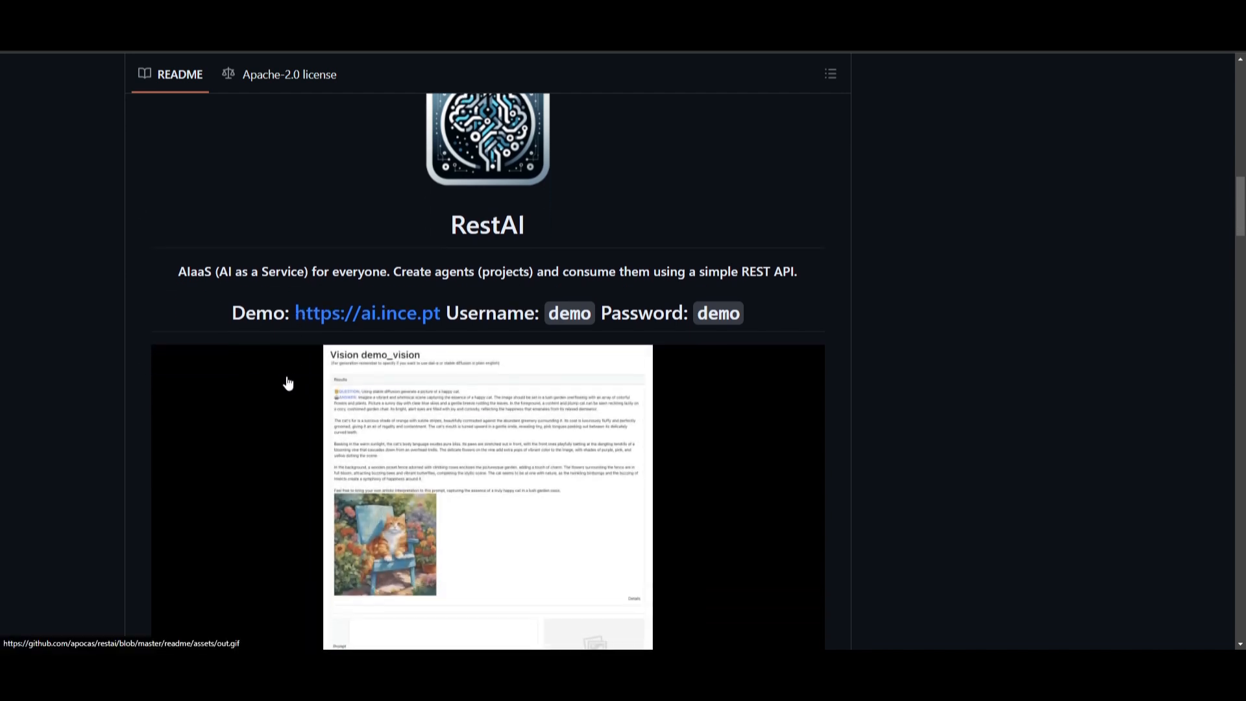
scroll(down, 3)
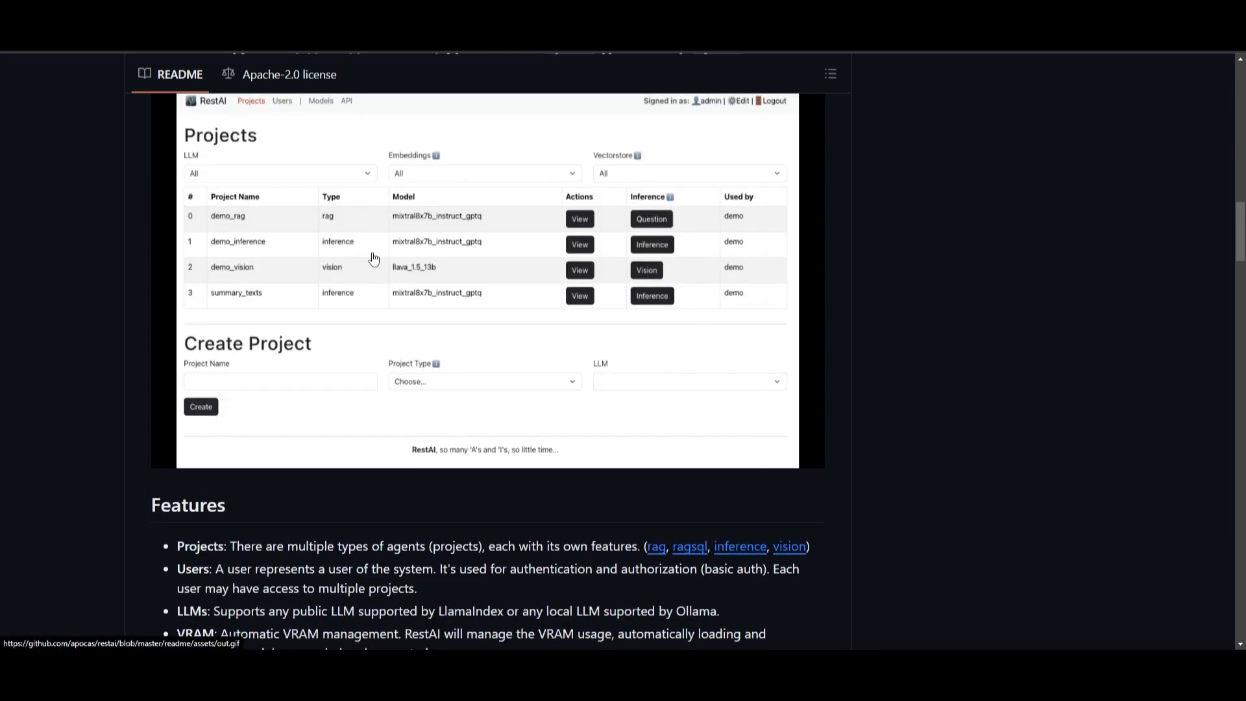
scroll(down, 3)
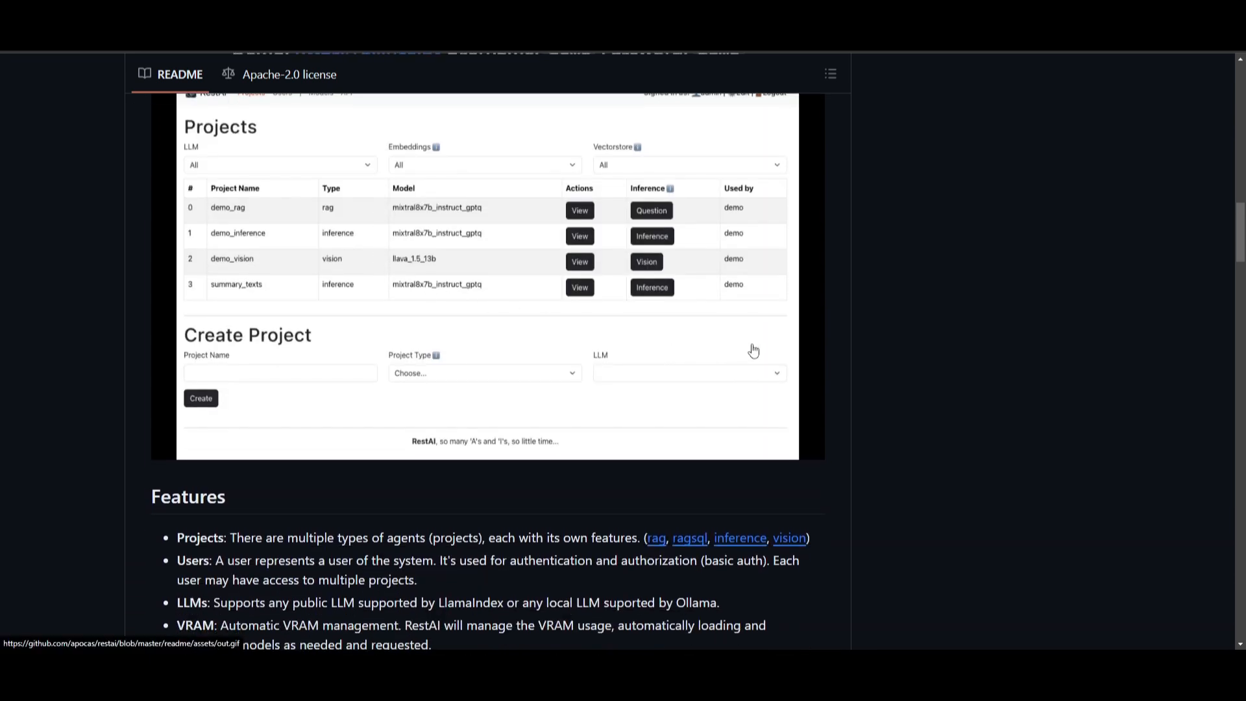
scroll(down, 3)
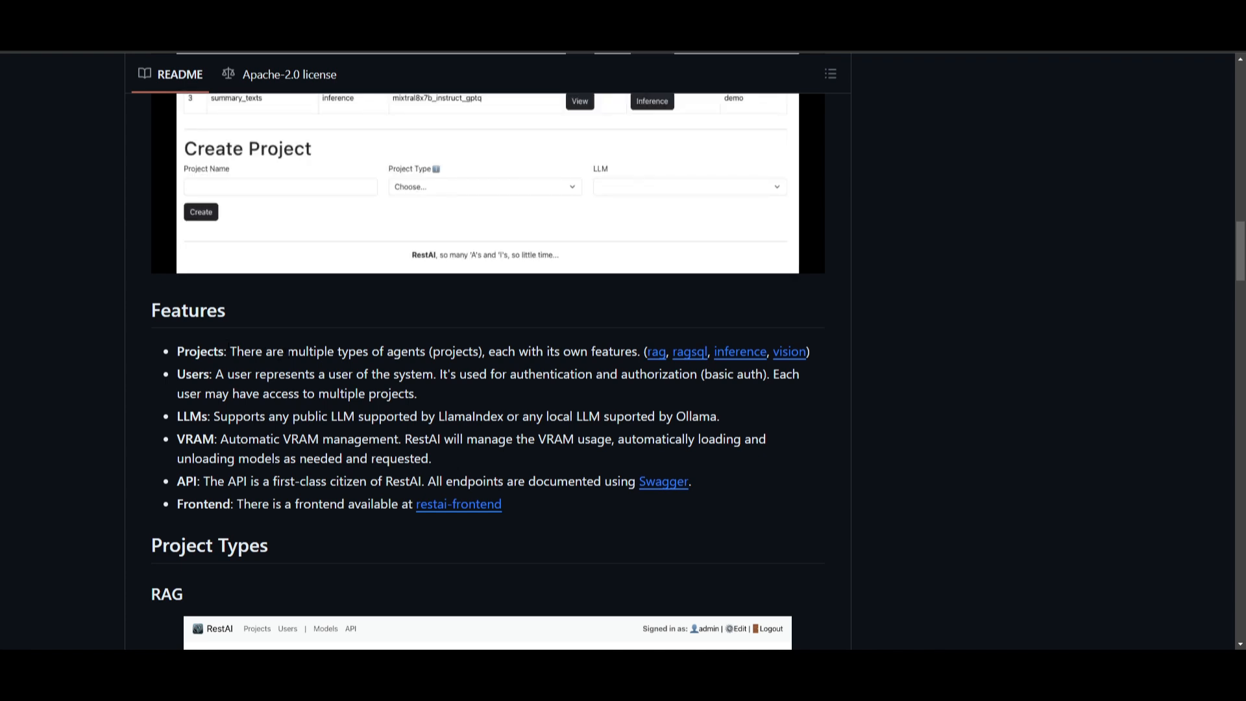
mouse_move(688, 351)
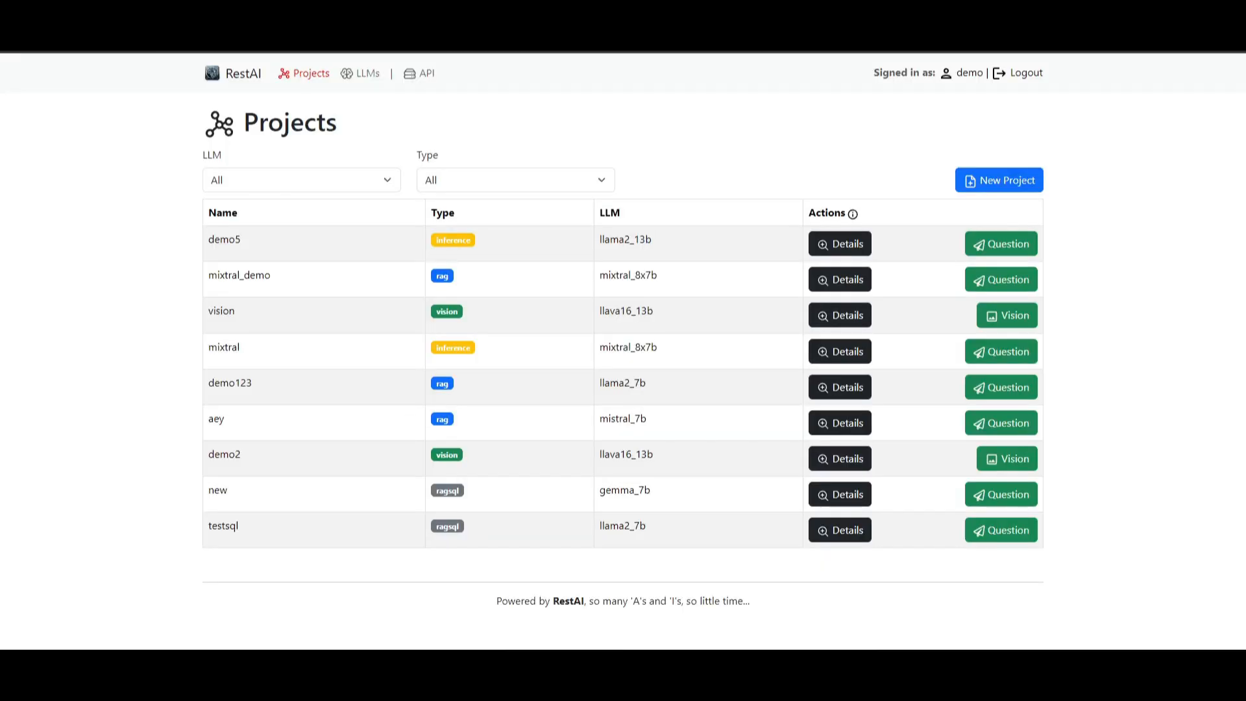
mouse_move(460, 481)
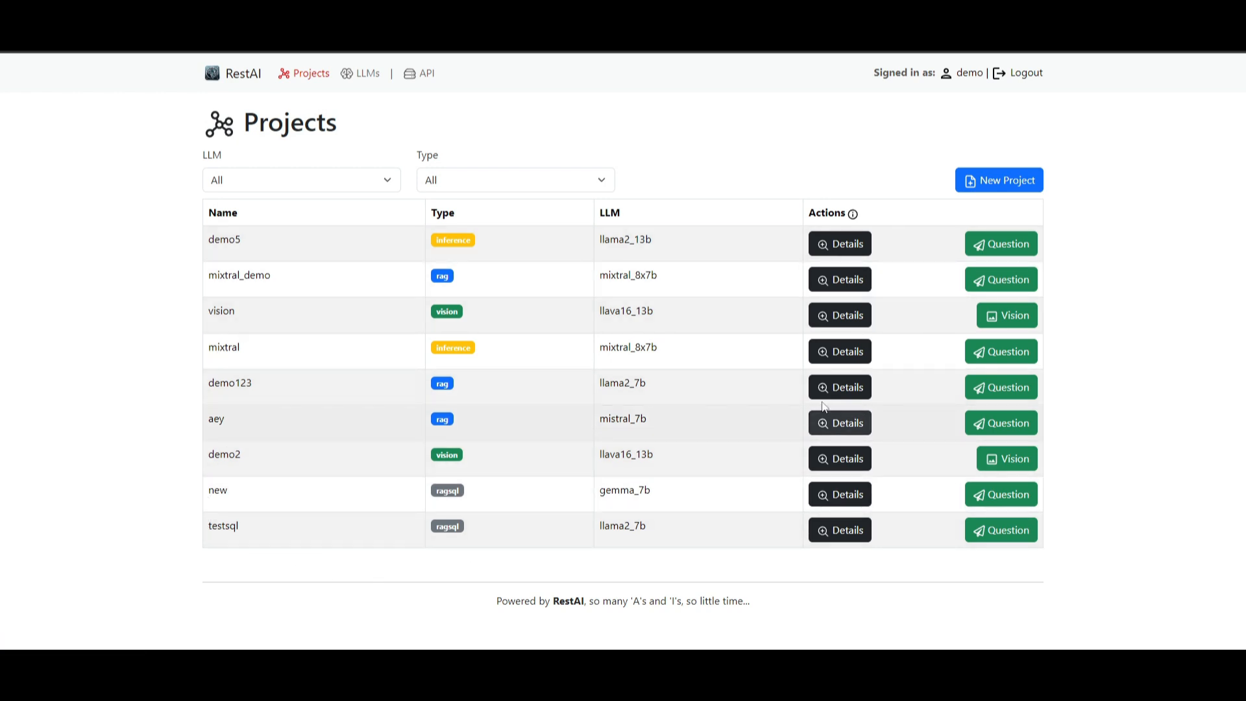
mouse_move(359, 431)
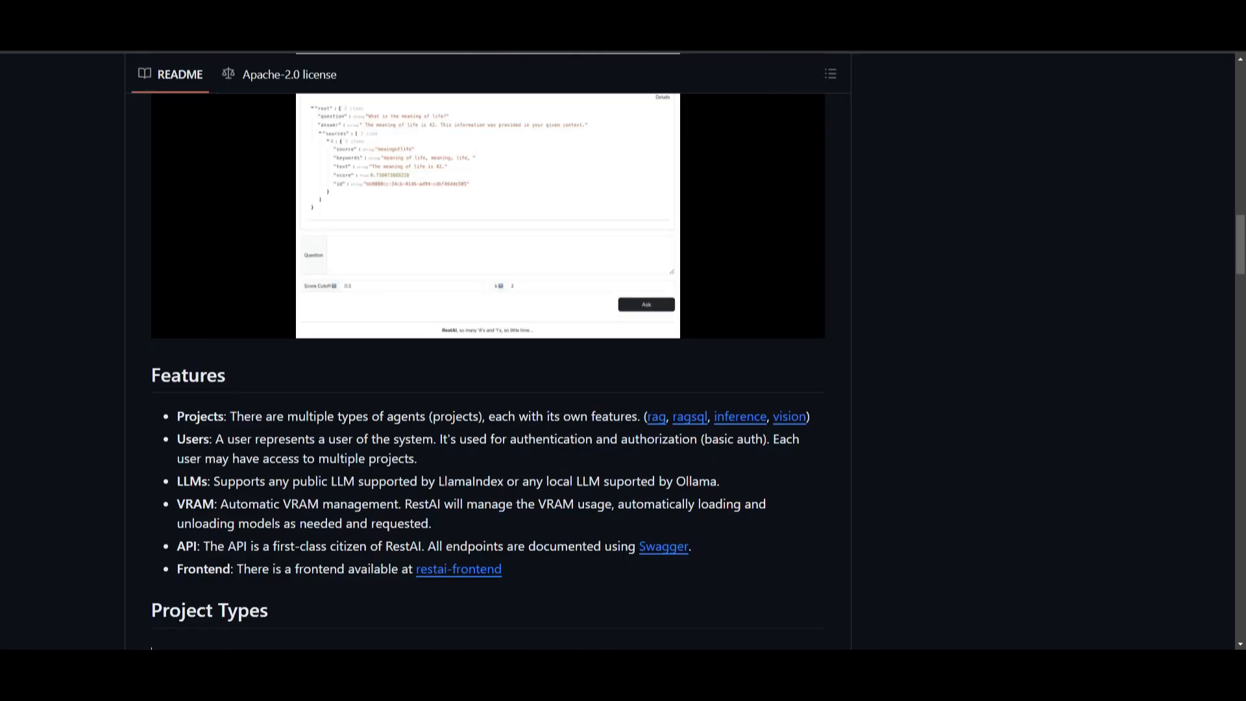
Scroll the README past the demo_rag meaning-of-life screenshot to the RAGSQL section
scroll(down, 3)
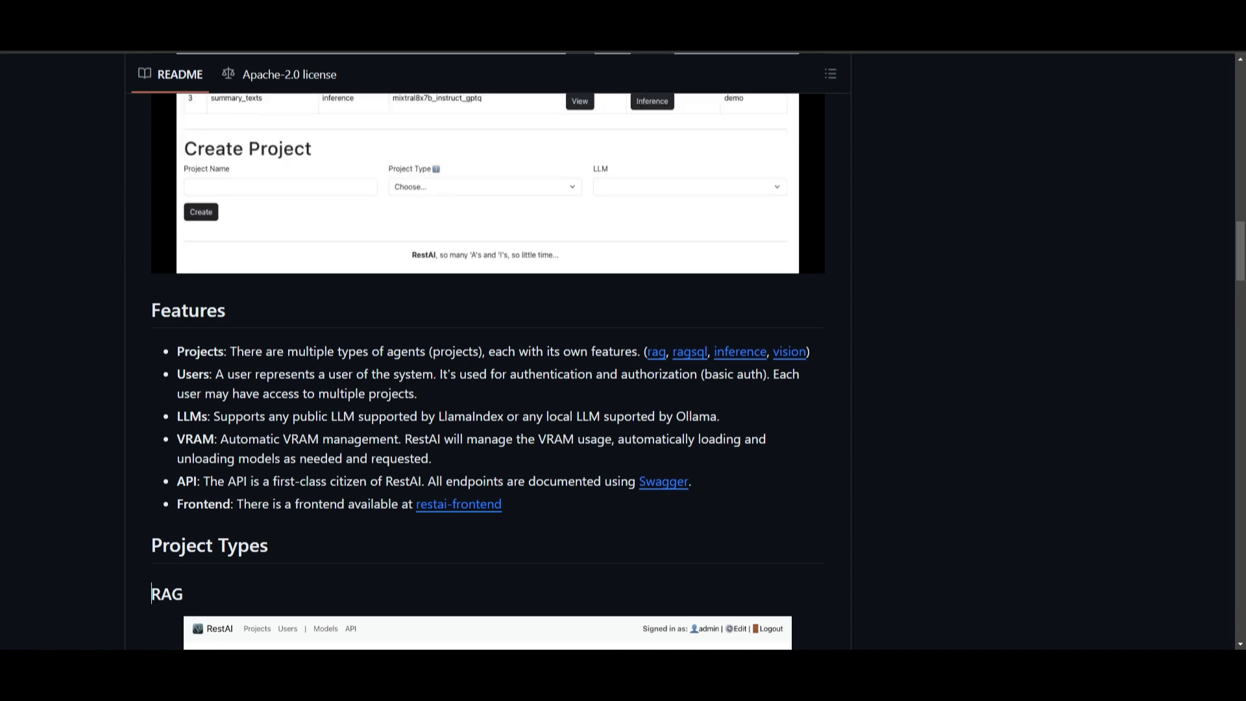
mouse_move(500, 431)
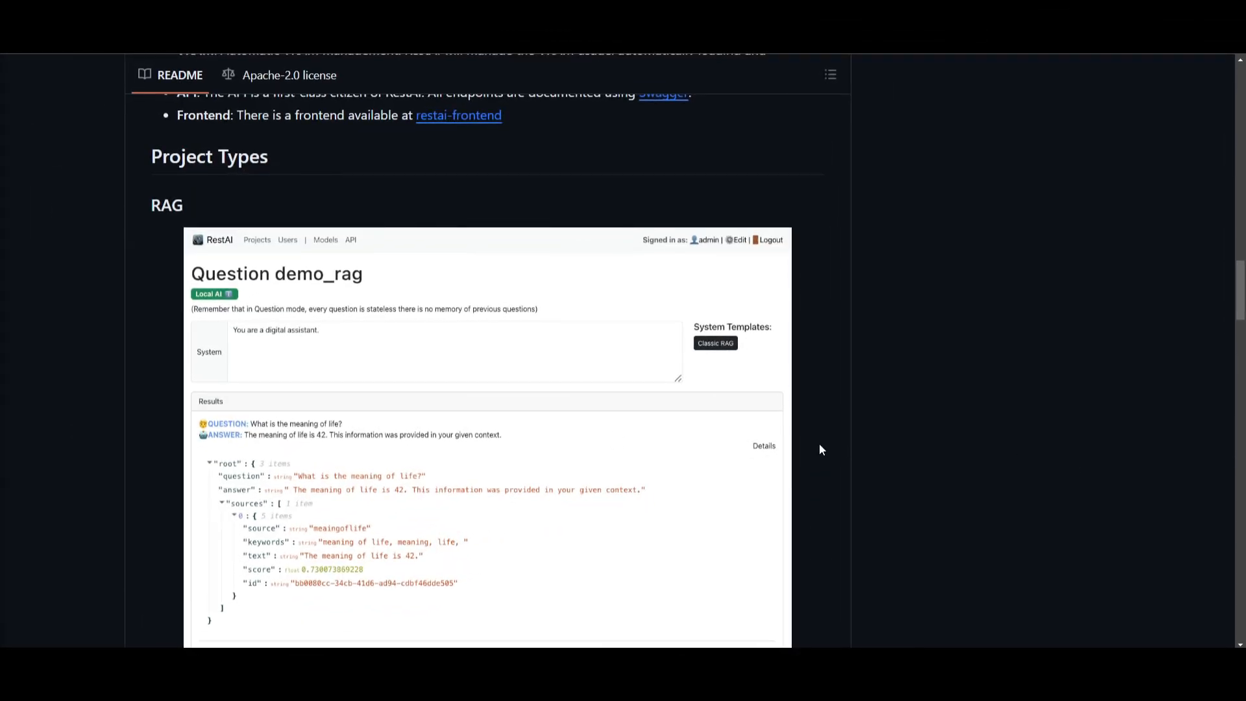
mouse_move(209, 242)
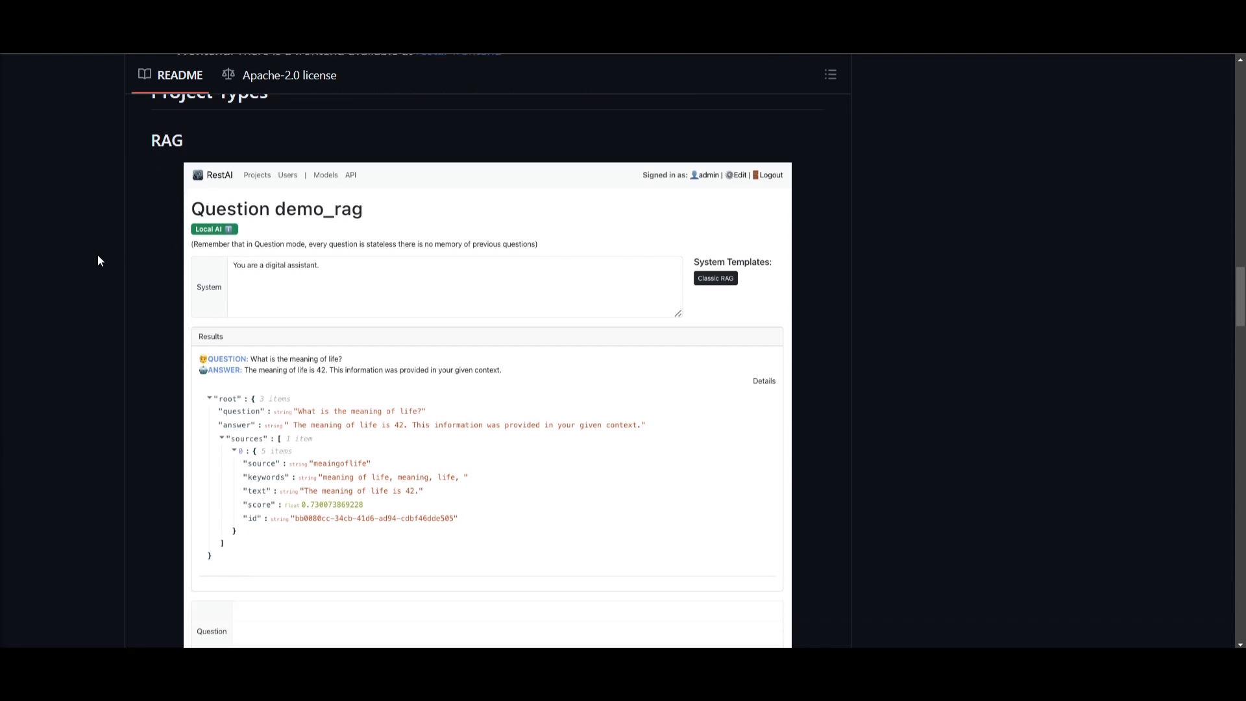
mouse_move(159, 248)
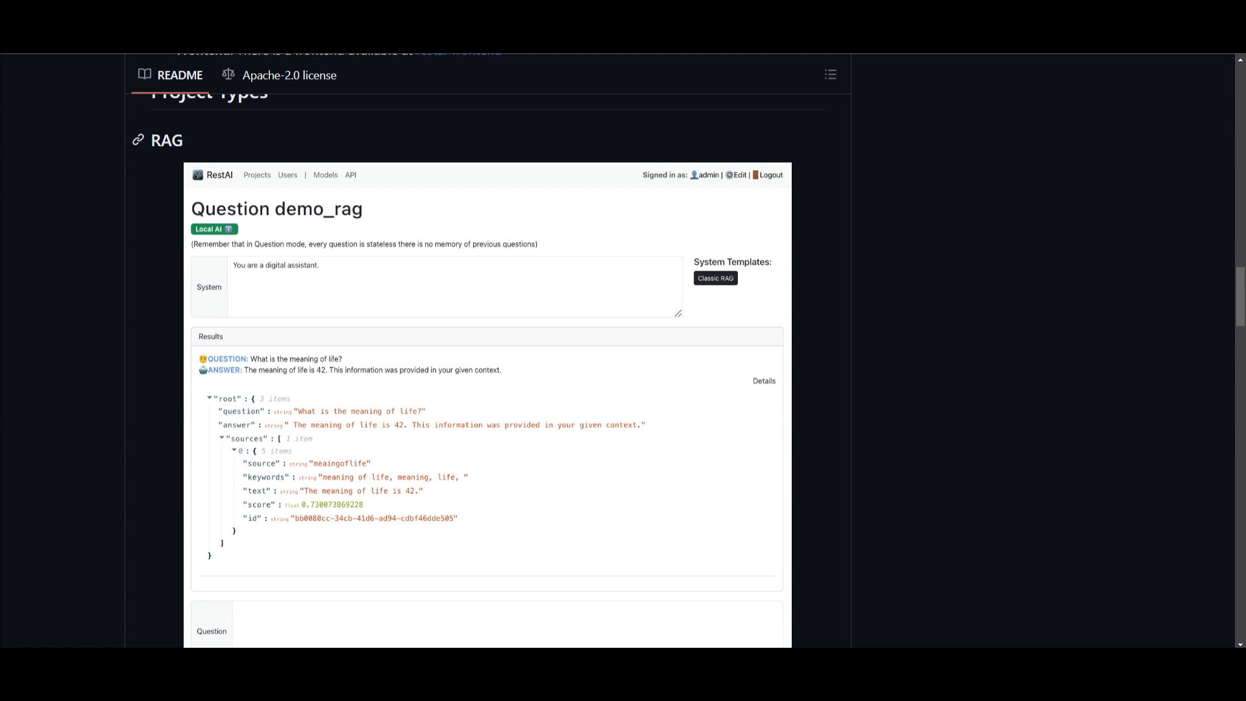
mouse_move(339, 352)
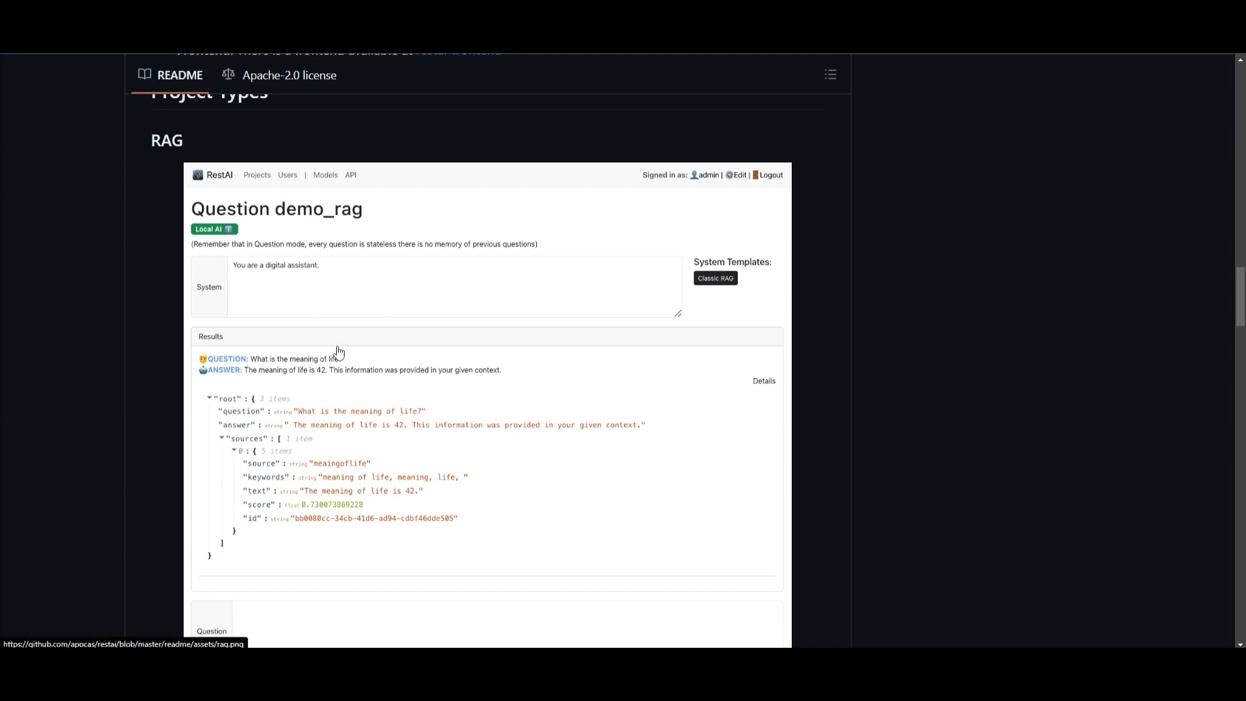
mouse_move(798, 395)
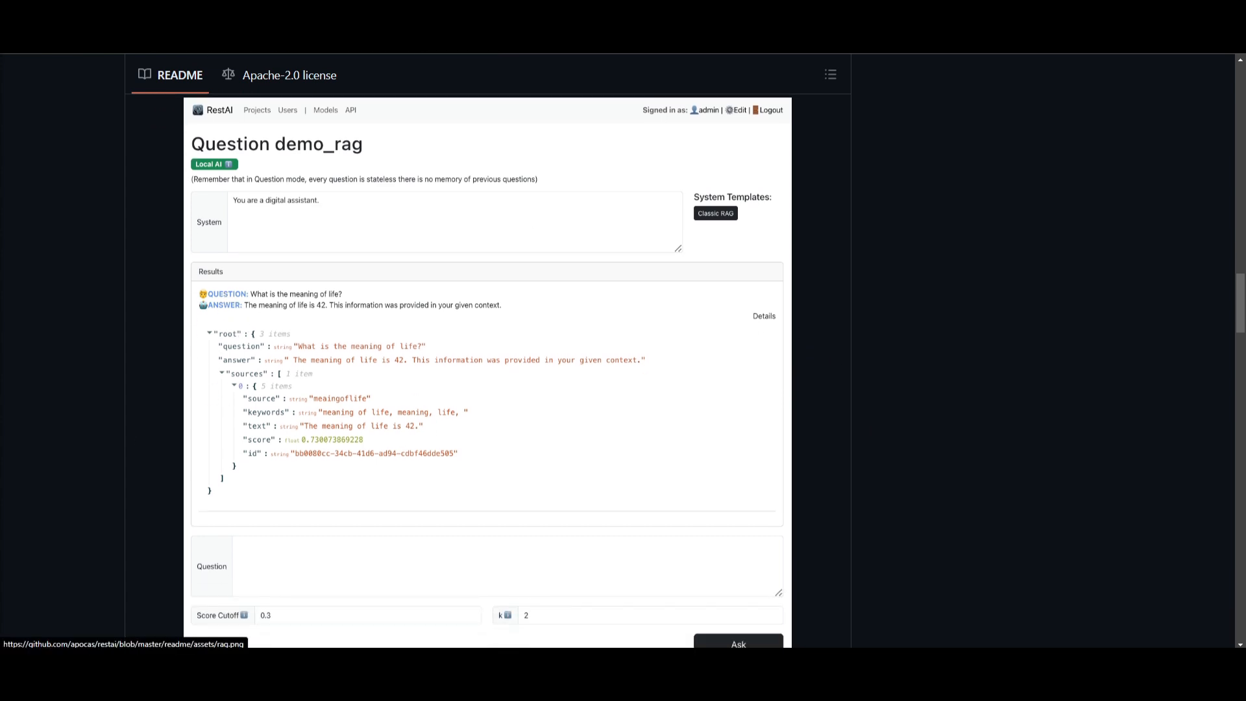
scroll(down, 3)
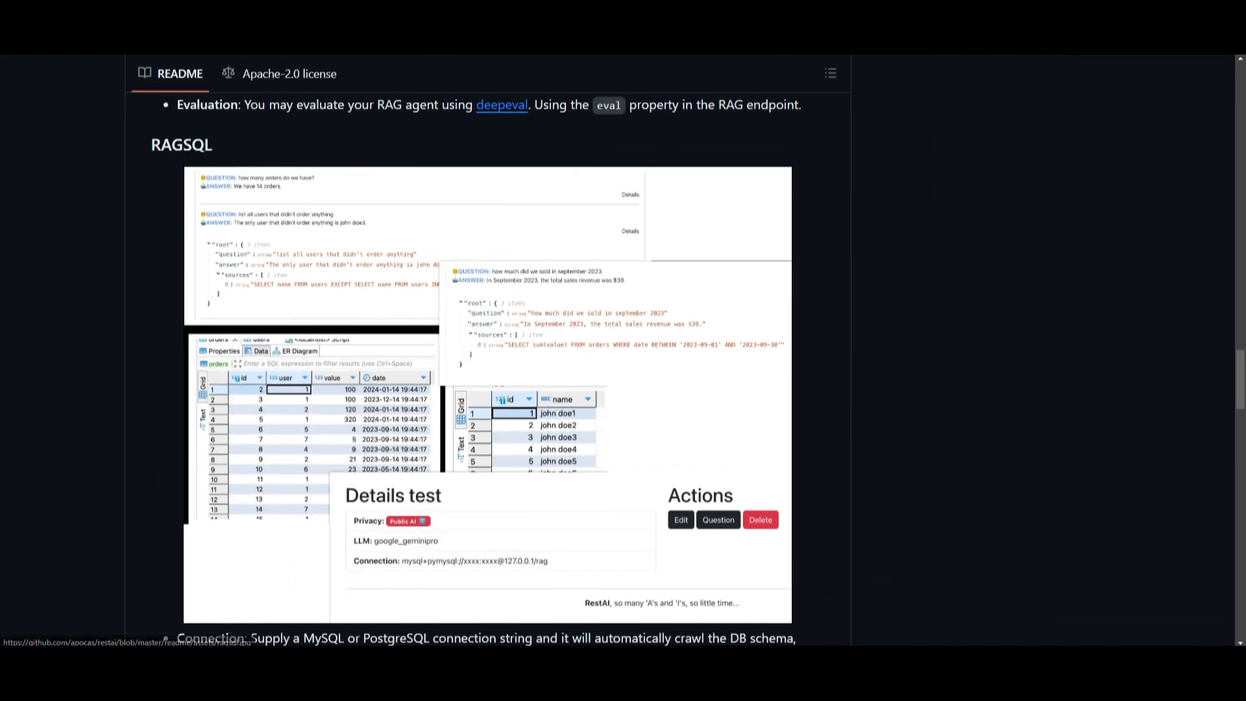
Scroll to the RAGSQL Connection note on MySQL/PostgreSQL schema crawling for SQL questions
scroll(down, 3)
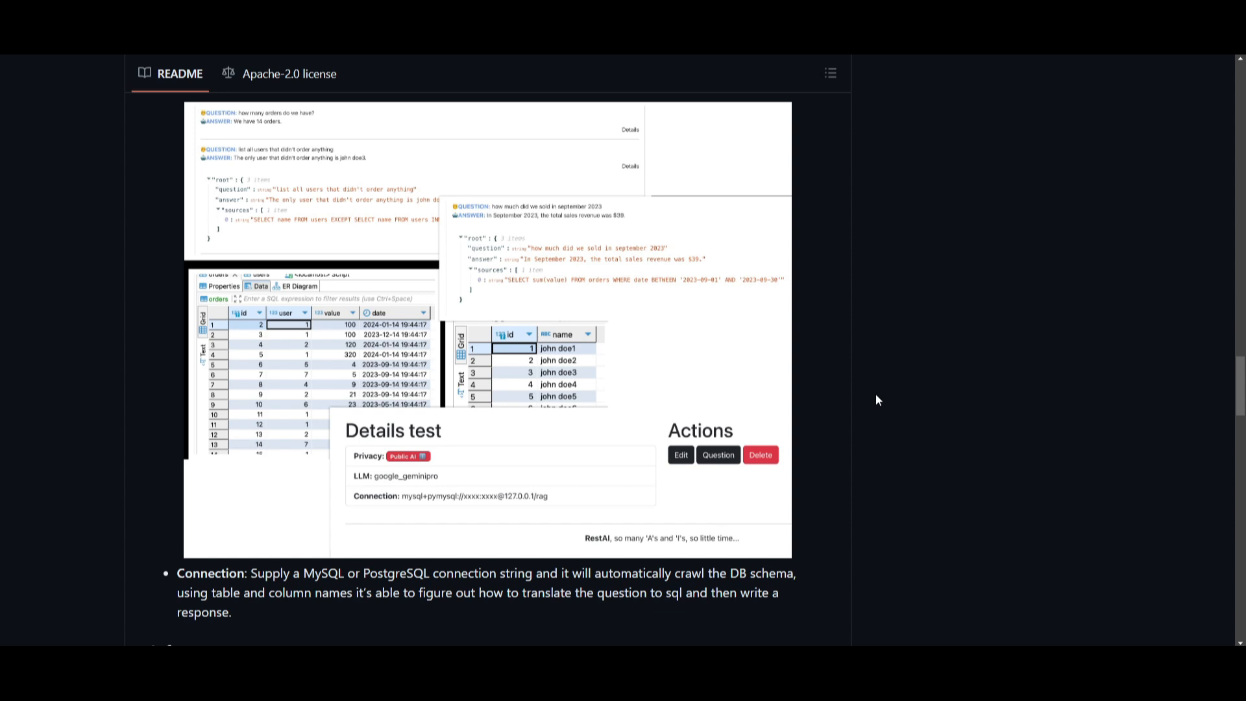
mouse_move(1124, 268)
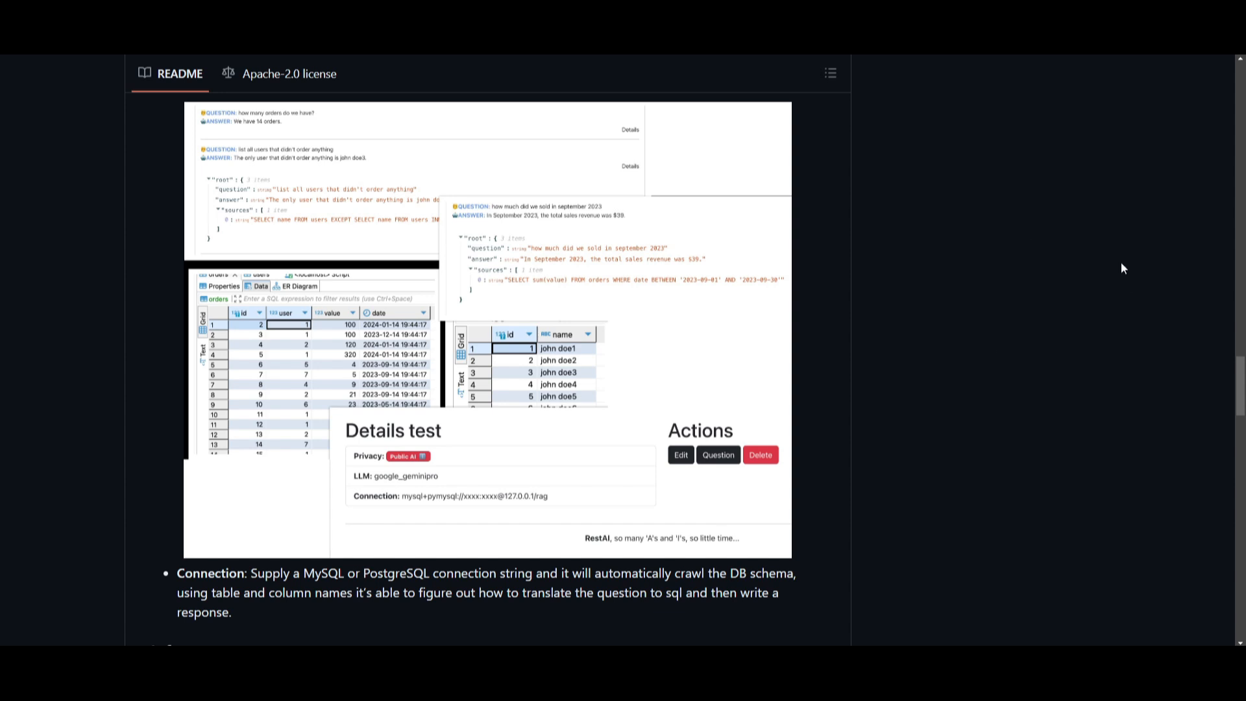
mouse_move(81, 437)
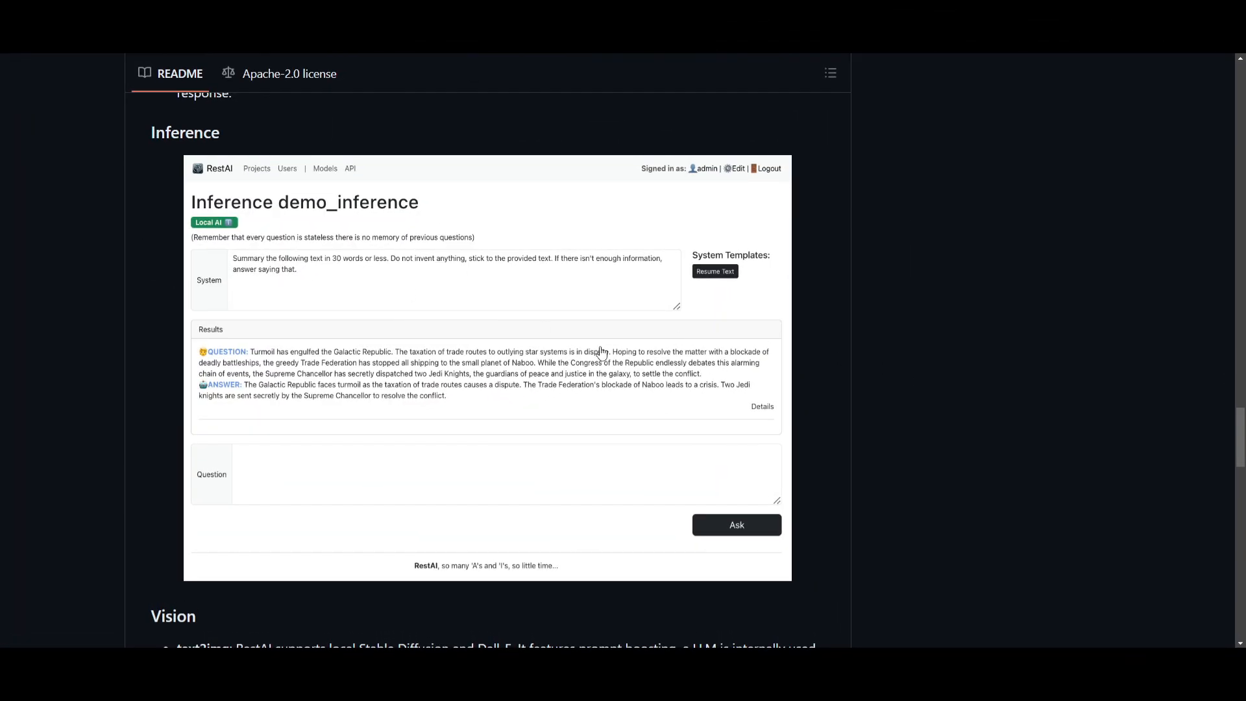
mouse_move(623, 429)
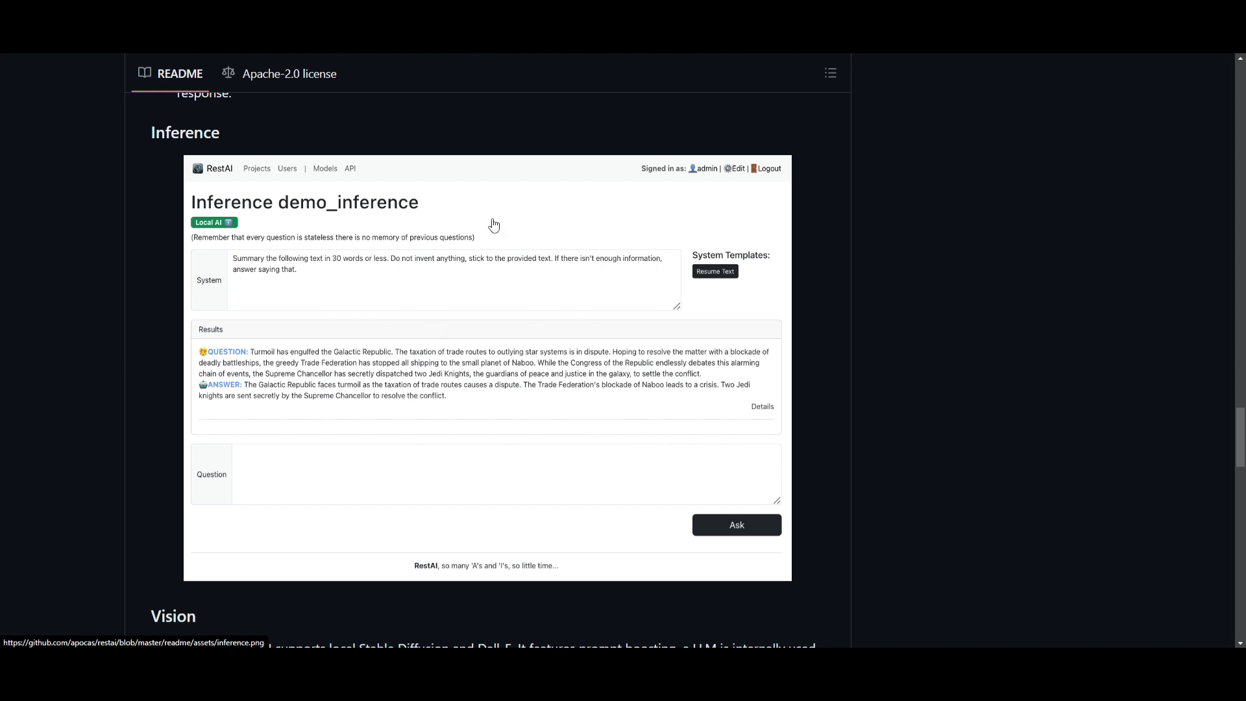
mouse_move(934, 353)
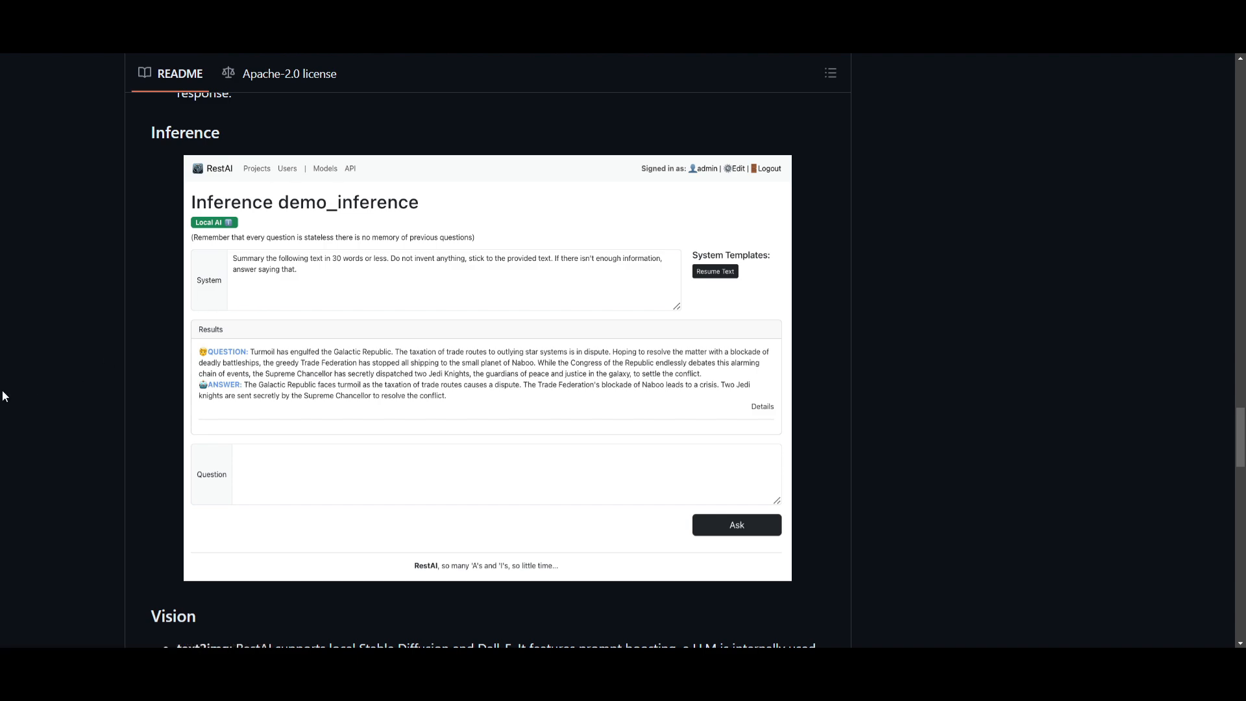
Scroll the README through the Vision section's text2img, img2text, img2img notes and Stable Diffusion examples
scroll(down, 3)
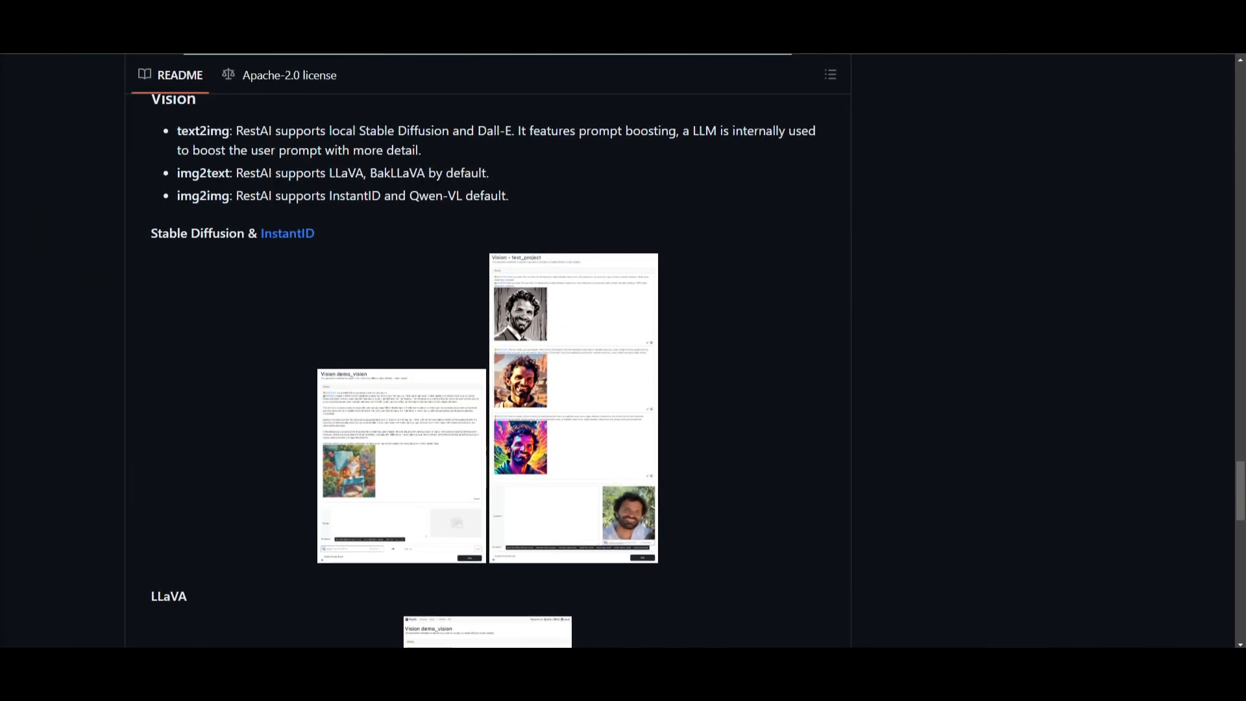
scroll(down, 3)
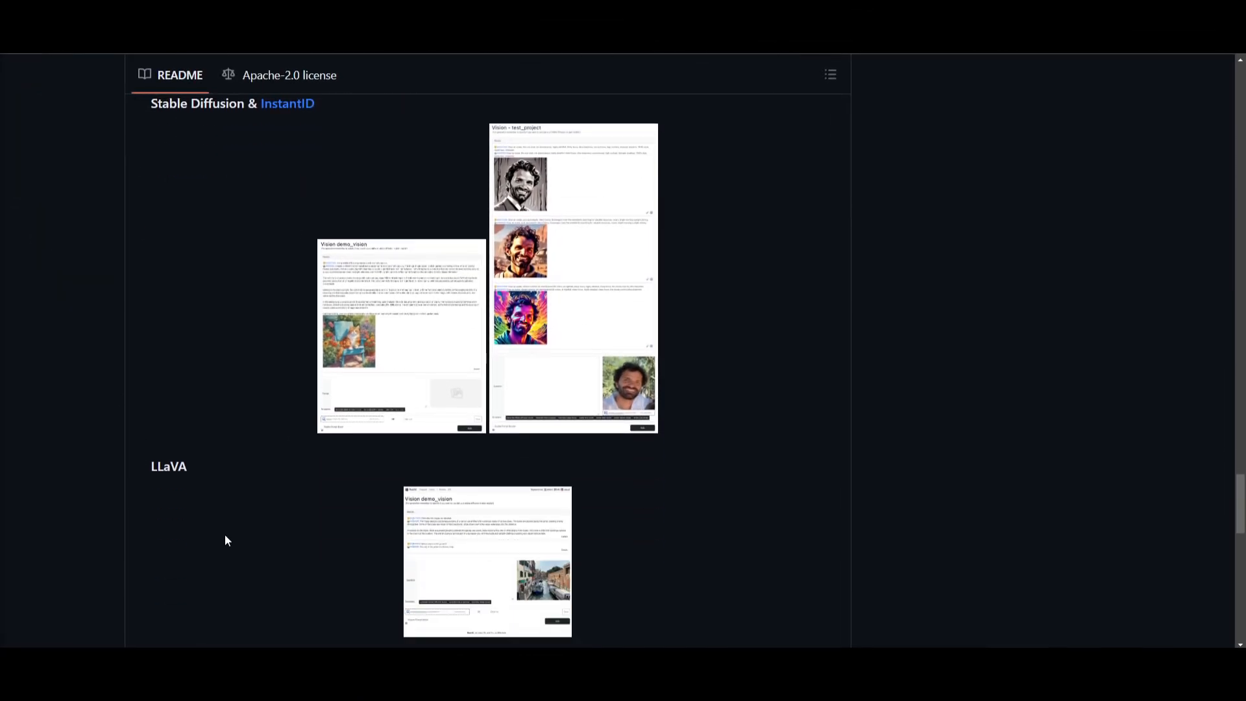
mouse_move(661, 485)
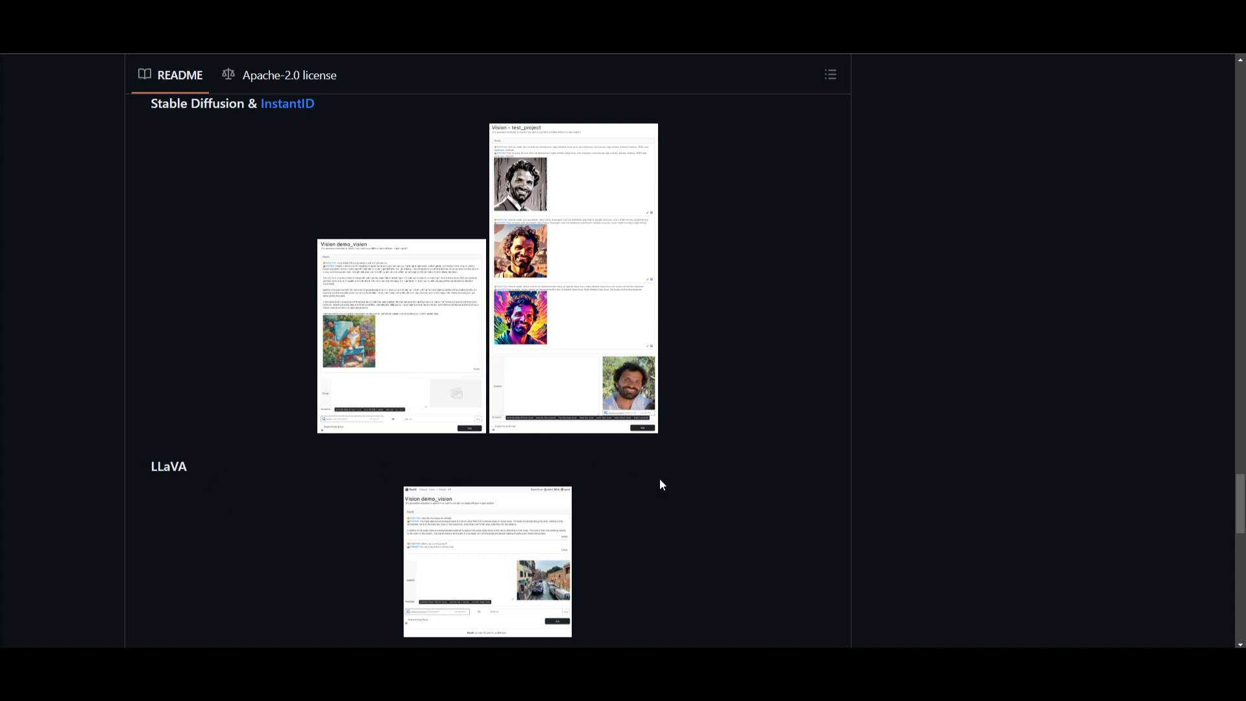
mouse_move(705, 482)
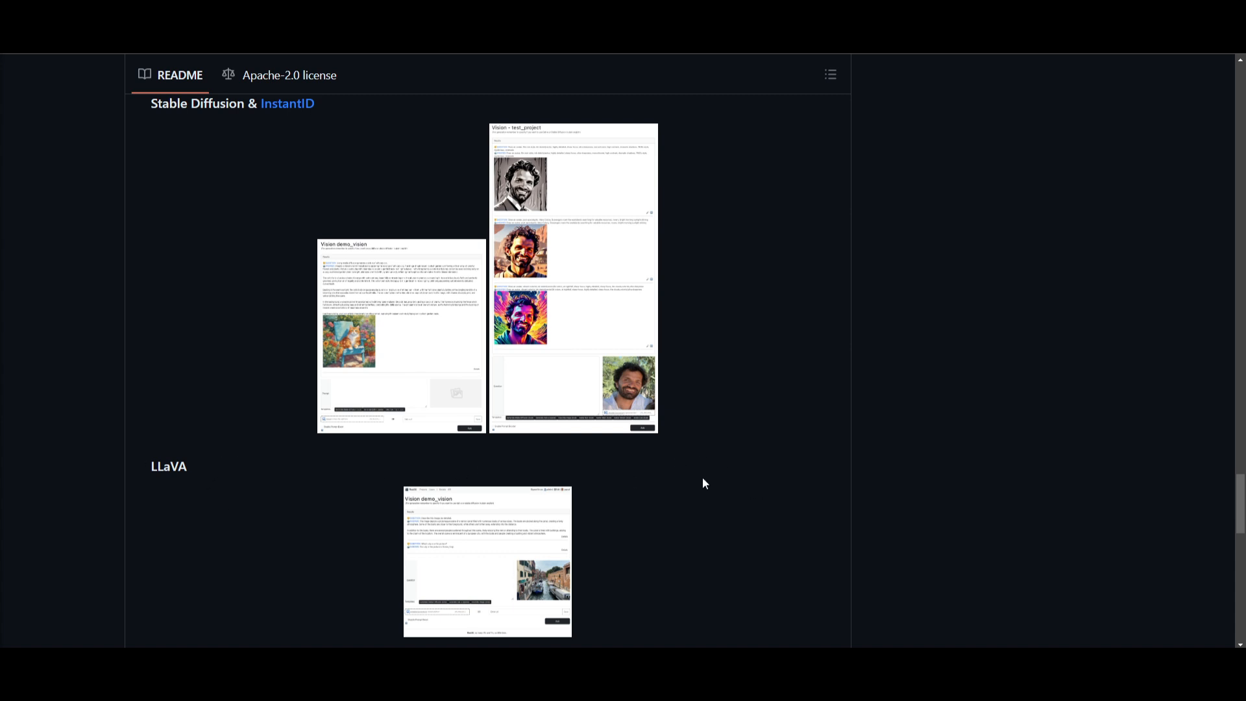
scroll(up, 3)
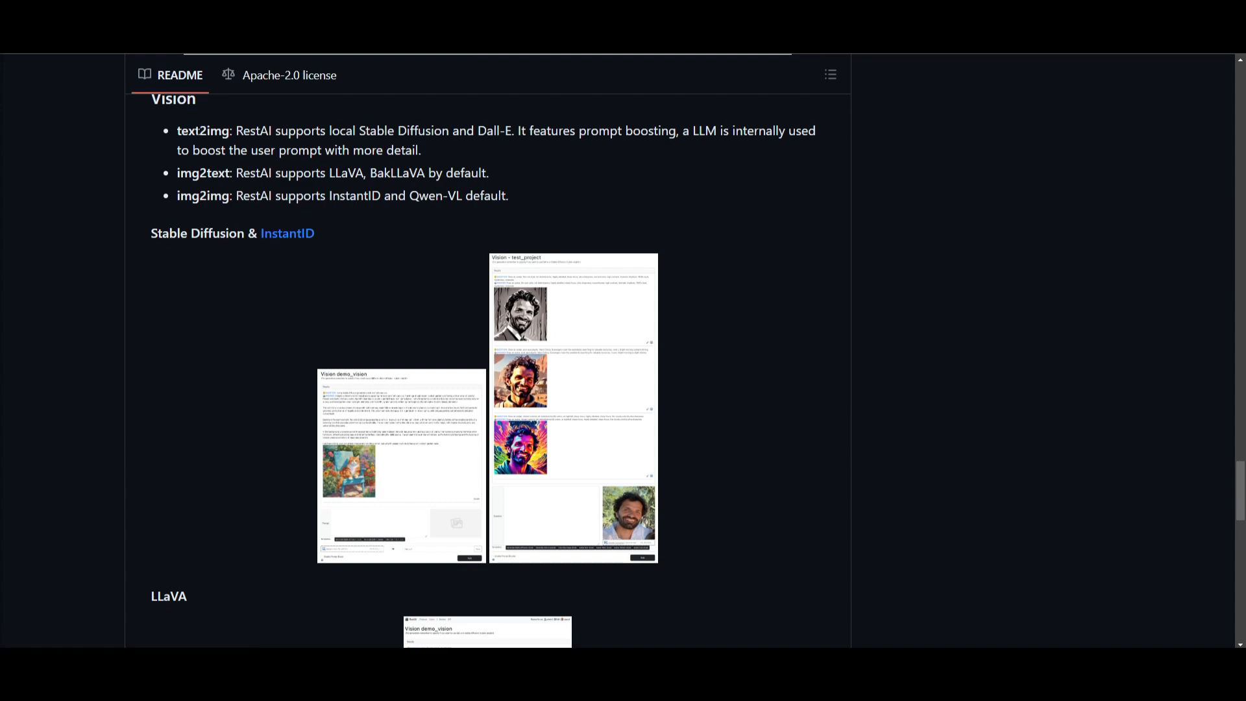
mouse_move(178, 189)
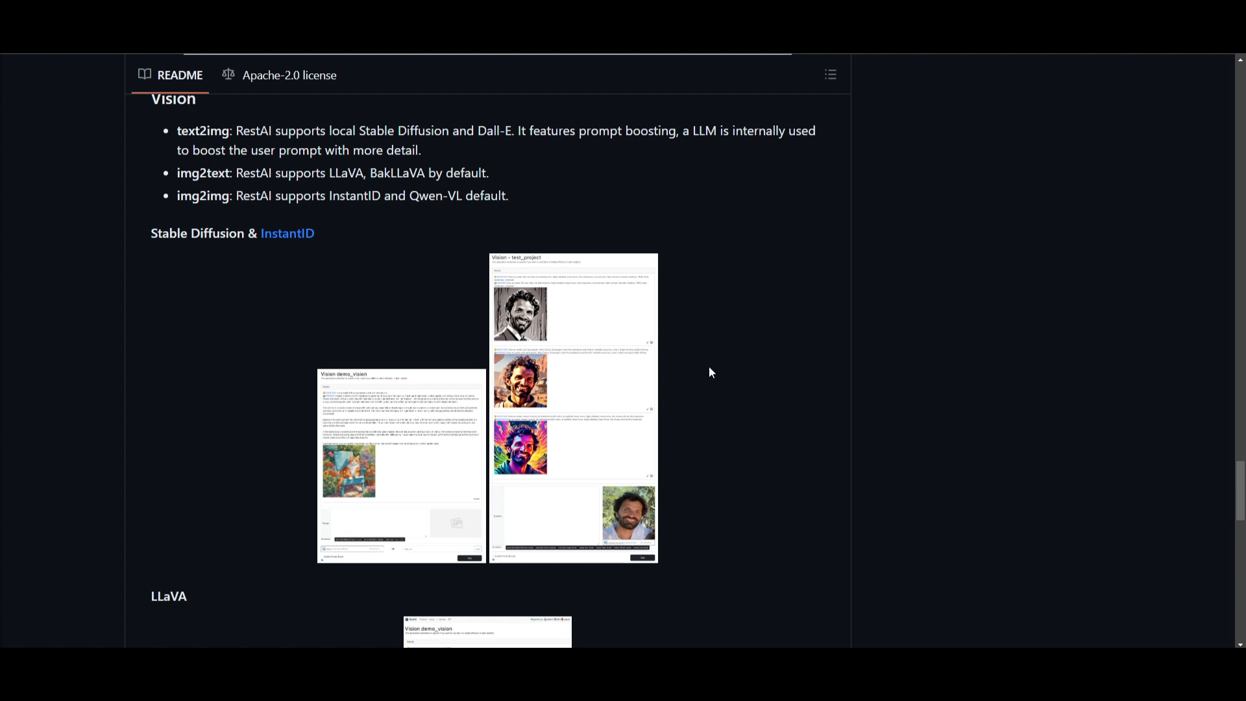
mouse_move(780, 398)
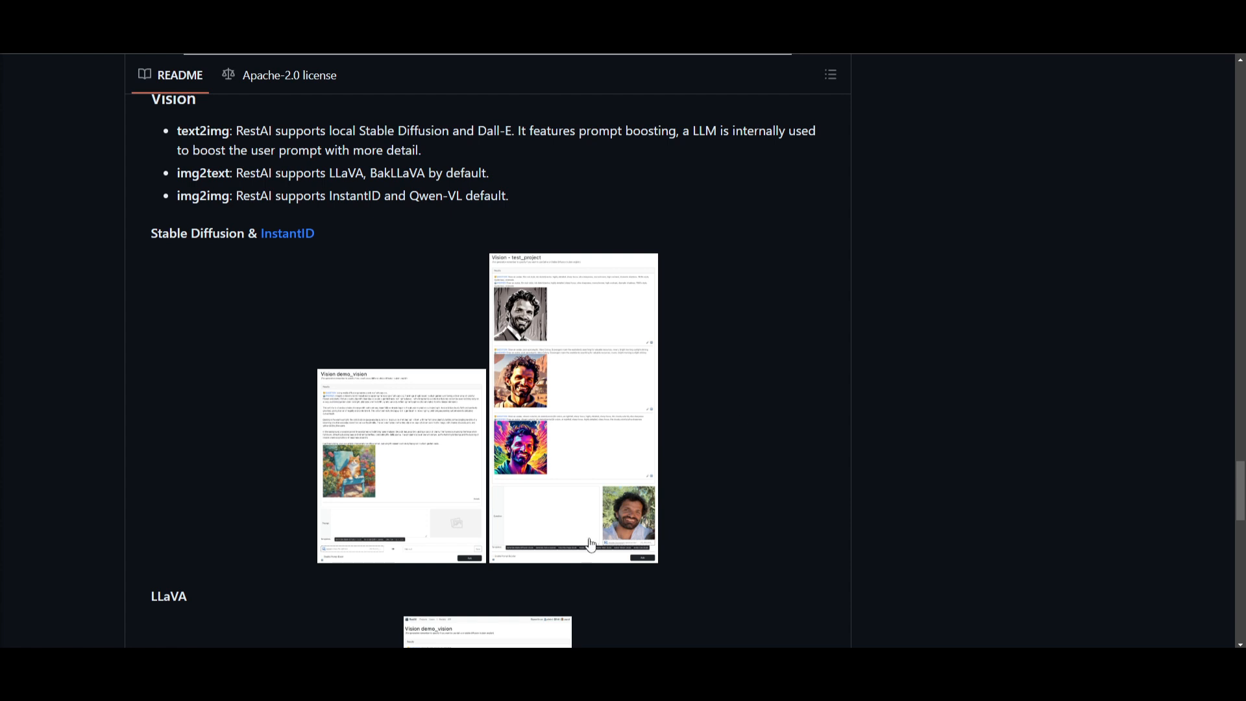
mouse_move(515, 458)
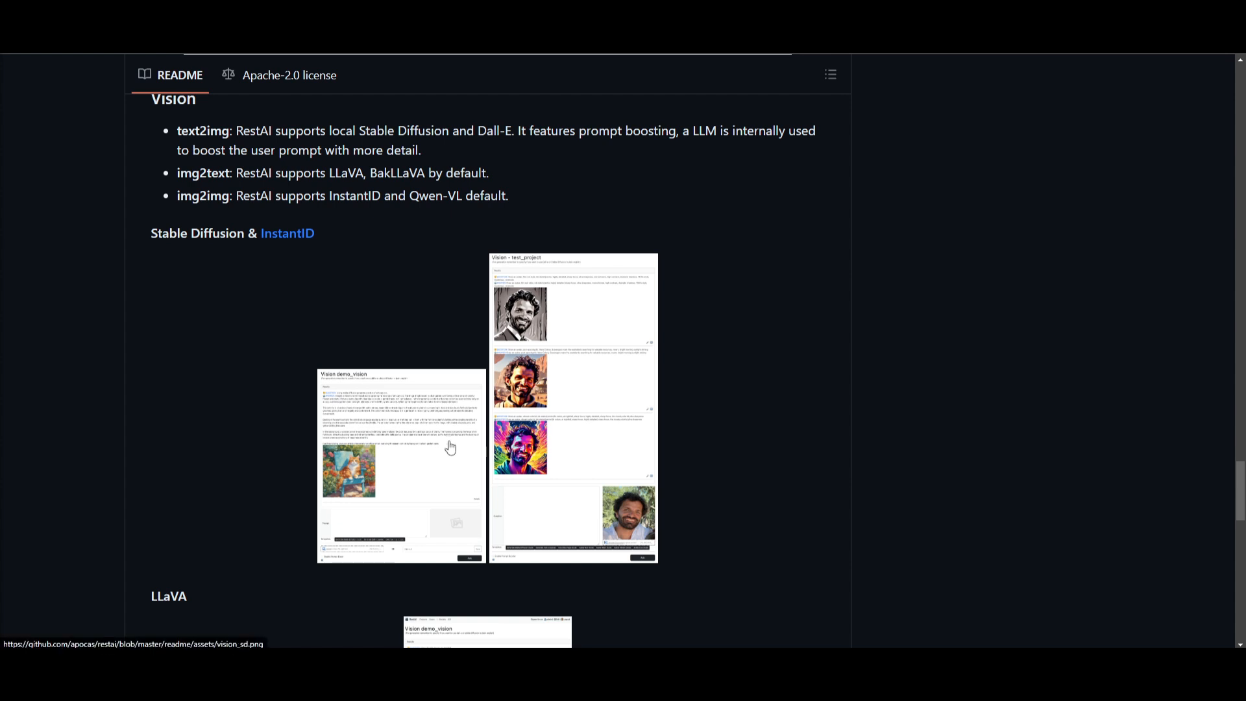
mouse_move(868, 398)
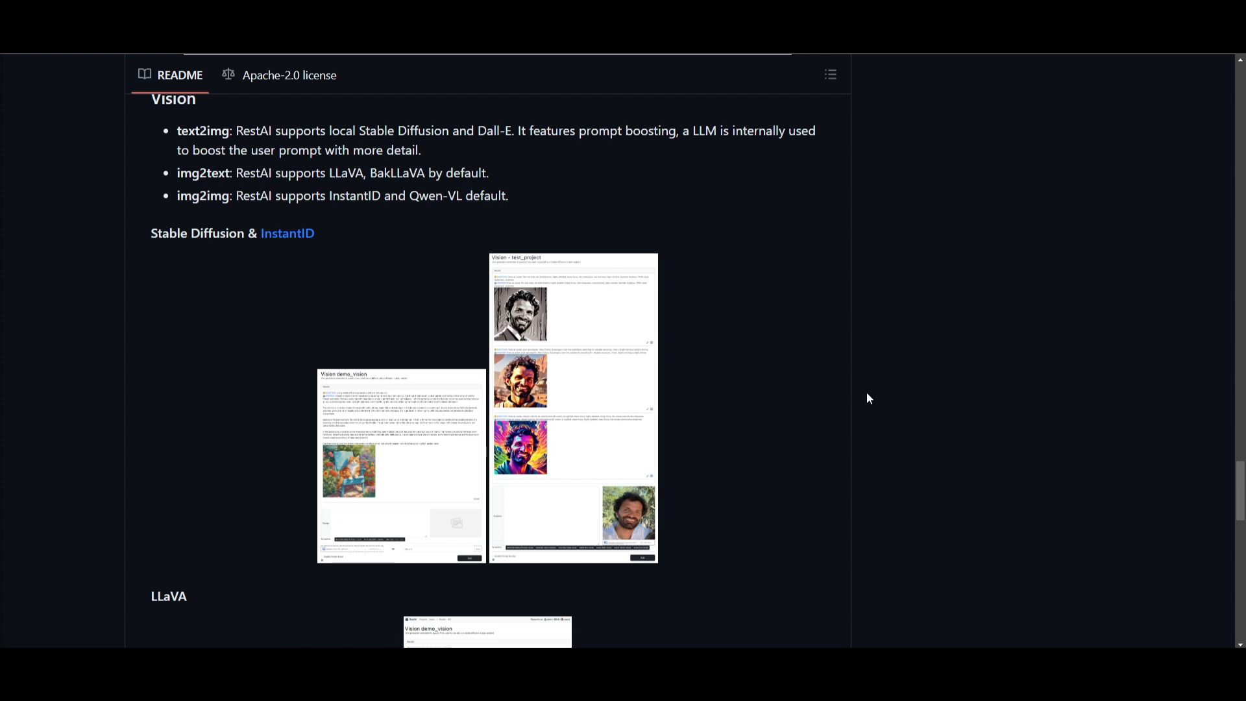
mouse_move(851, 408)
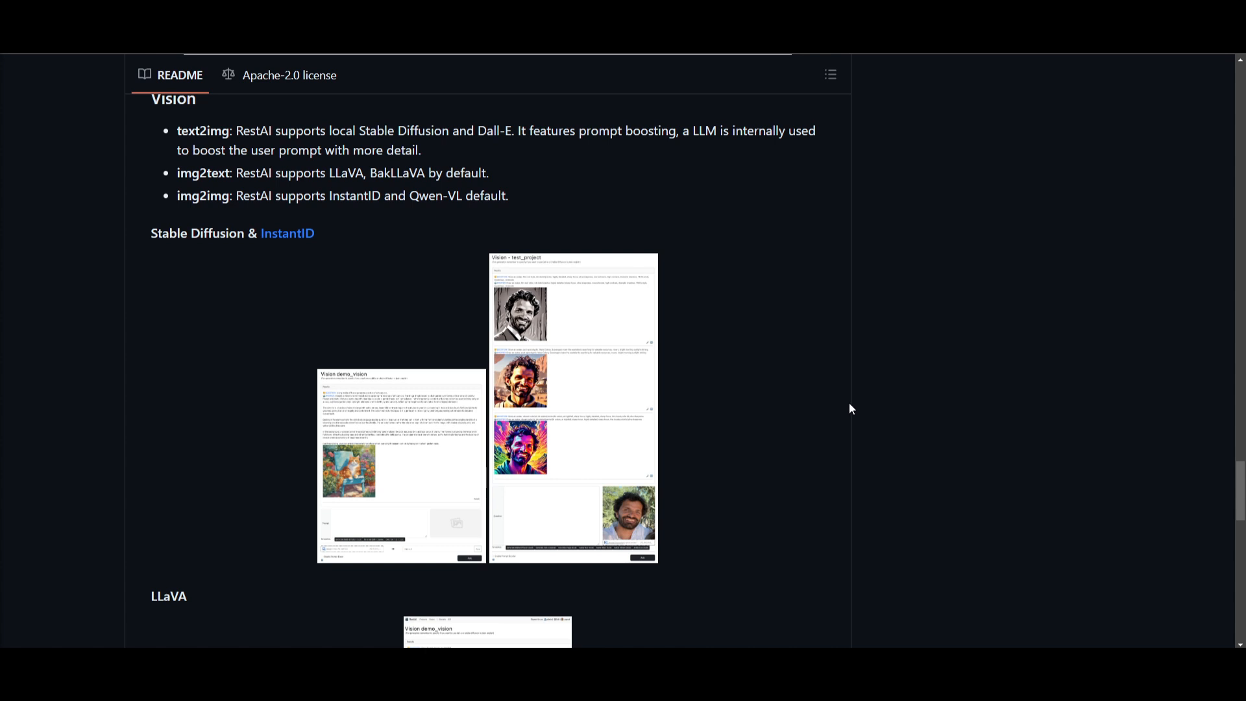
scroll(down, 3)
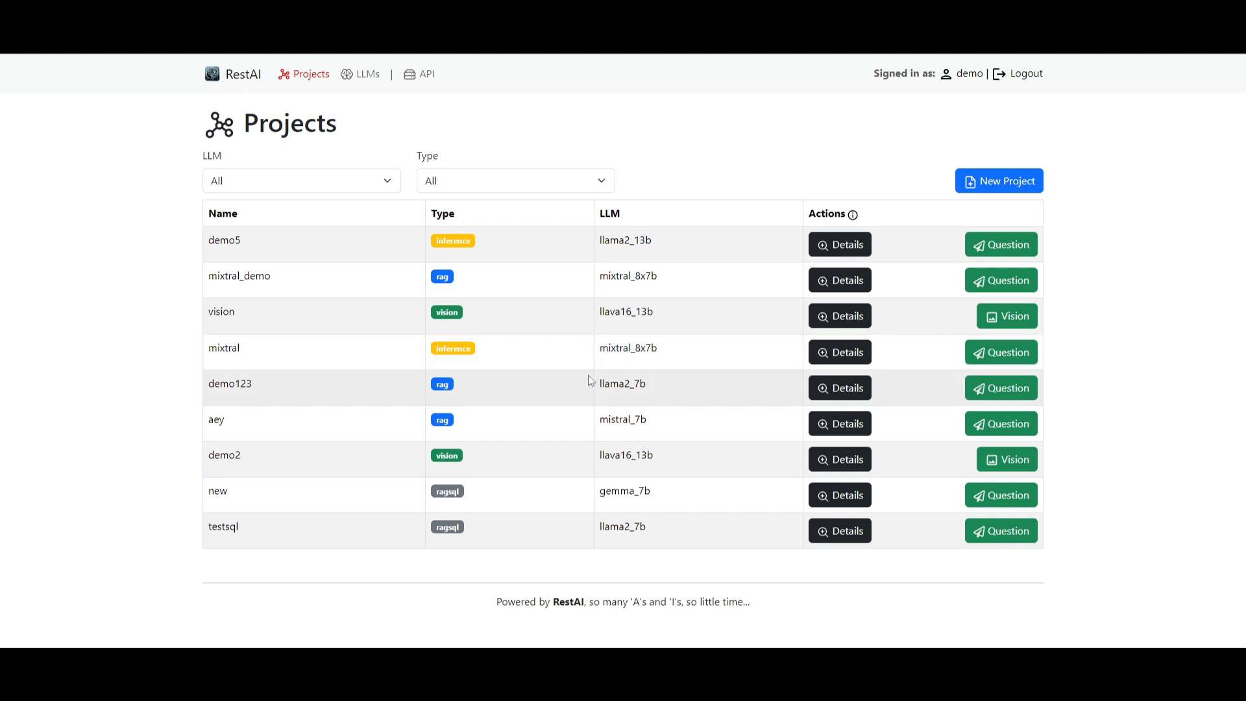
mouse_move(201, 114)
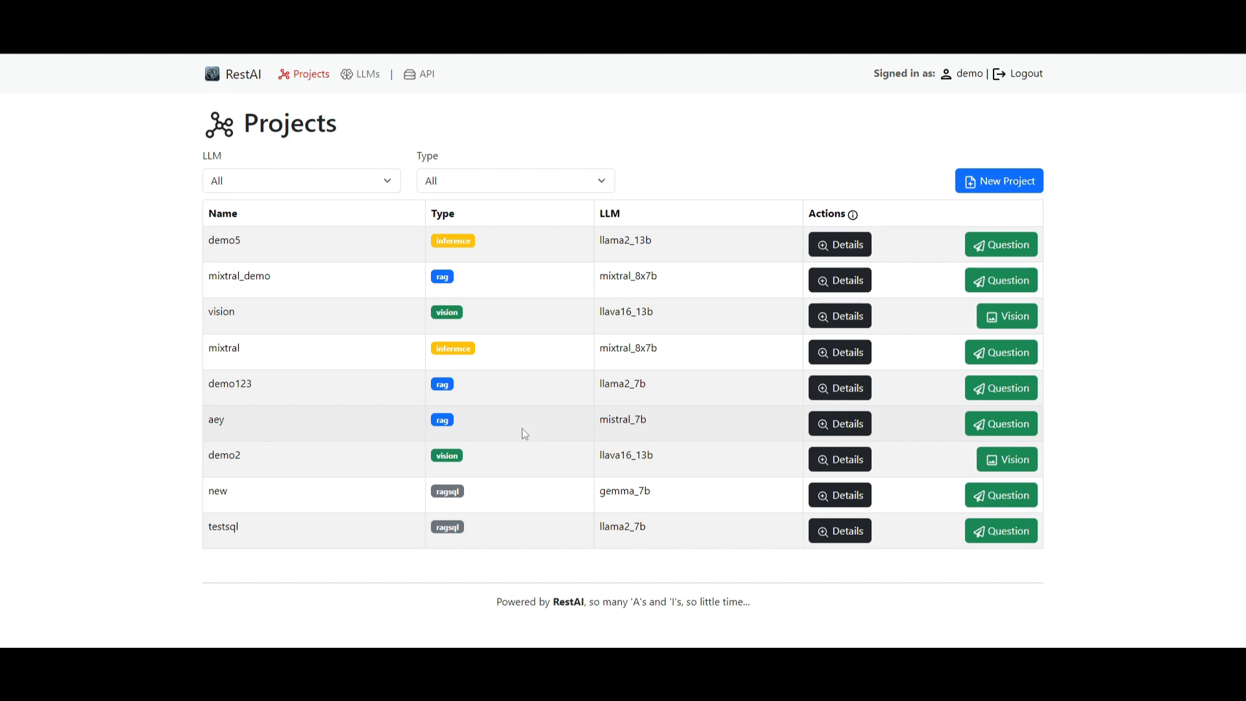
mouse_move(556, 451)
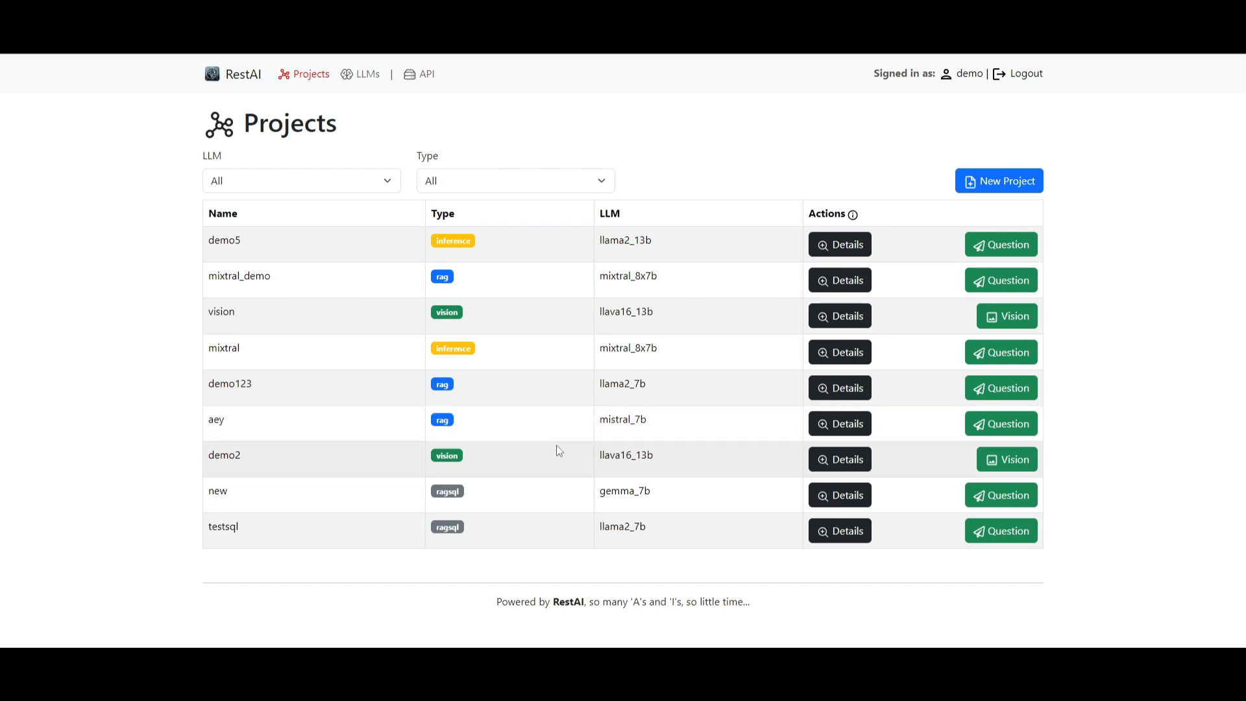
mouse_move(549, 450)
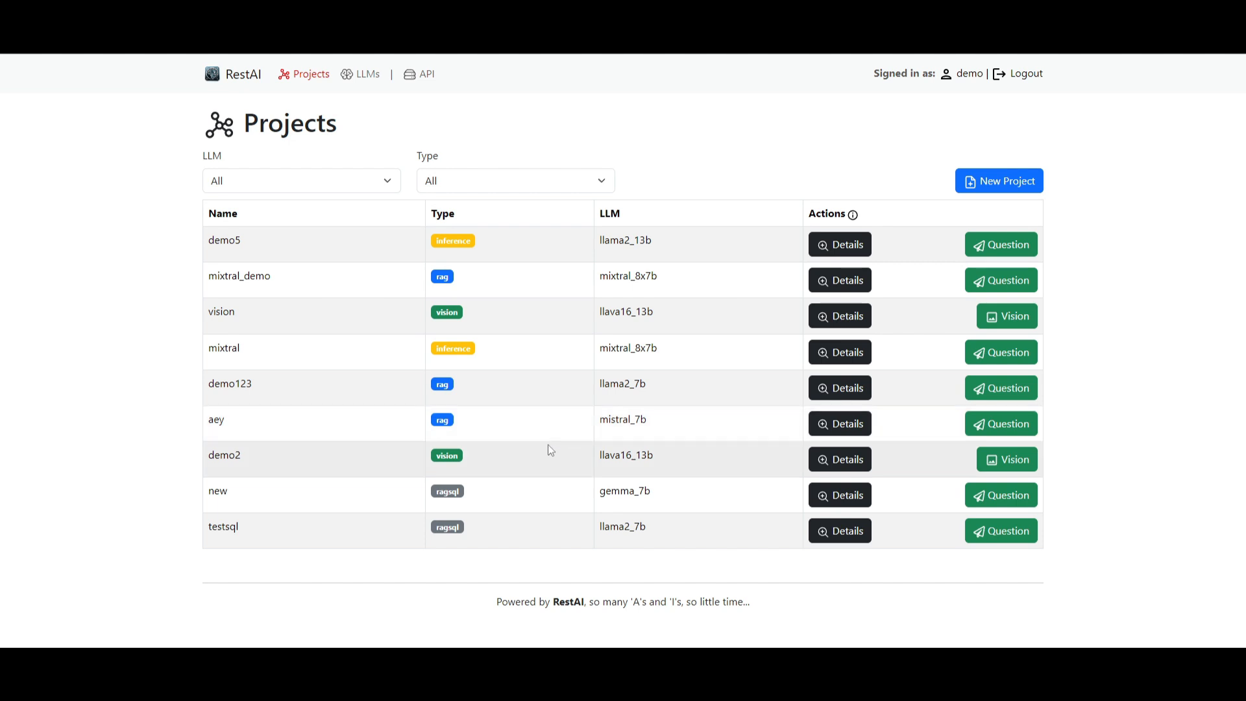
mouse_move(540, 449)
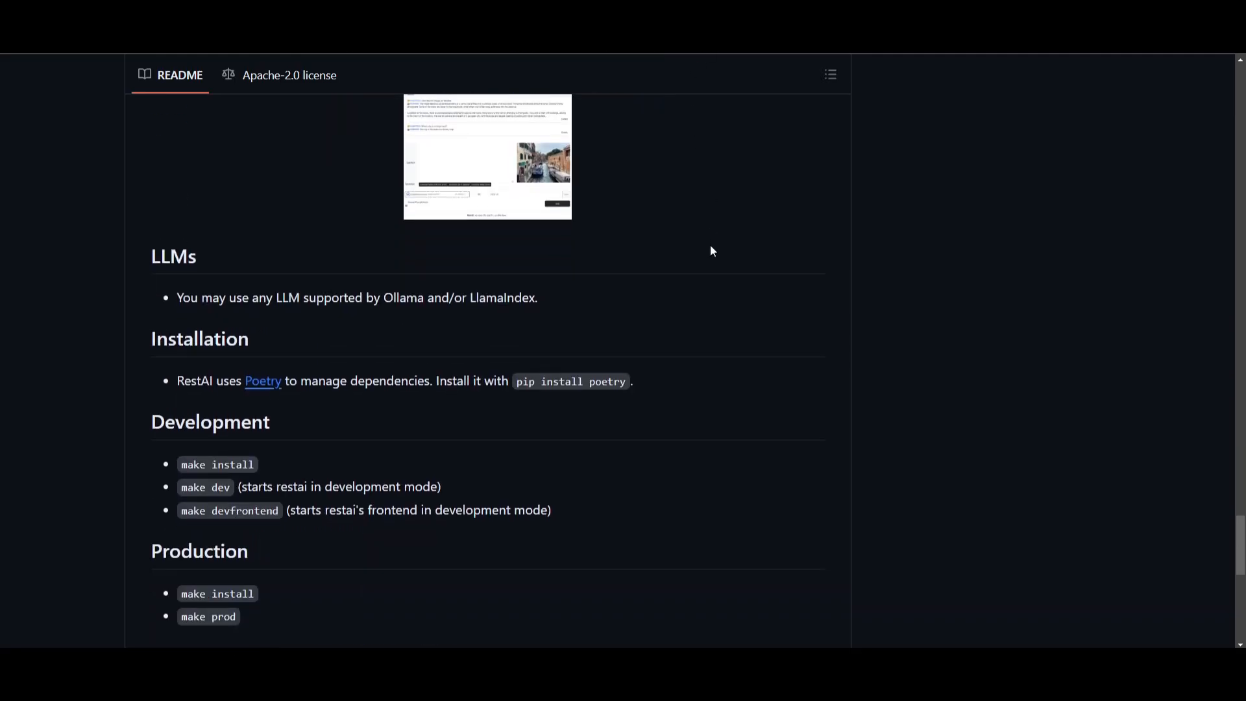
Scroll the README past LLaVA to the LLMs, Installation, Development and Production make commands
scroll(down, 3)
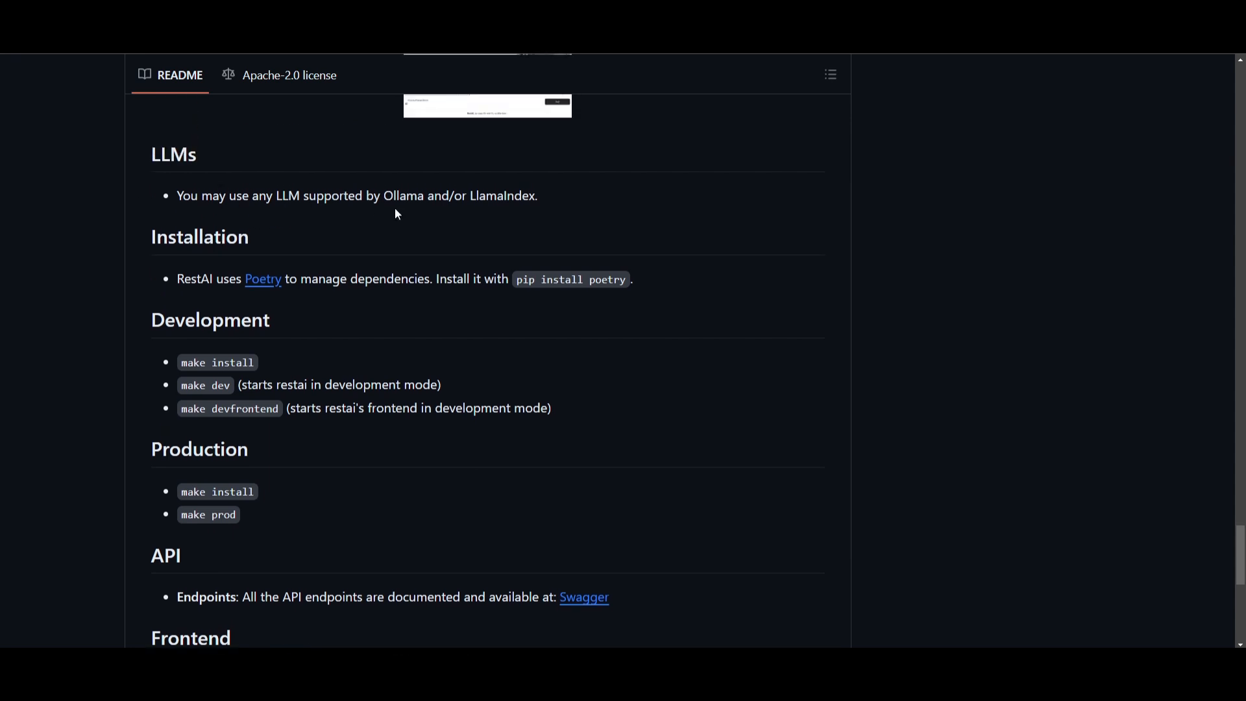
mouse_move(687, 213)
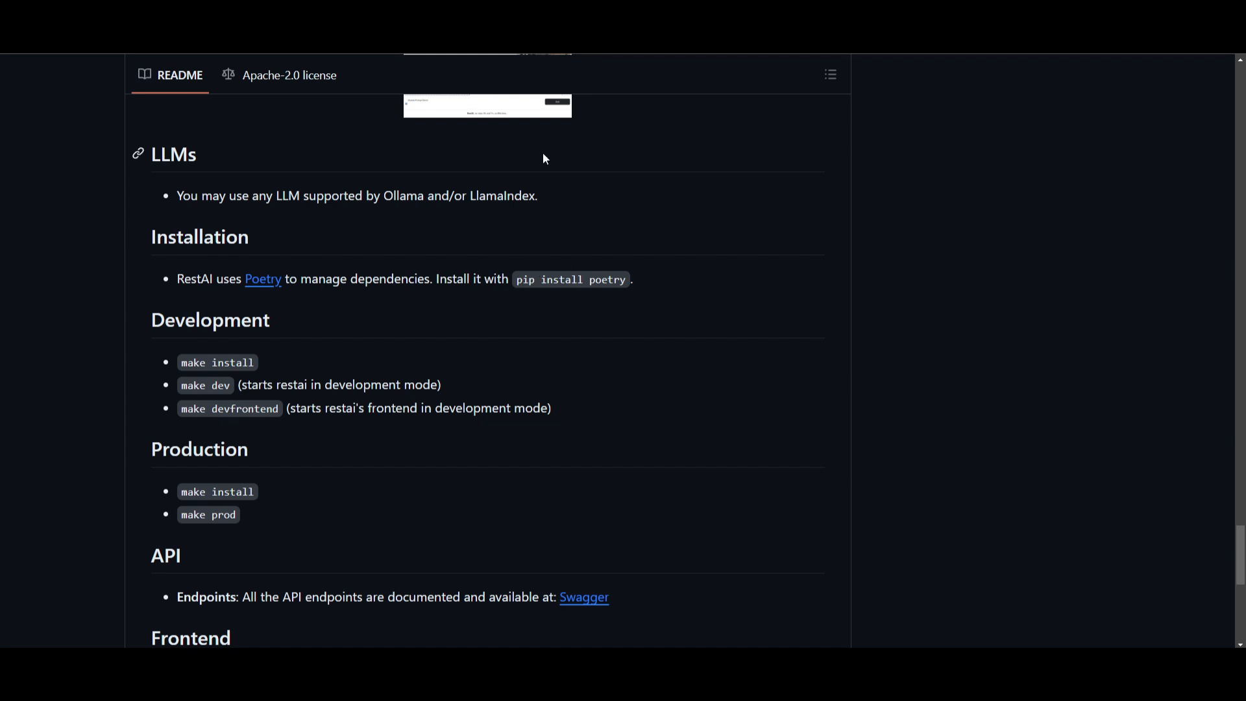
mouse_move(442, 191)
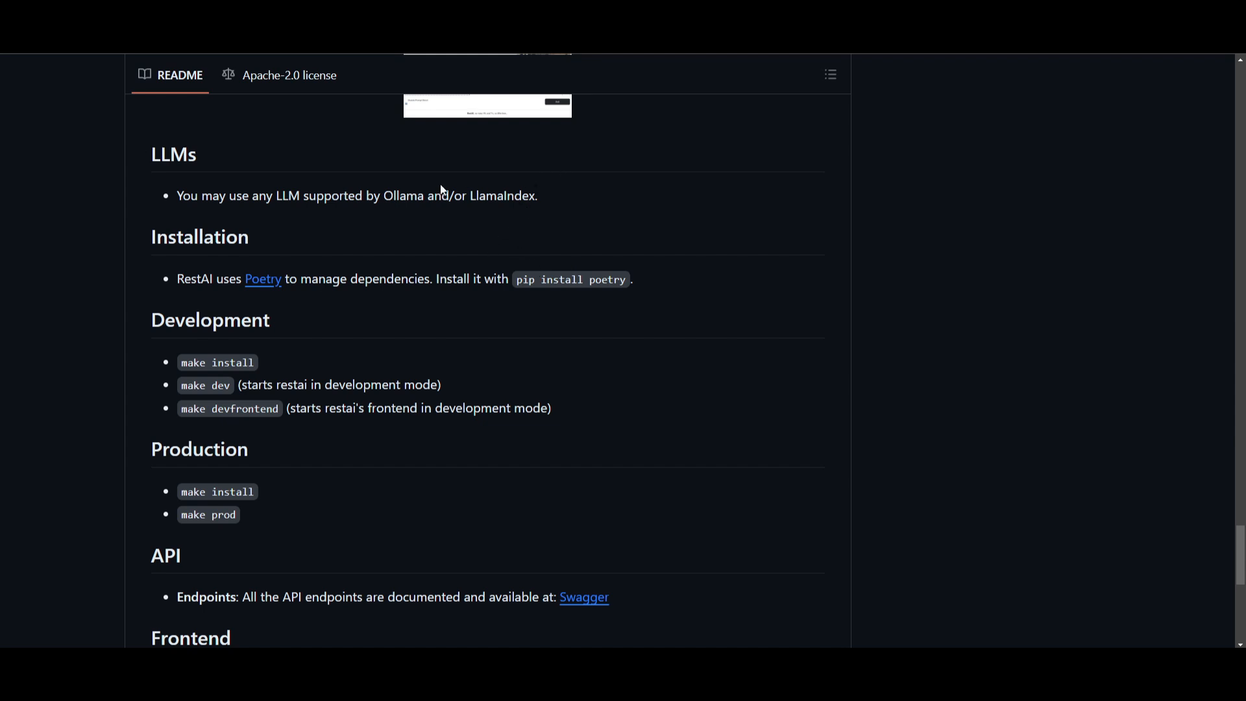
mouse_move(553, 191)
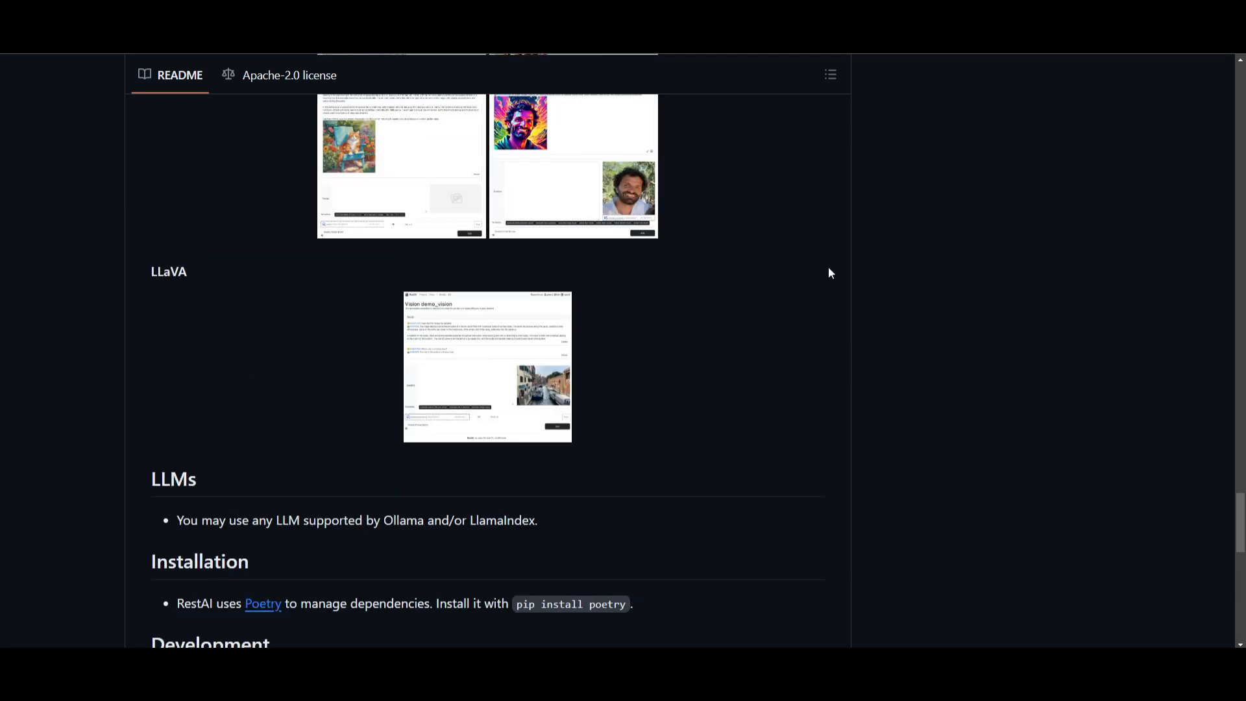
mouse_move(827, 292)
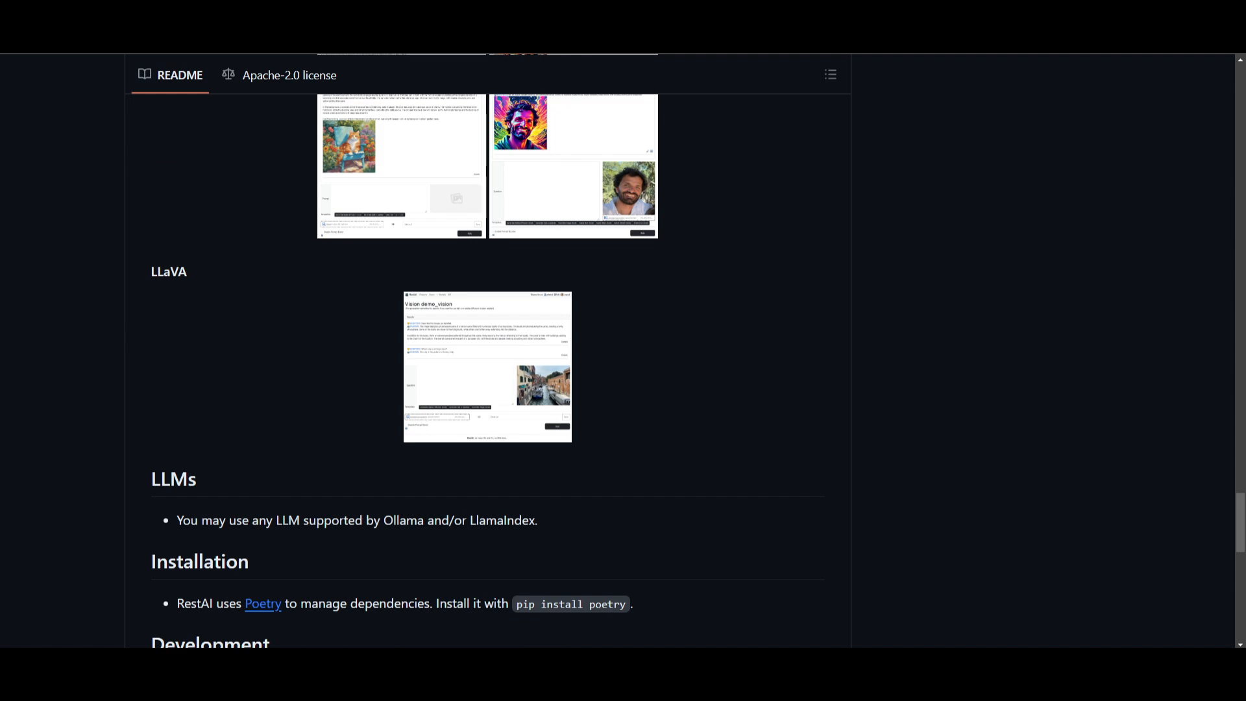
scroll(down, 3)
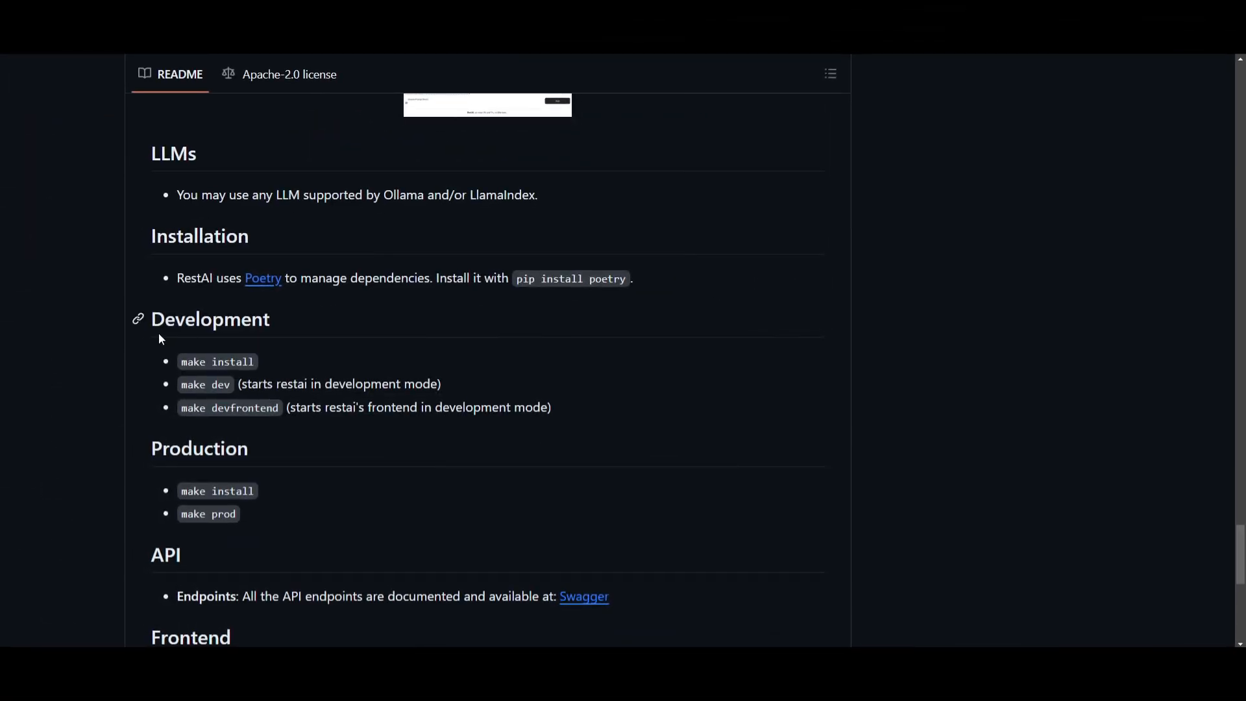
mouse_move(283, 110)
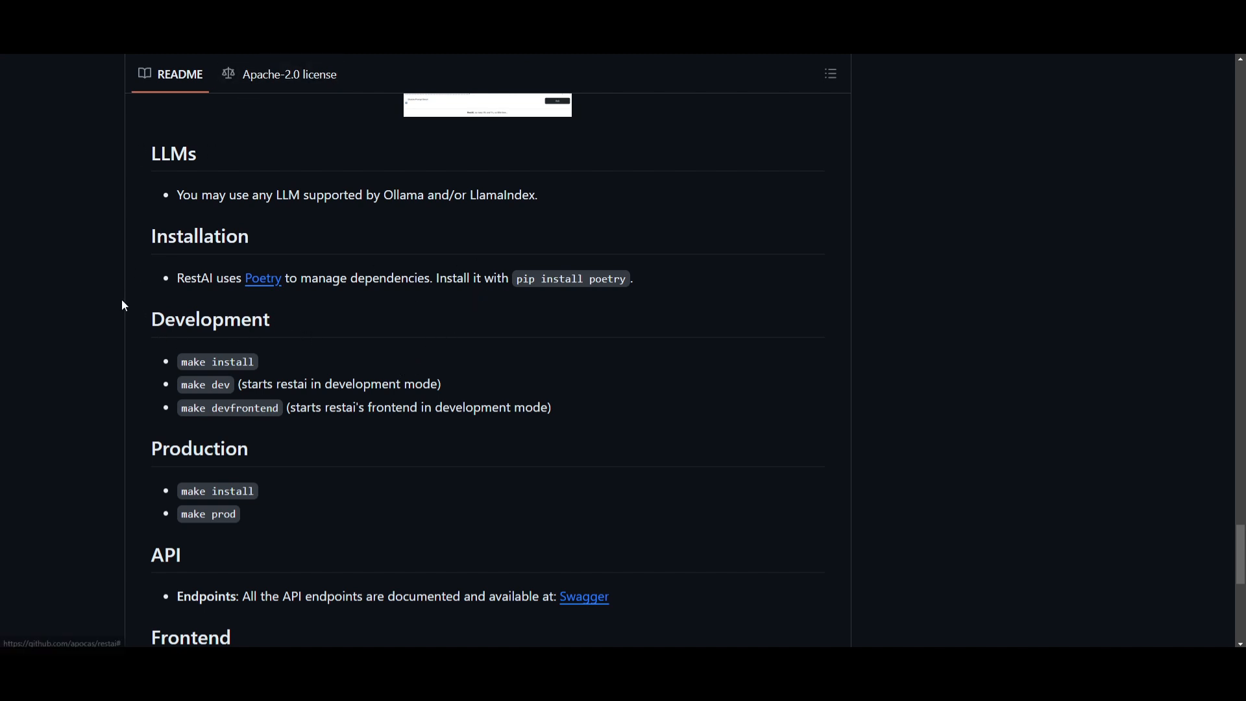
mouse_move(988, 230)
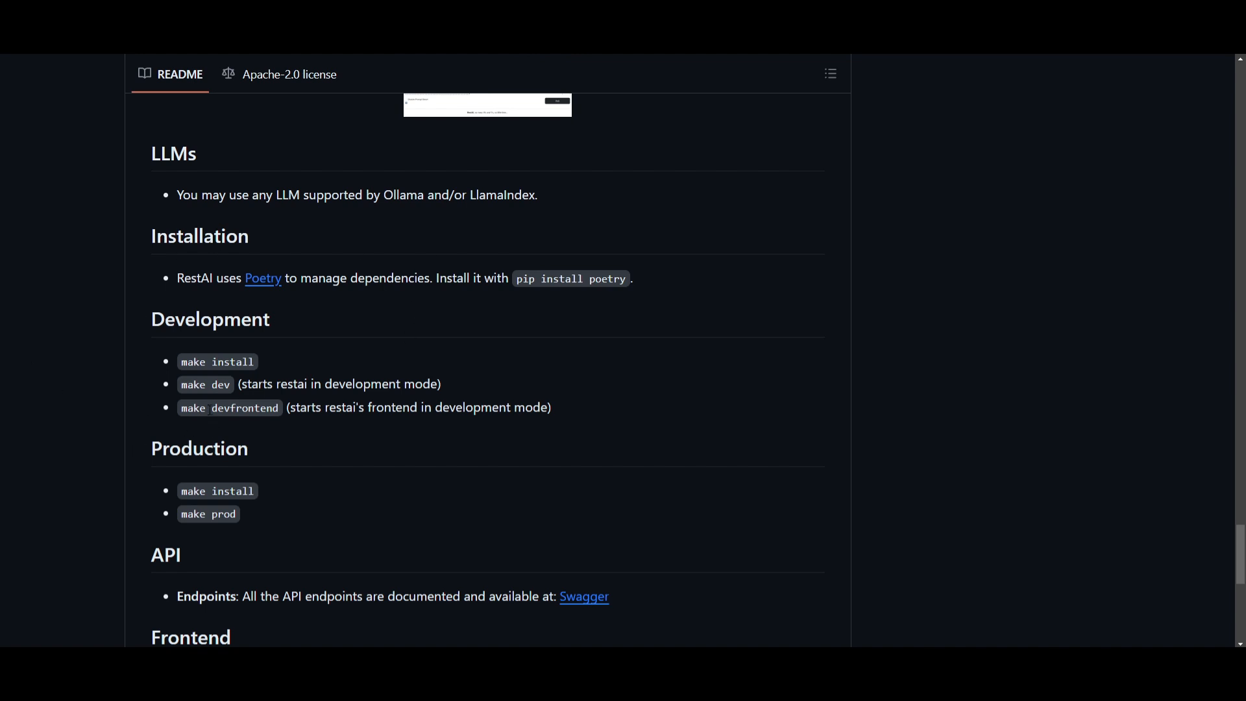
scroll(down, 3)
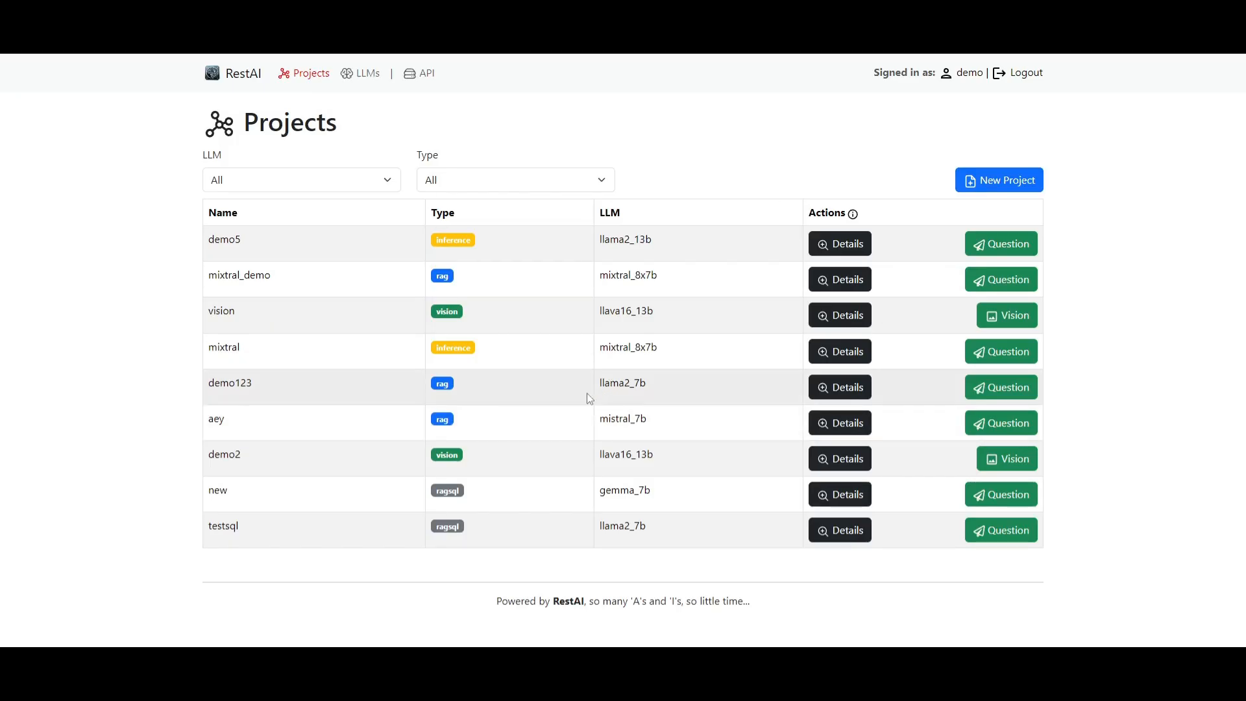
mouse_move(630, 378)
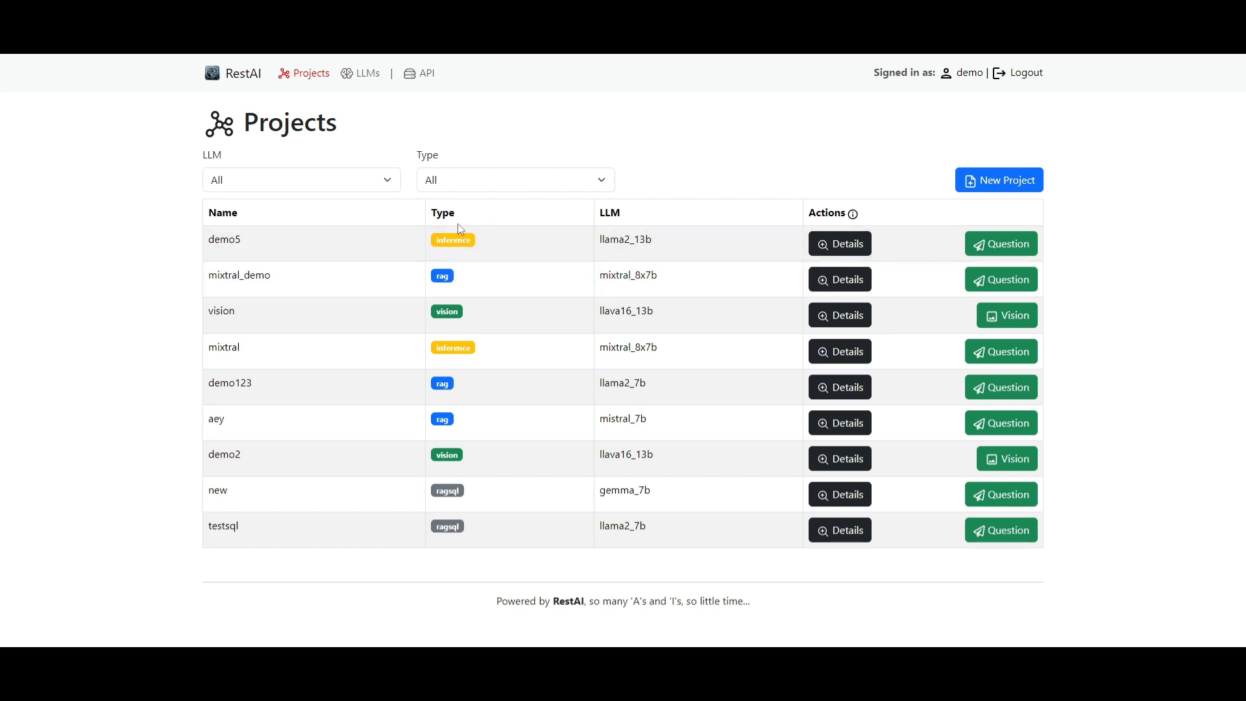
mouse_move(440, 545)
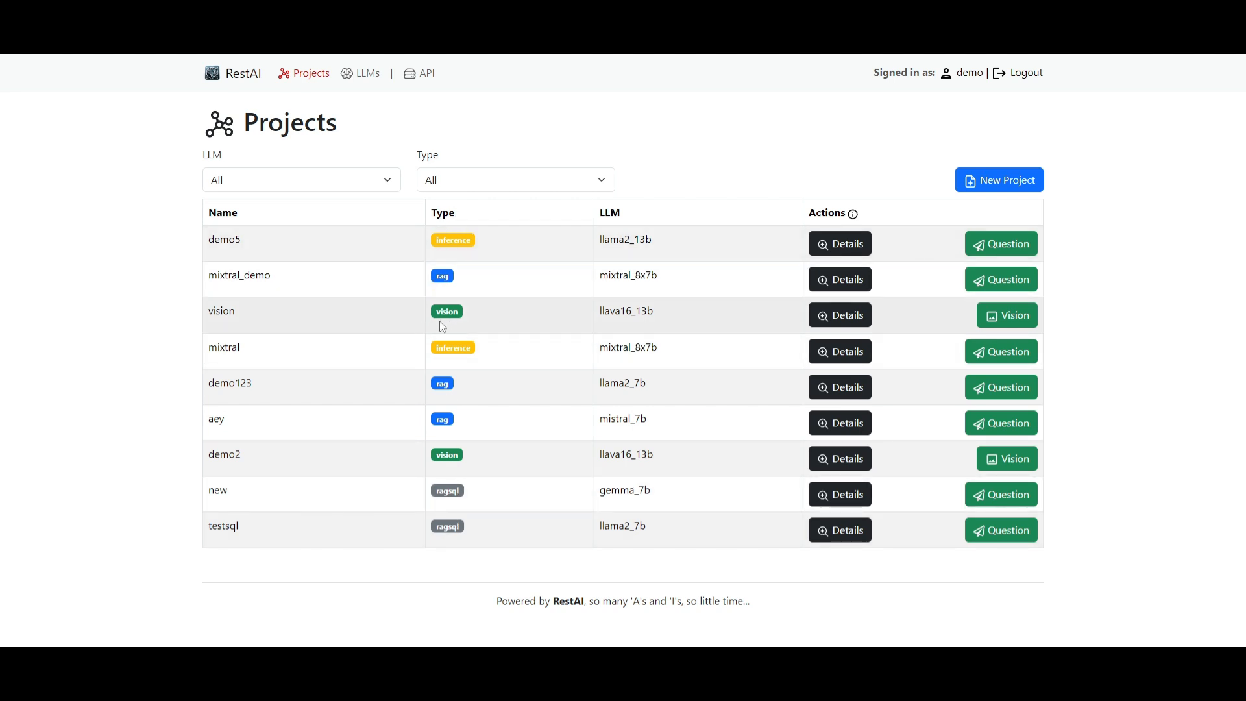
mouse_move(407, 491)
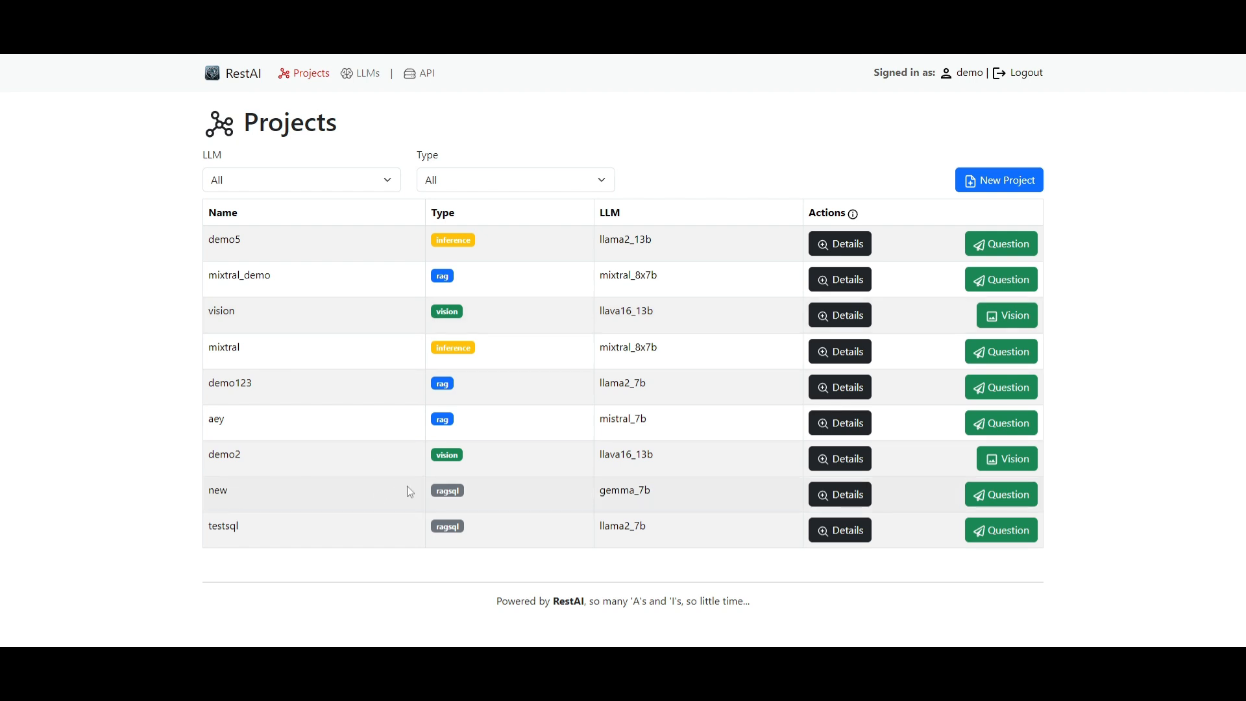
mouse_move(546, 357)
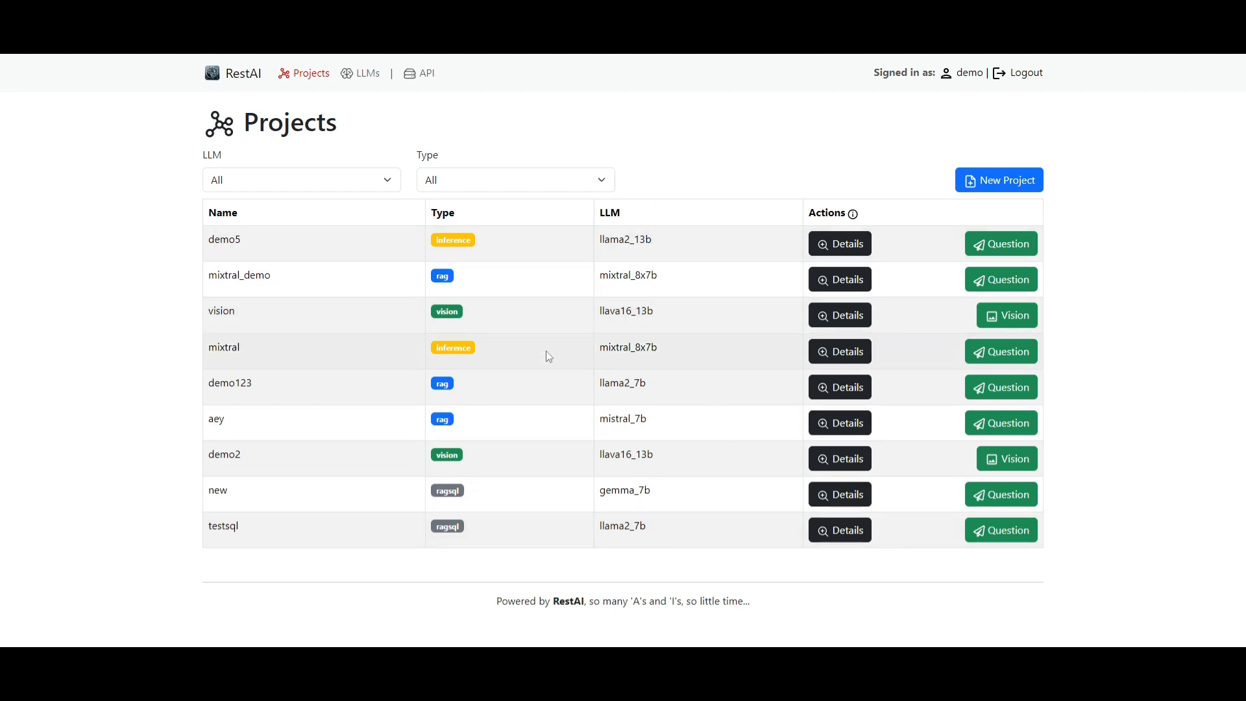
mouse_move(505, 277)
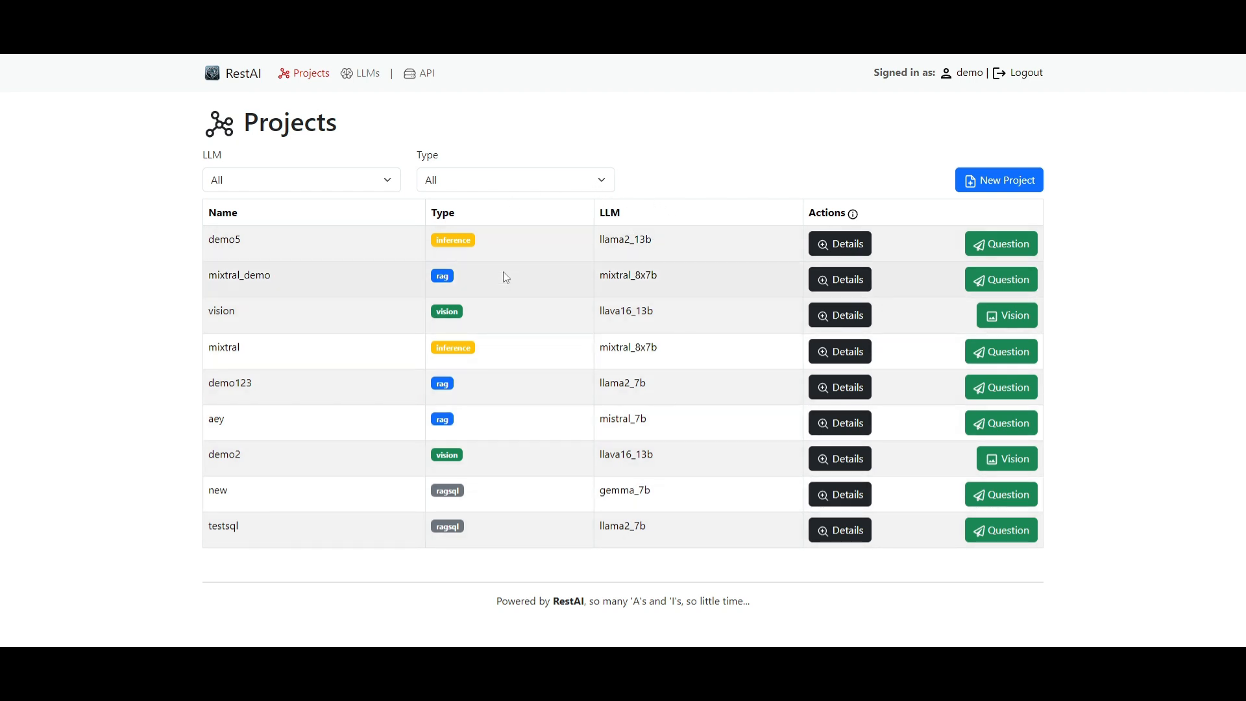
mouse_move(805, 463)
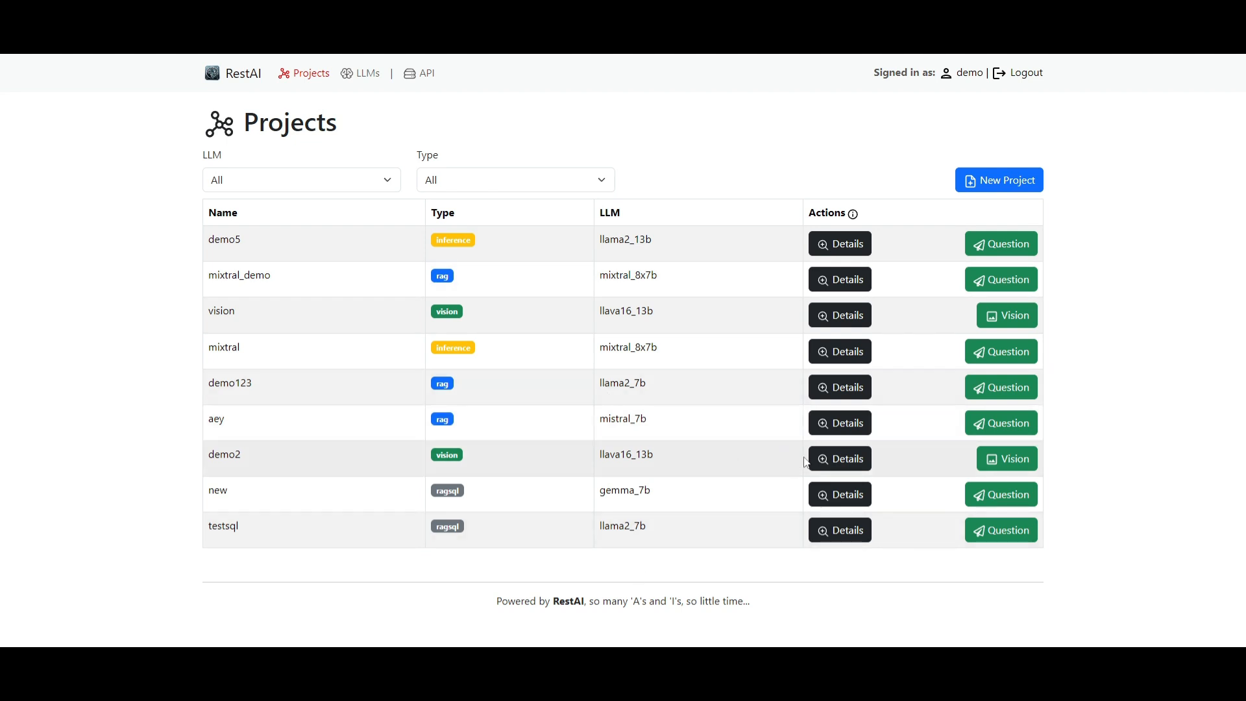
mouse_move(223, 251)
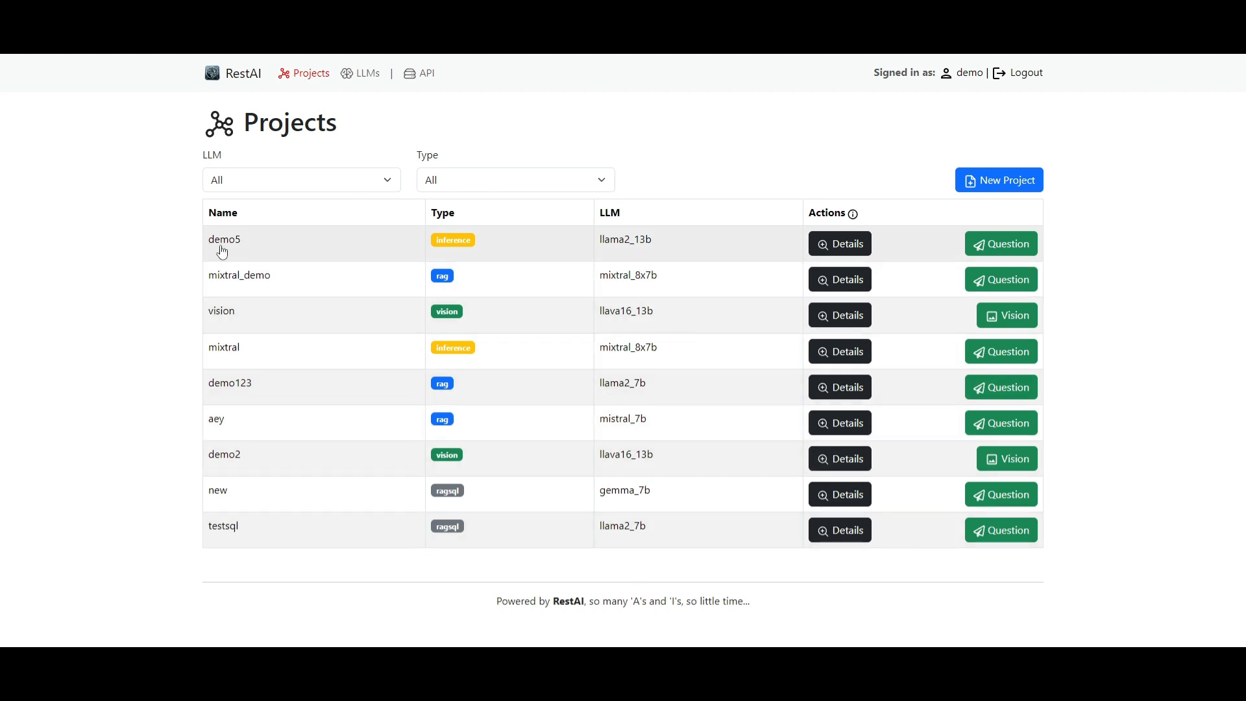
mouse_move(484, 263)
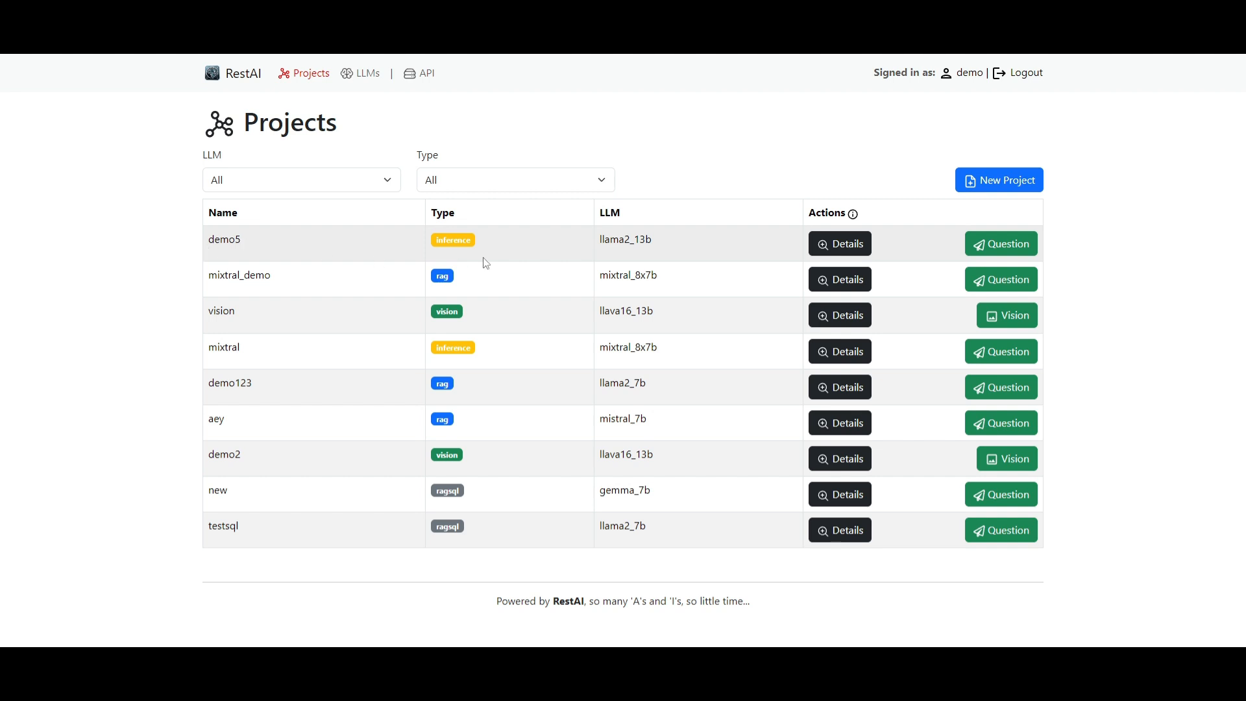
Open demo5's Question page, apply the Resume Text template, and ask it to summarise the Galactic Republic passage
click(839, 244)
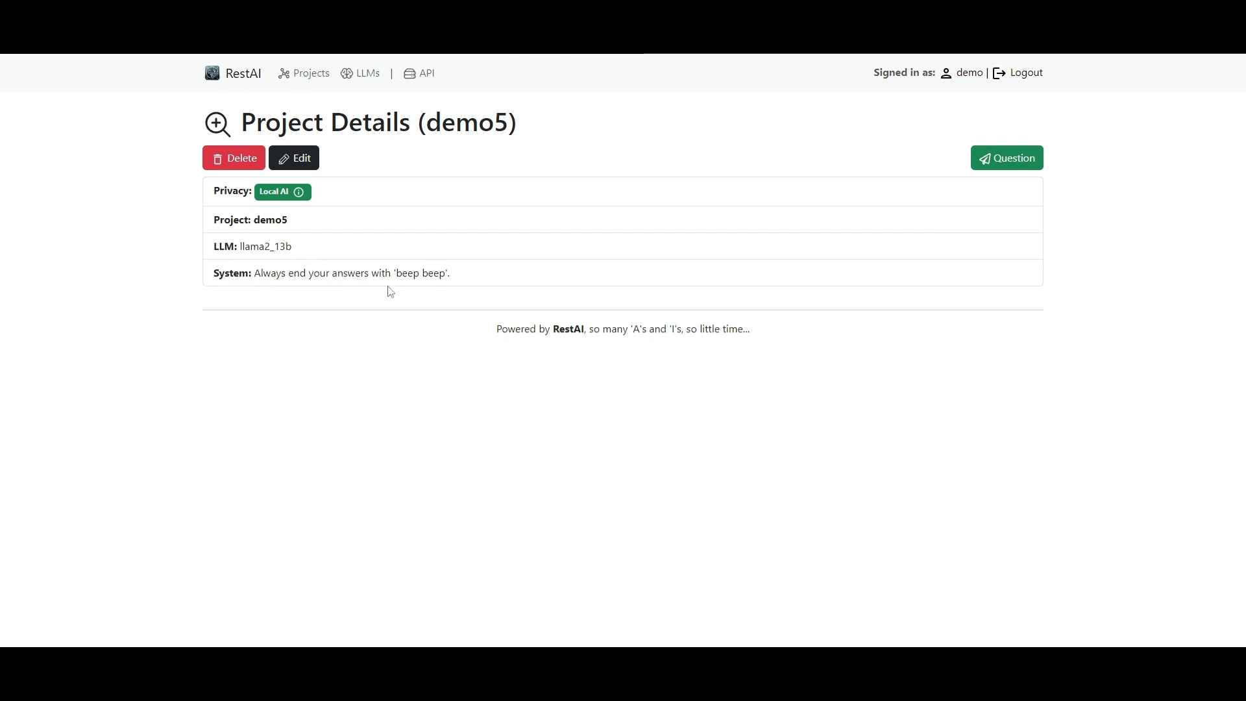
click(1006, 157)
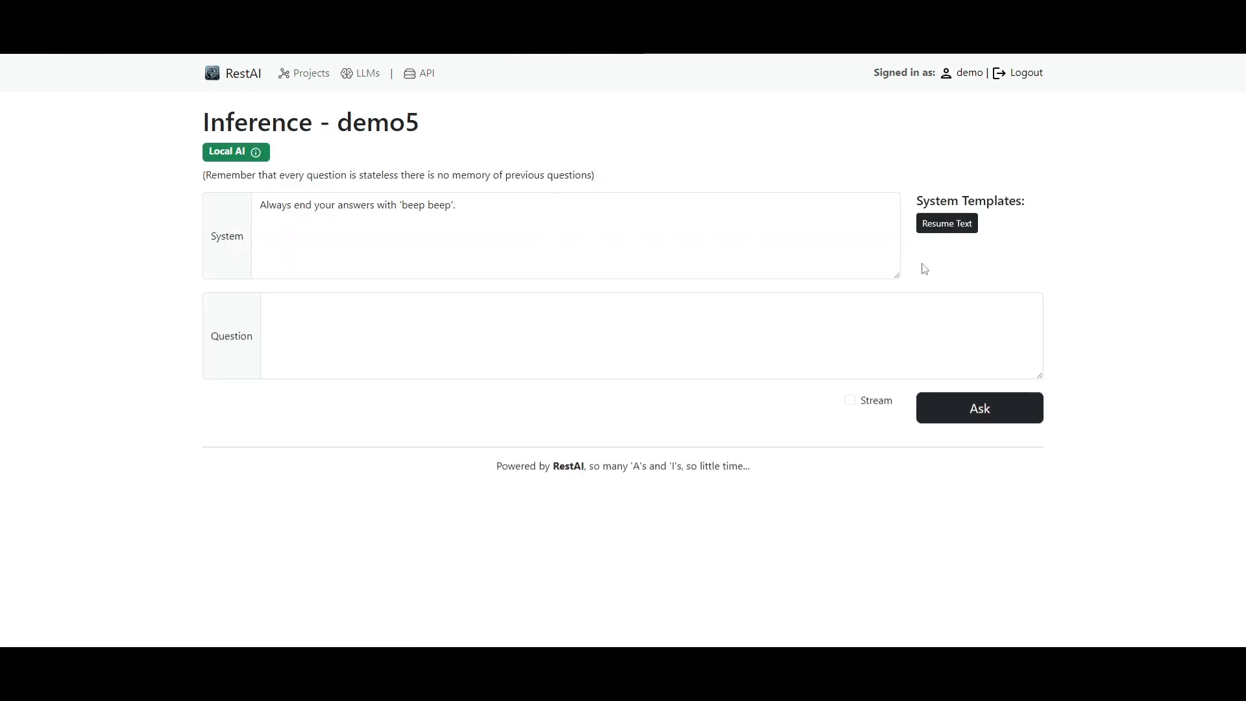
click(946, 222)
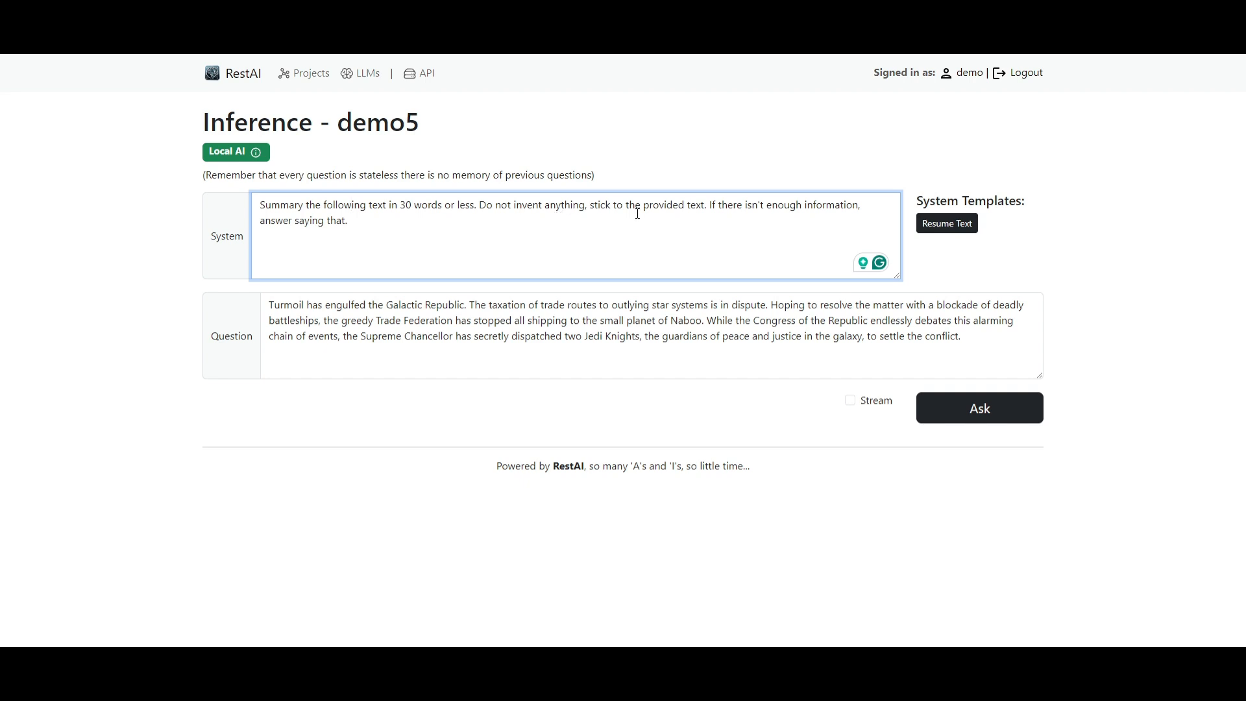
mouse_move(792, 216)
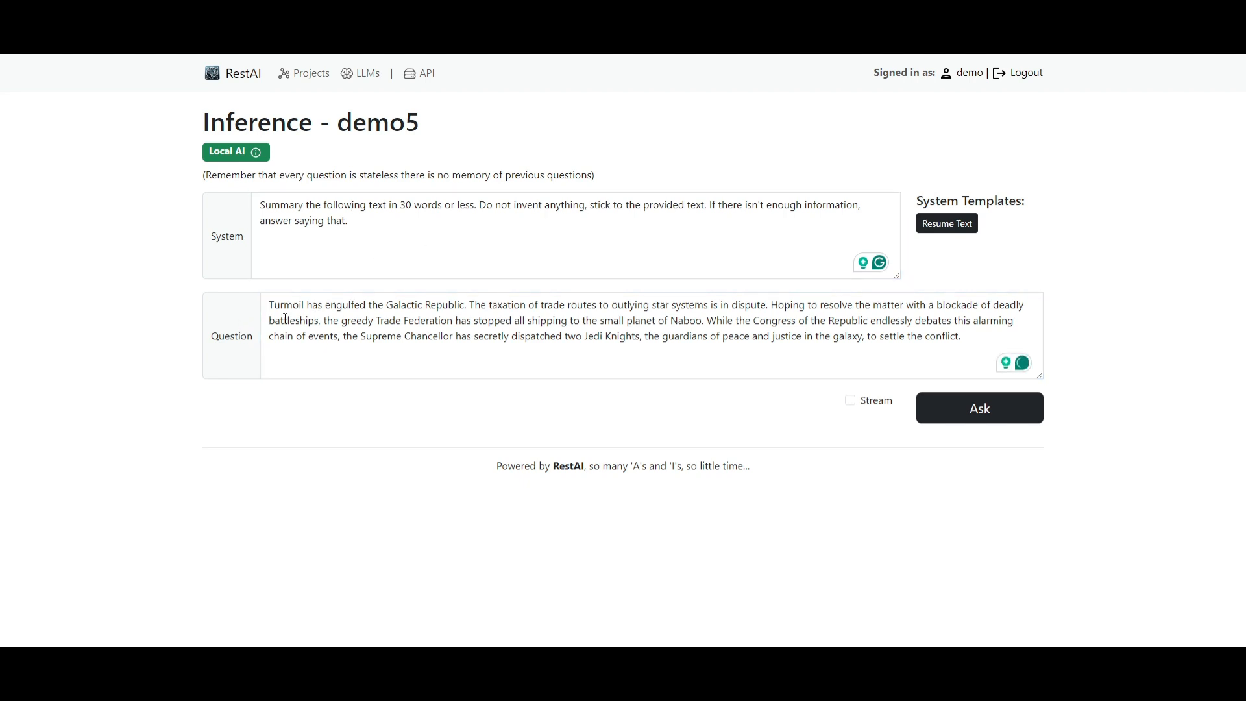
click(398, 306)
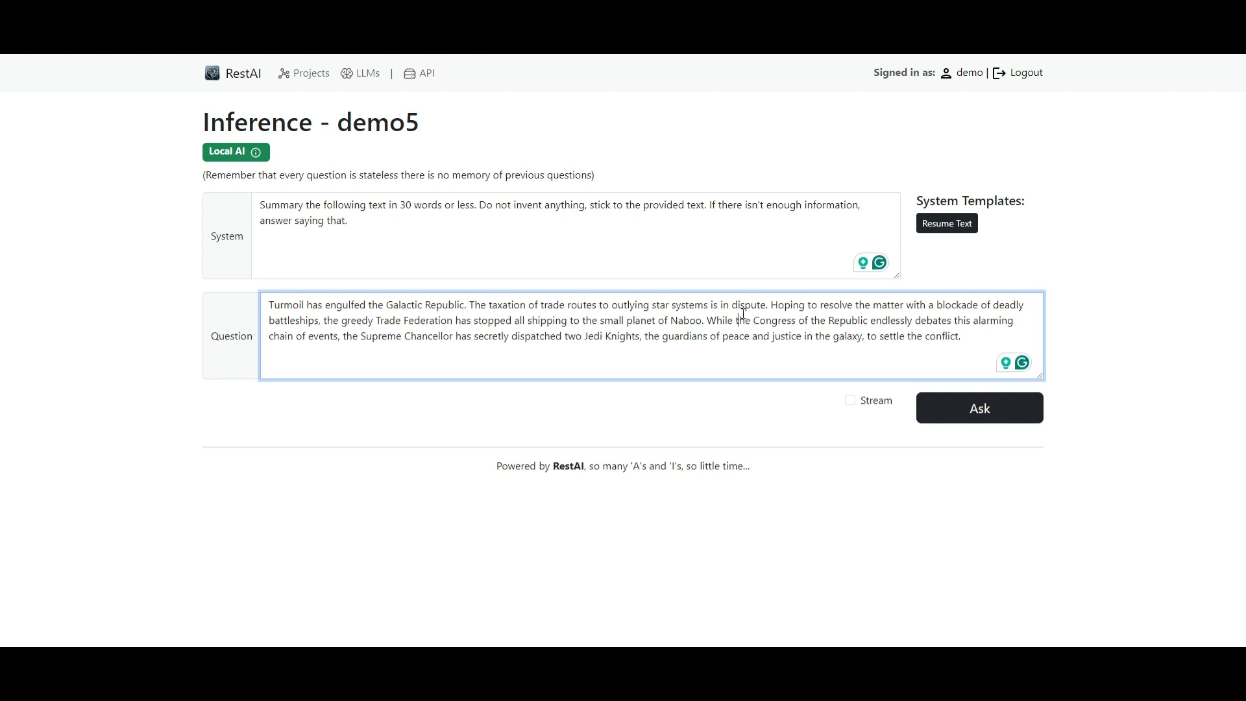
click(979, 408)
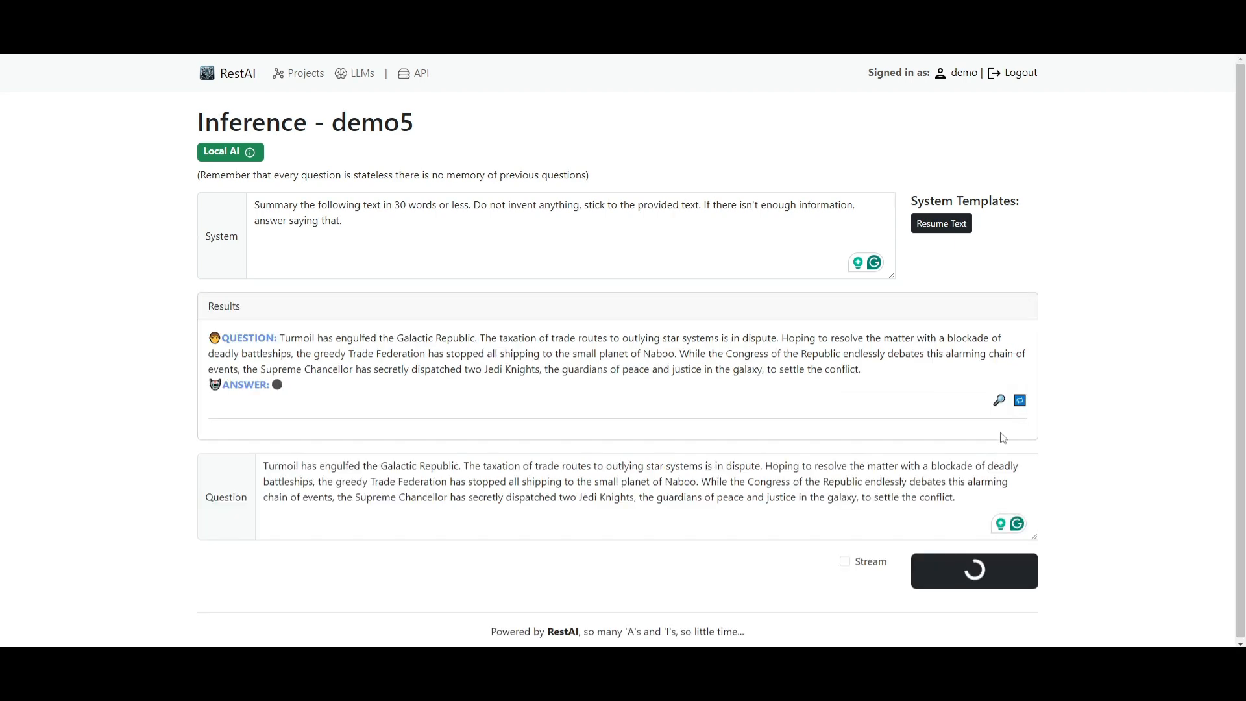
mouse_move(95, 445)
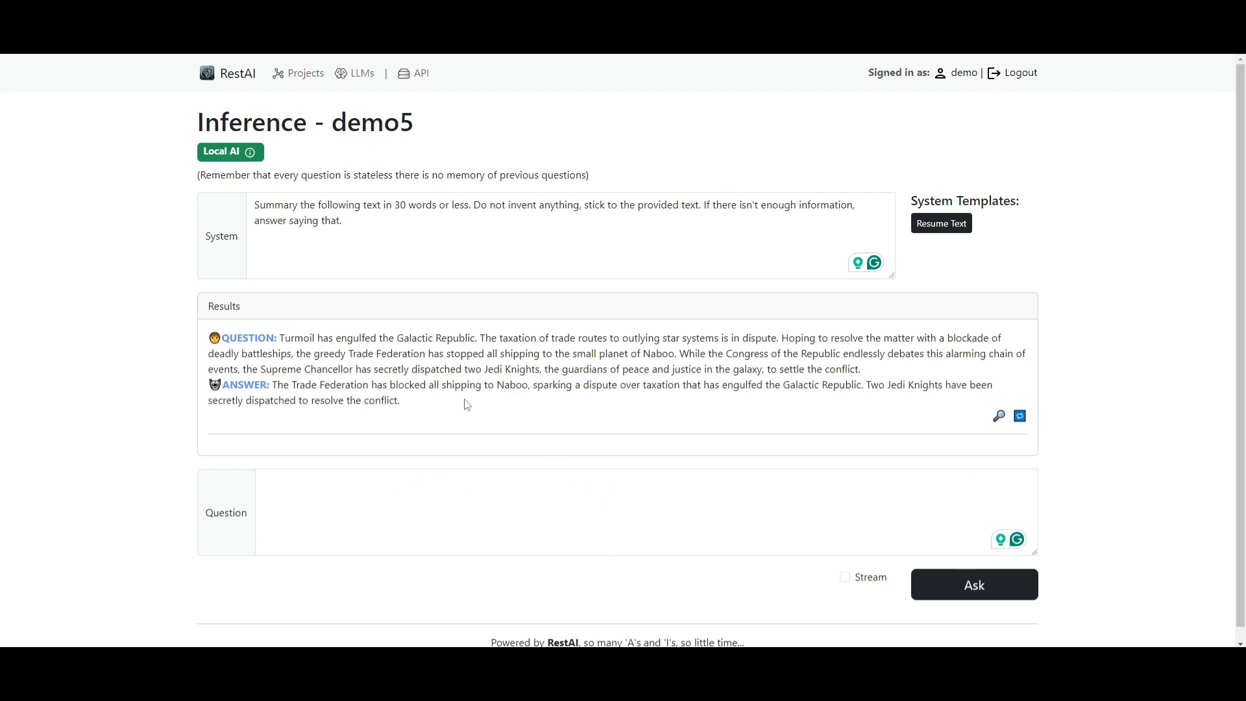
mouse_move(366, 366)
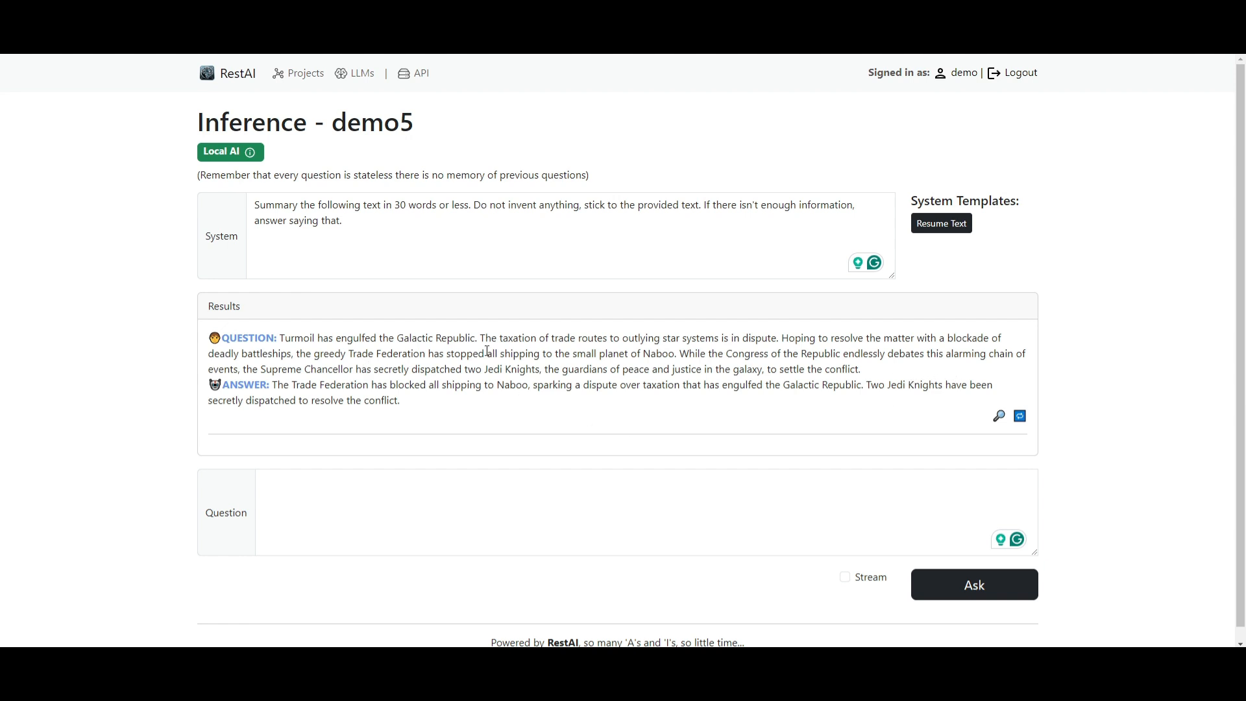
mouse_move(344, 318)
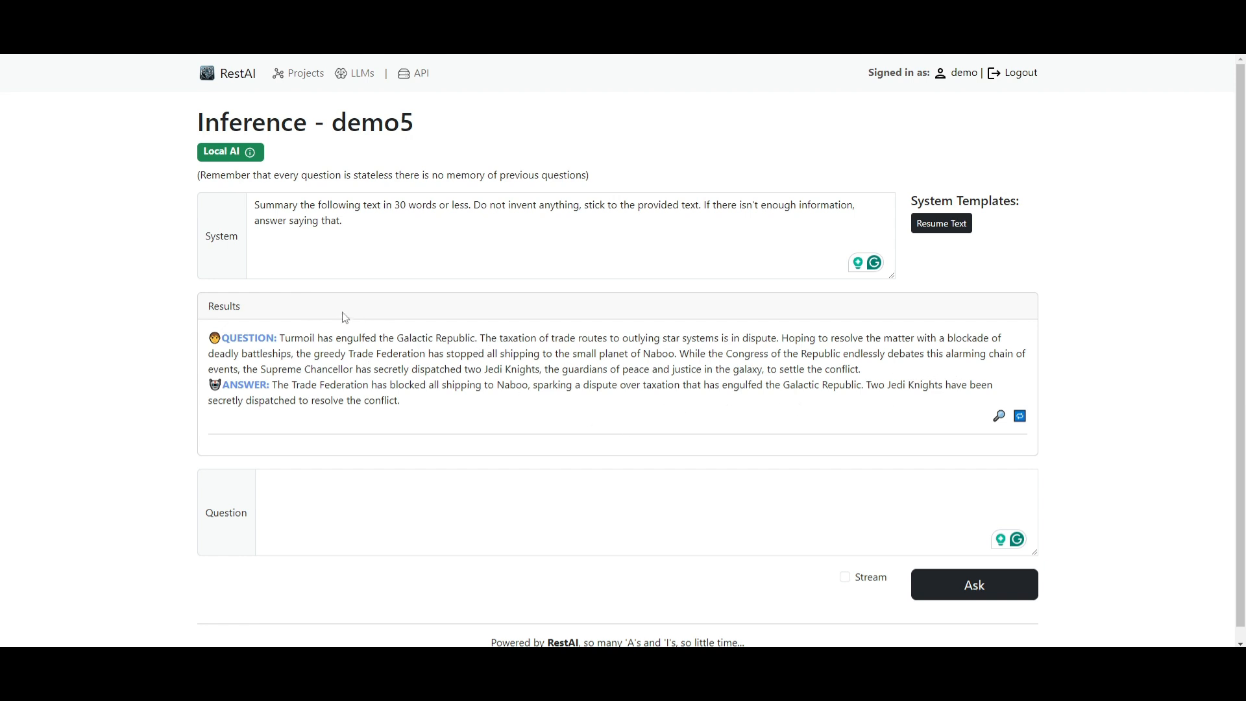
mouse_move(250, 153)
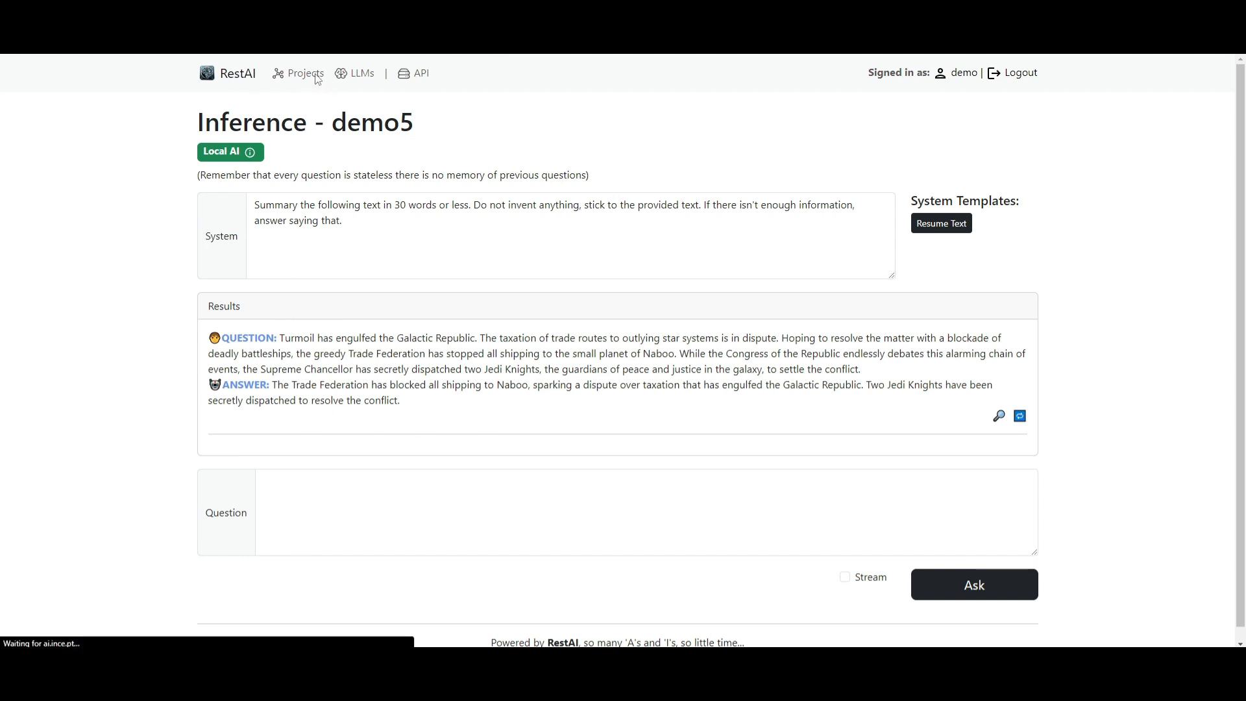
Go to the Projects list and open the vision project's details page
click(305, 73)
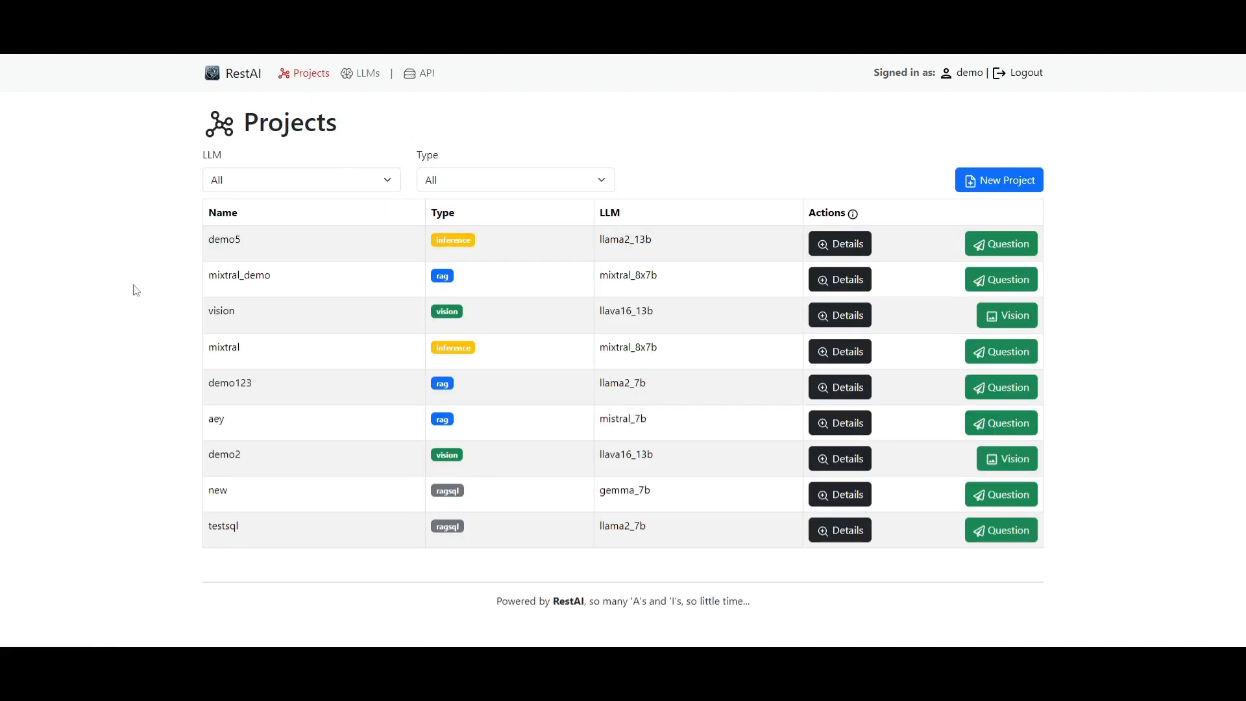
mouse_move(406, 264)
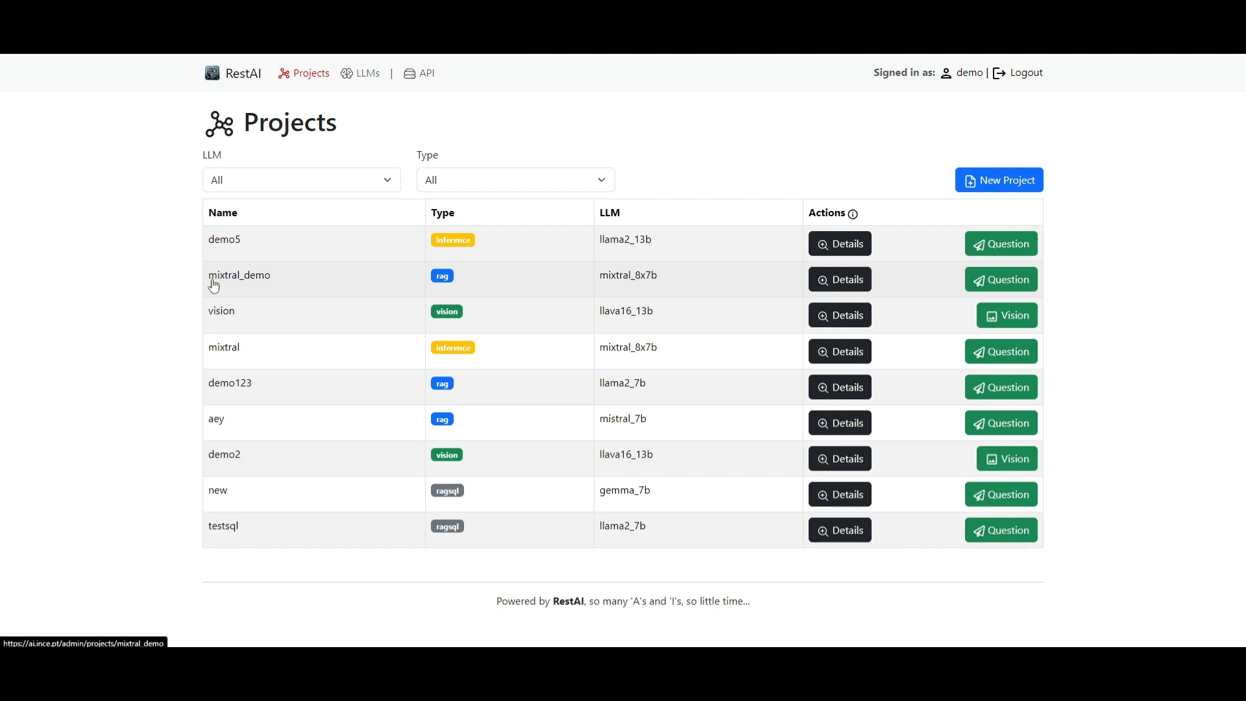
mouse_move(474, 287)
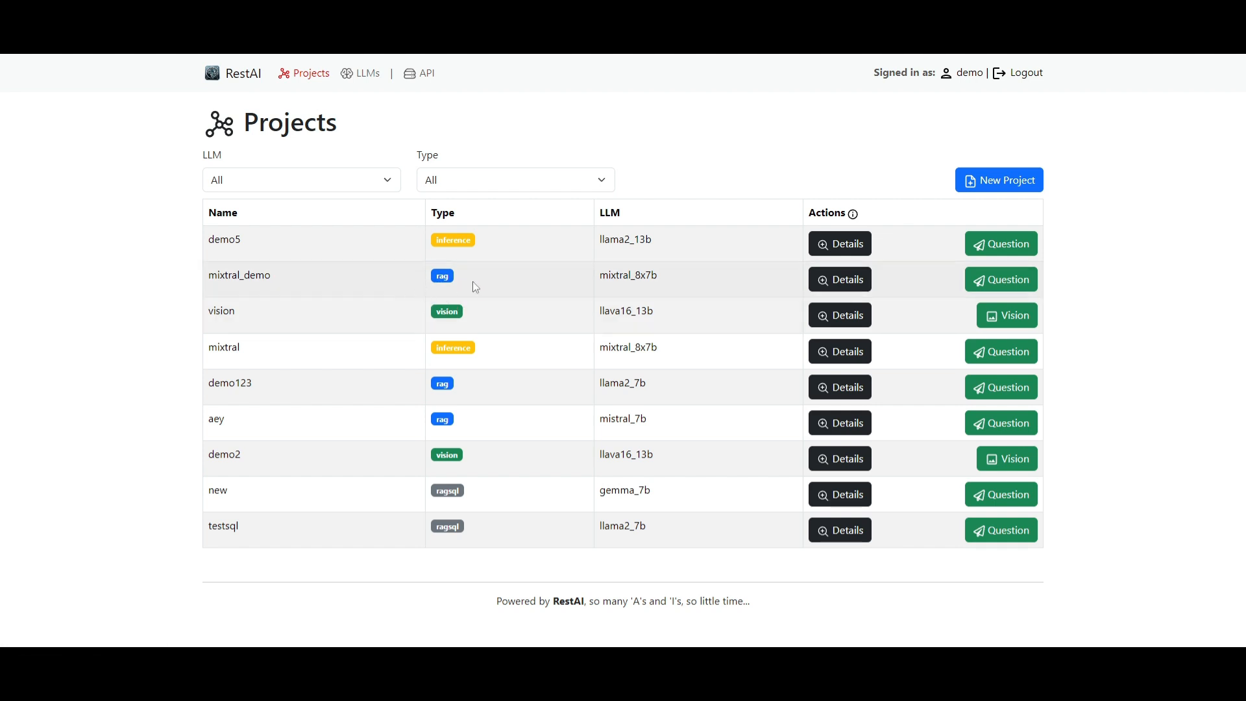
mouse_move(270, 347)
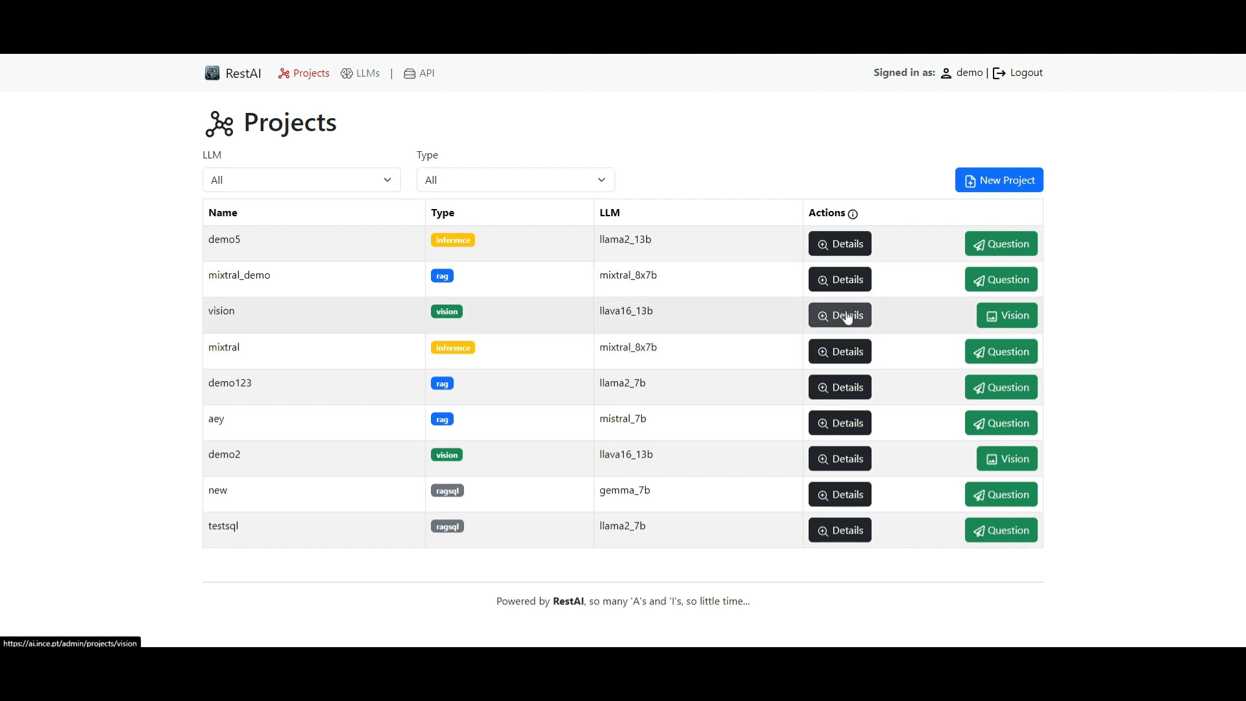
click(839, 315)
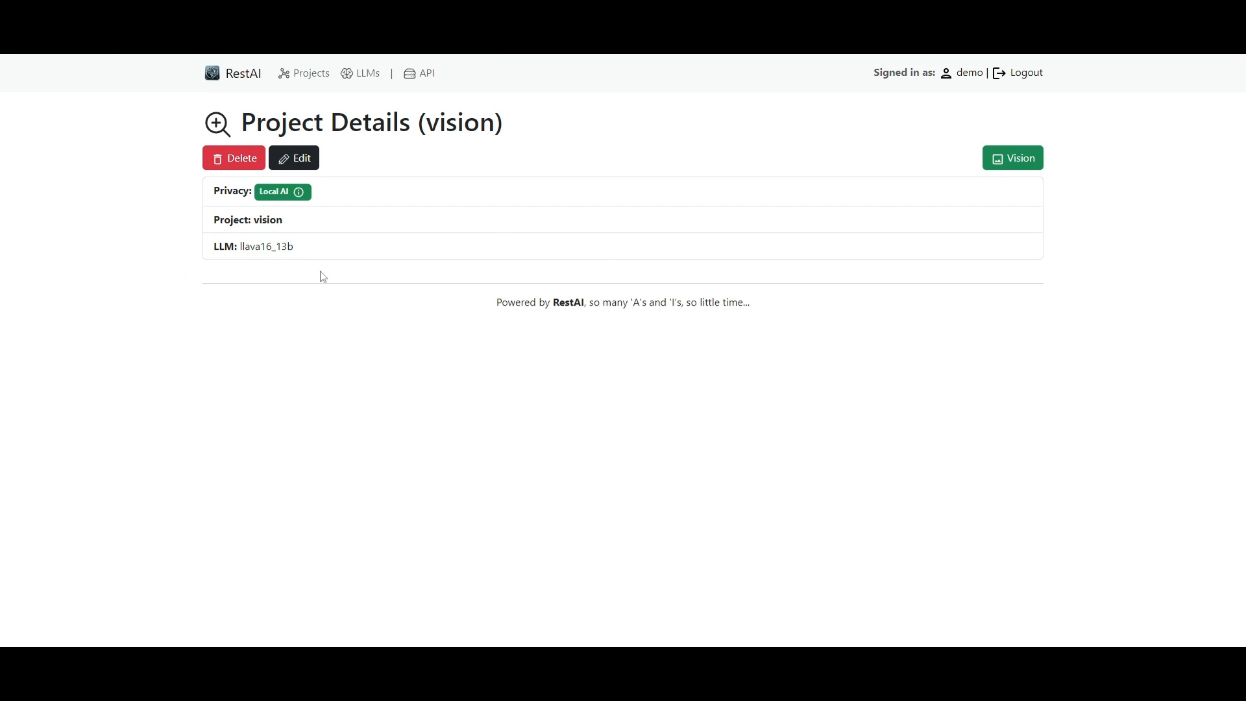
Prompt the vision project for a happy cat and generate the Stable Diffusion image
click(1013, 157)
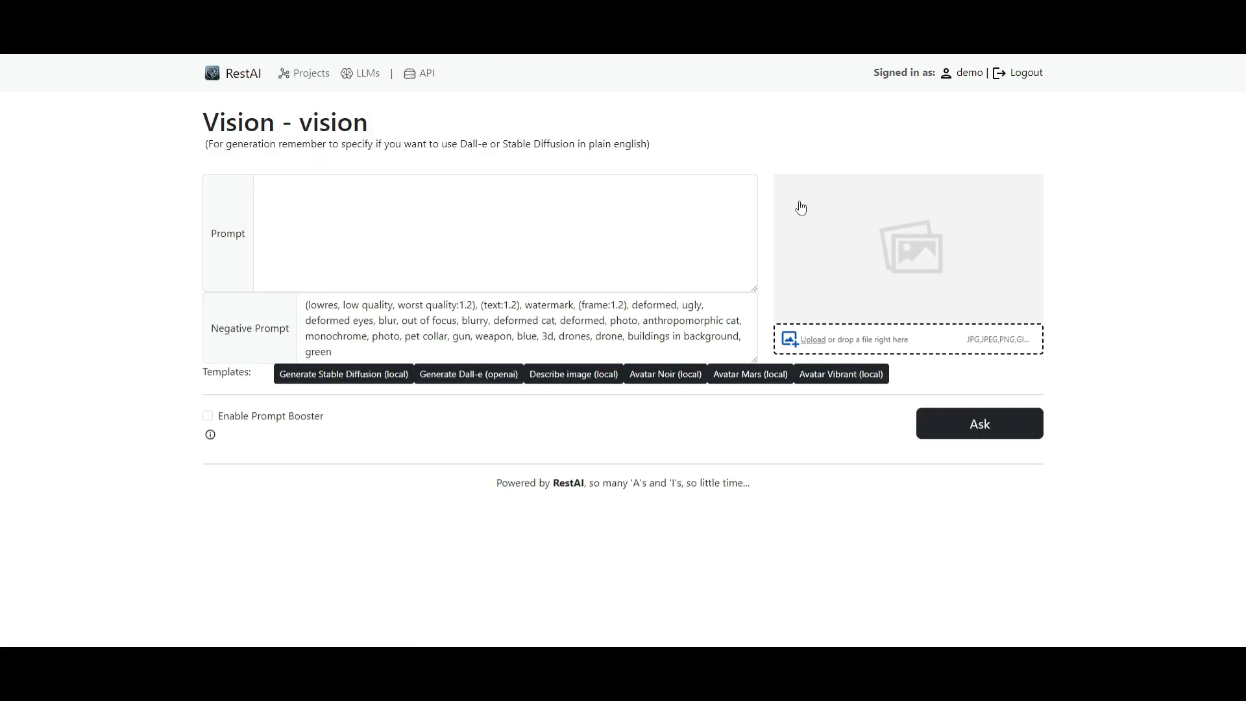
mouse_move(343, 446)
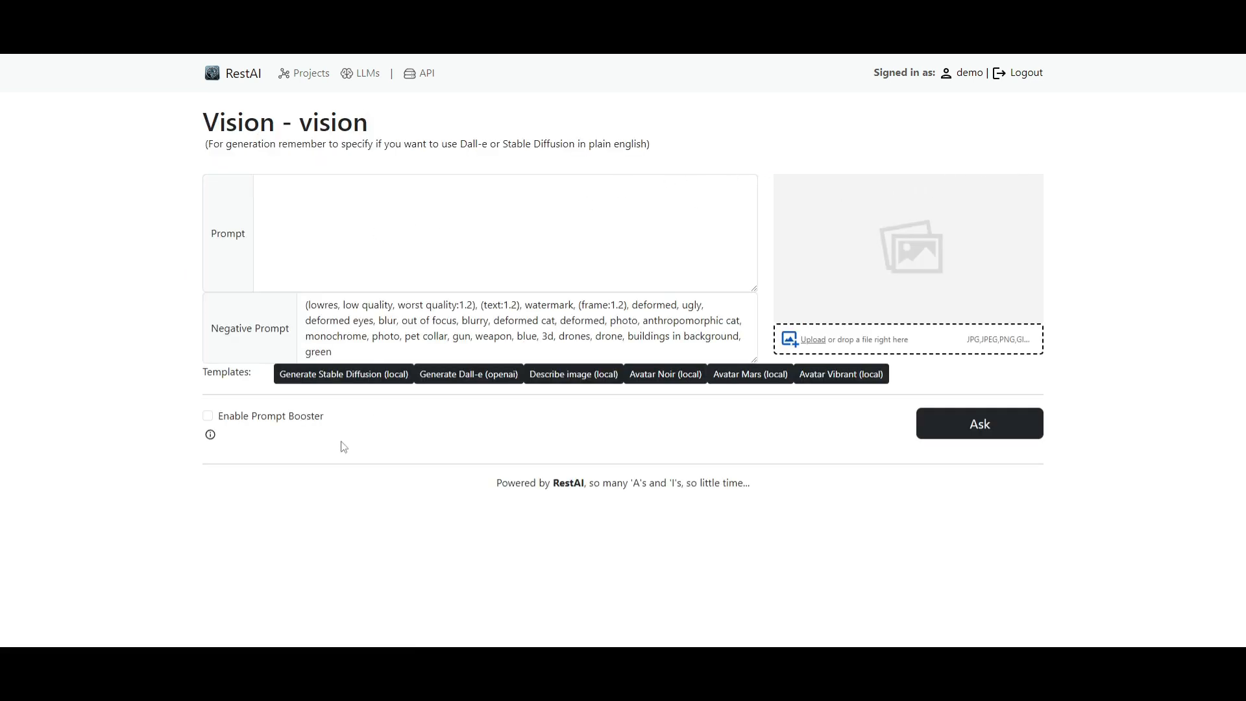
mouse_move(980, 281)
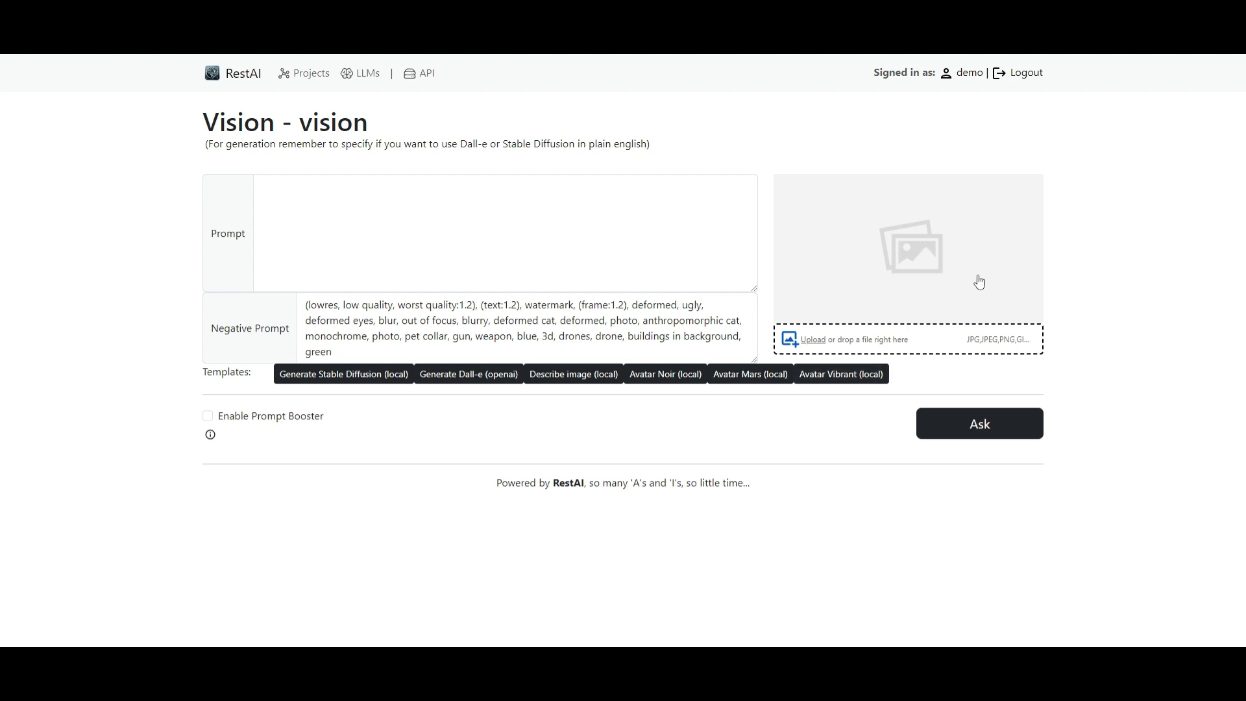
mouse_move(358, 391)
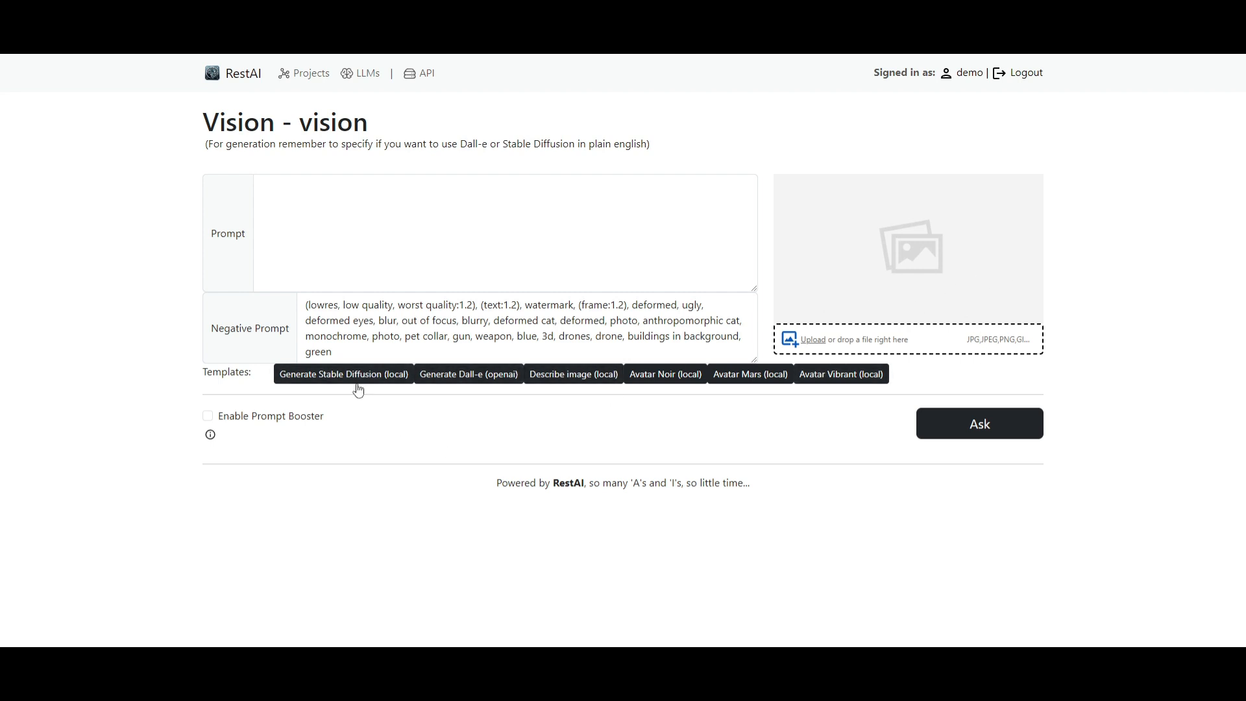
mouse_move(362, 397)
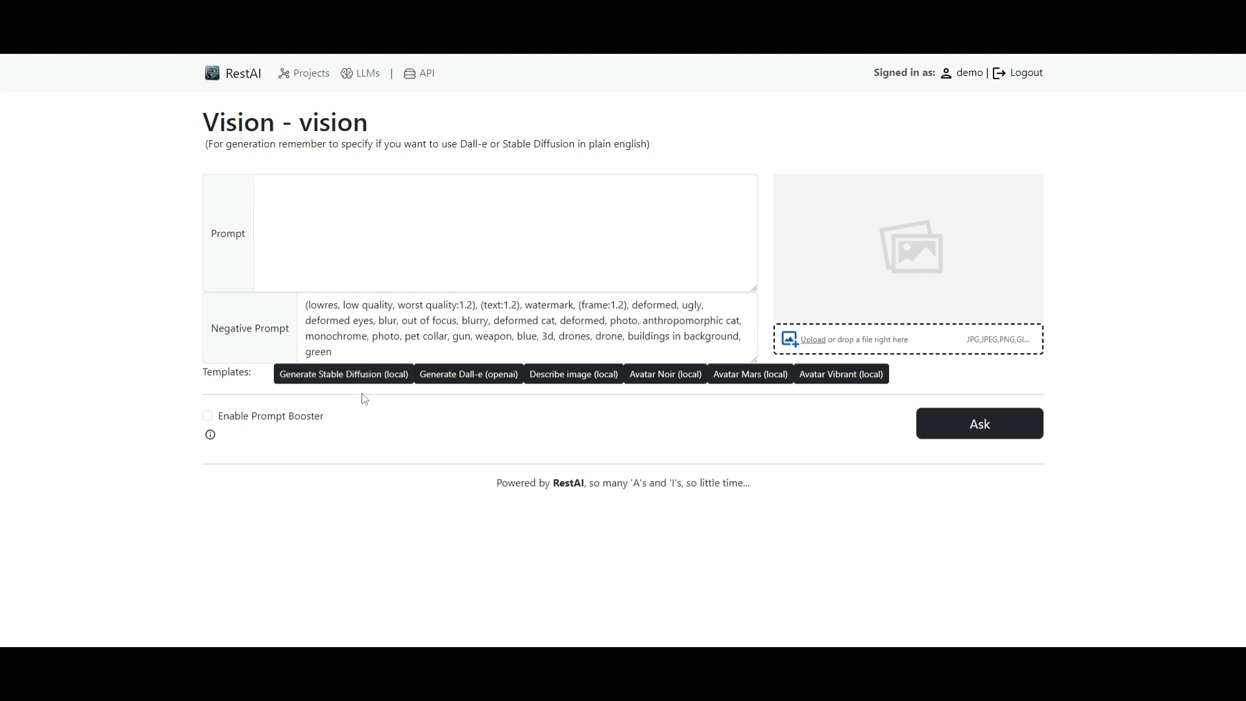
click(343, 374)
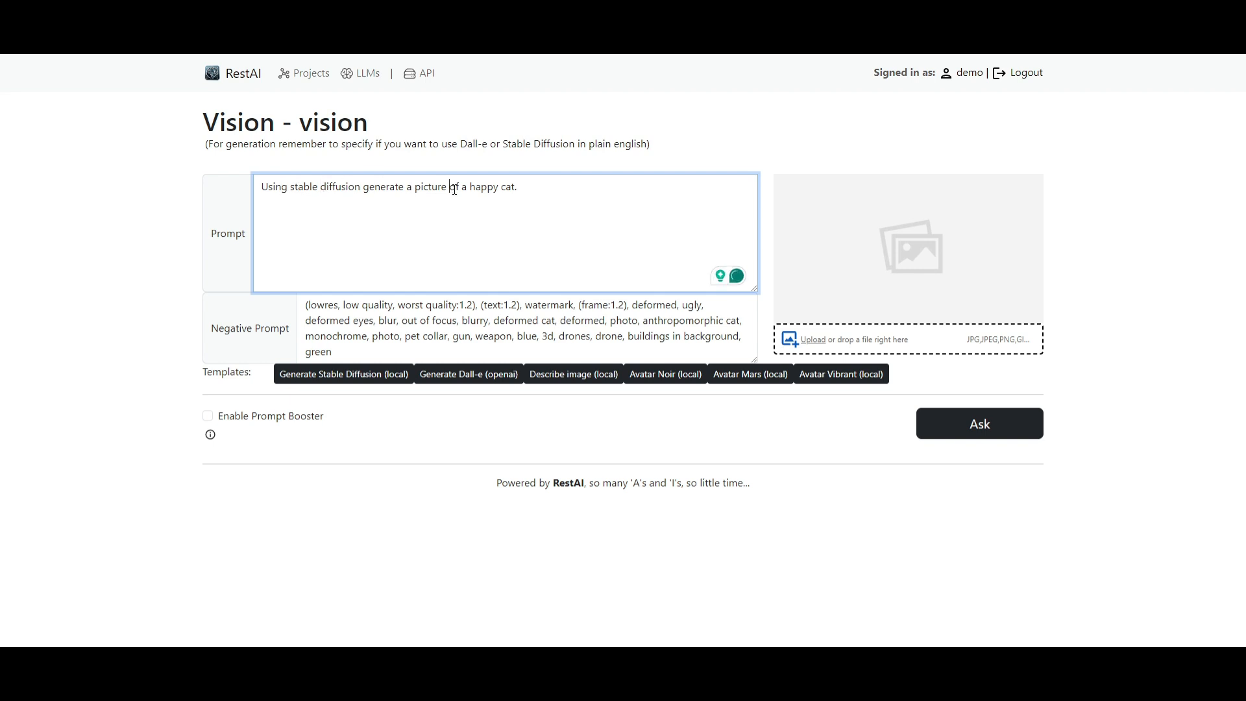
click(978, 423)
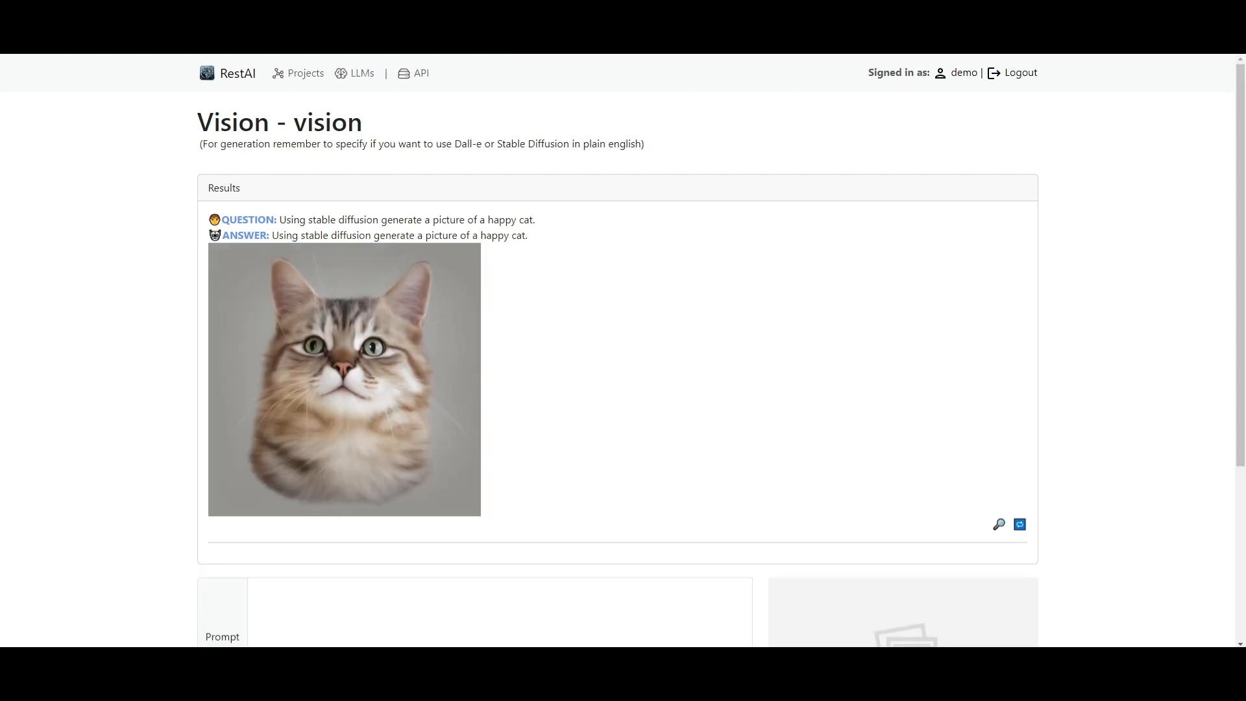
mouse_move(389, 499)
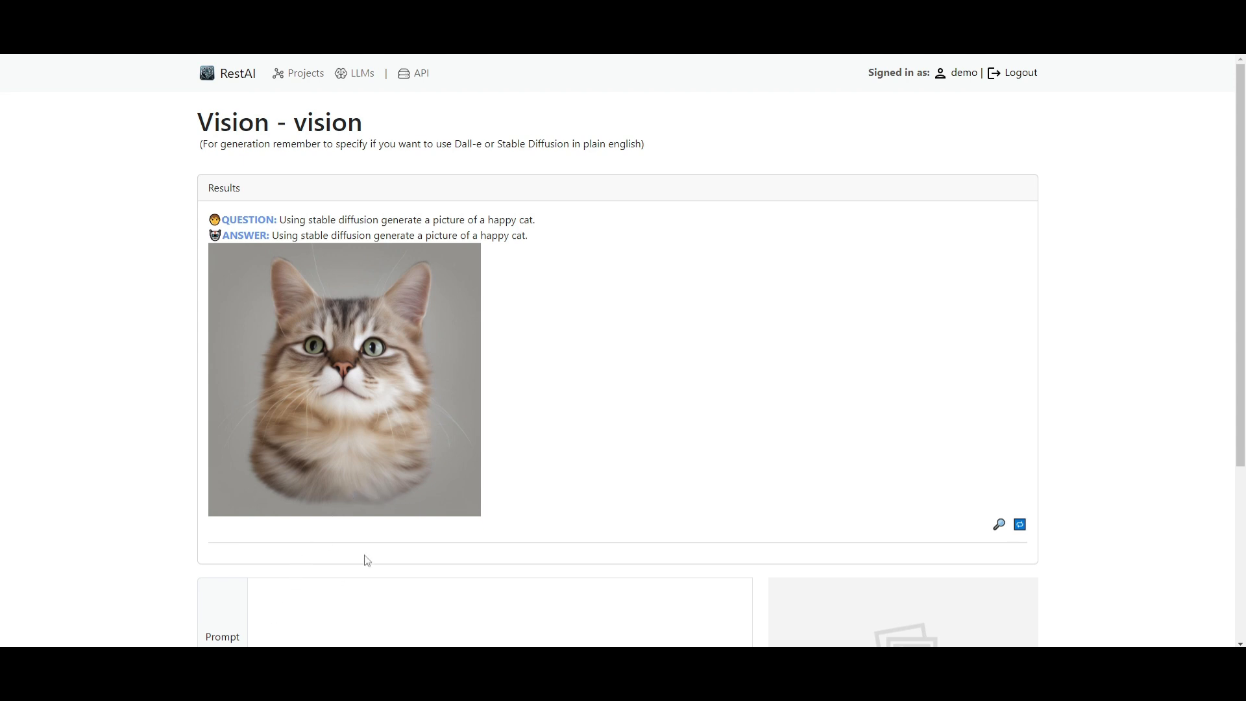
scroll(down, 3)
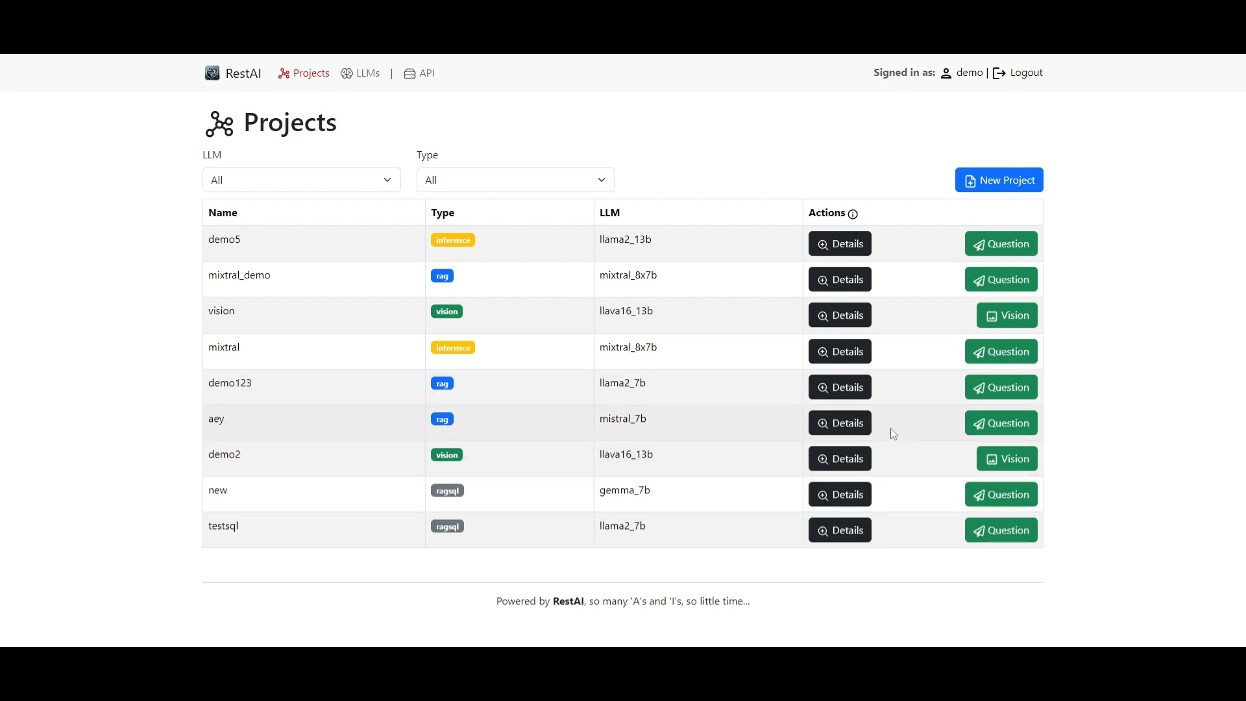
mouse_move(1001, 494)
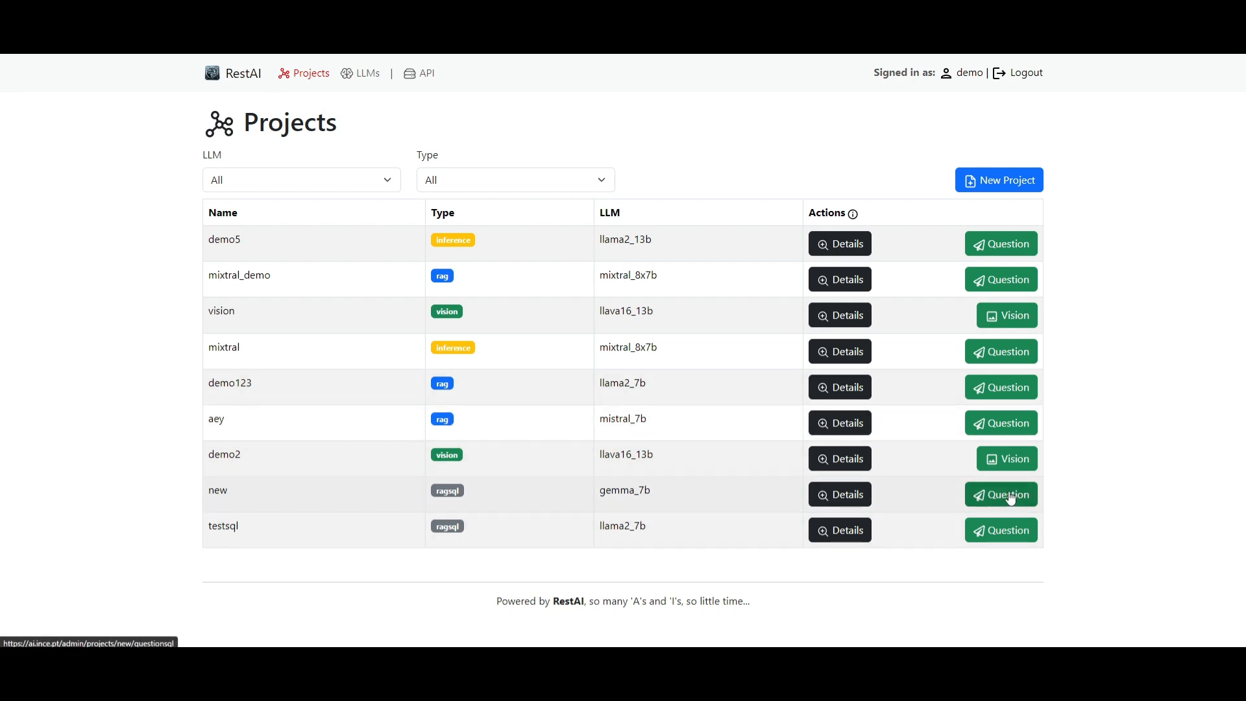
Open the New Project form and browse the Type dropdown's rag, ragsql, inference, vision, router options
click(1001, 493)
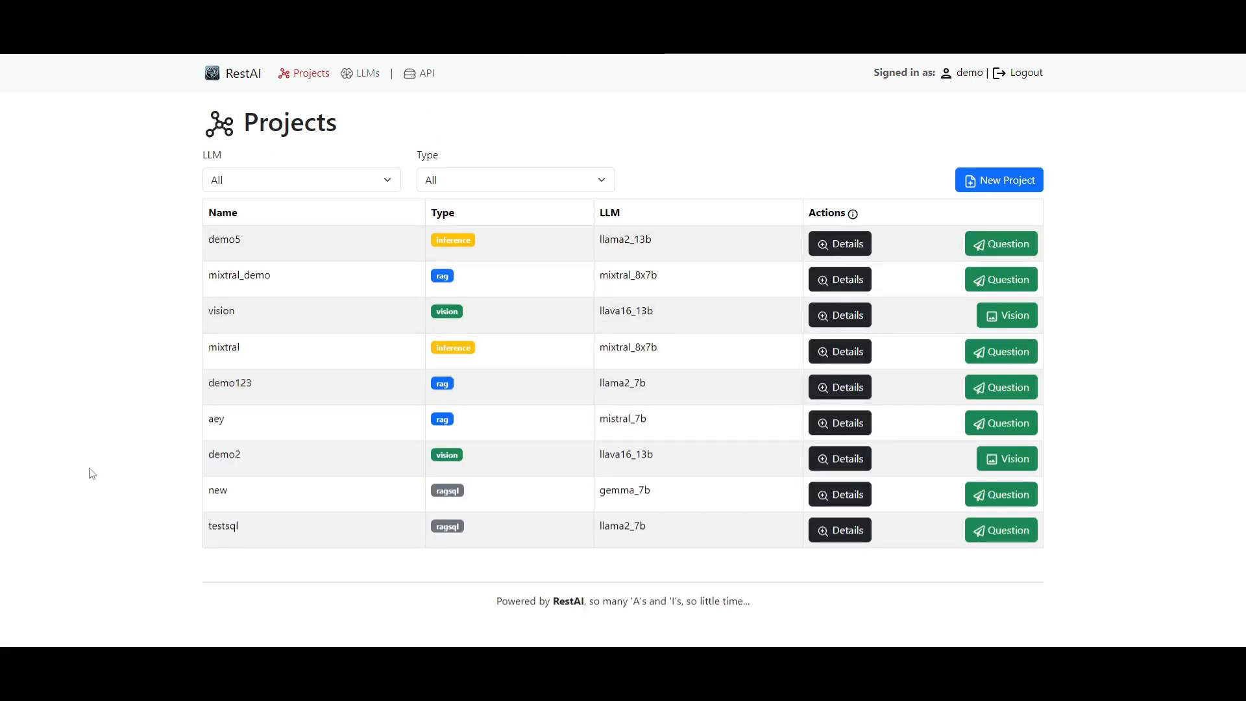
mouse_move(1069, 144)
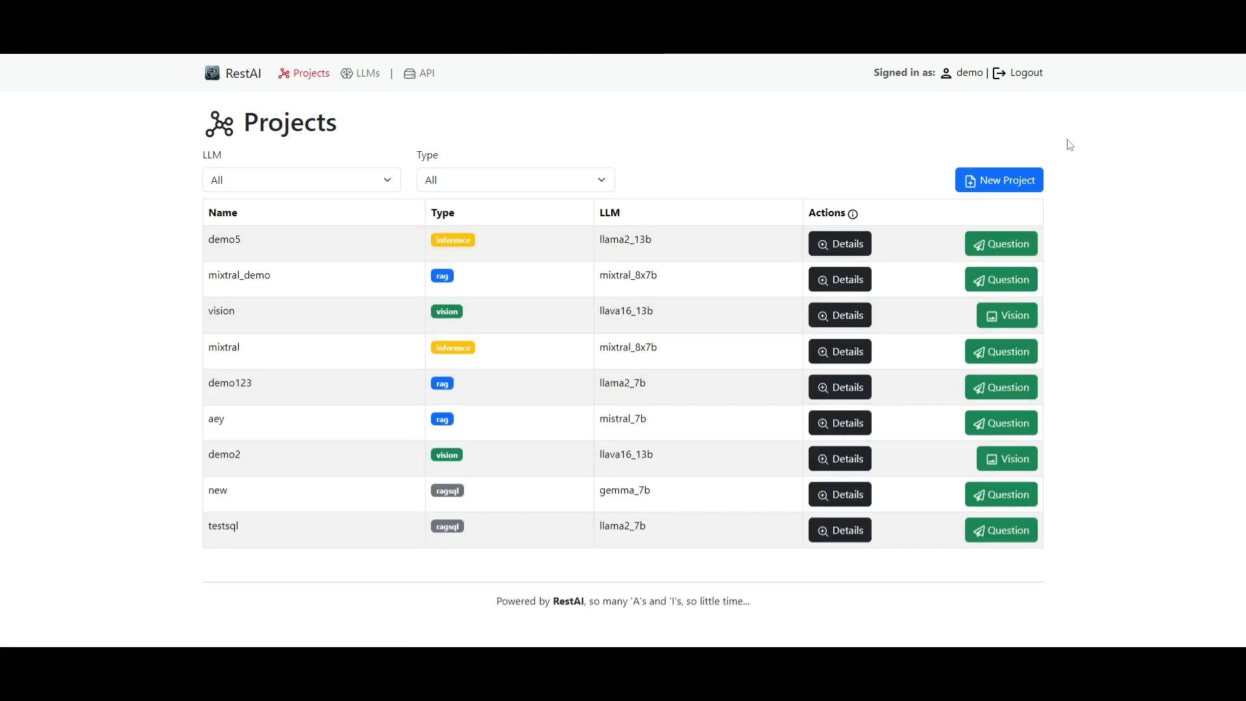
click(999, 180)
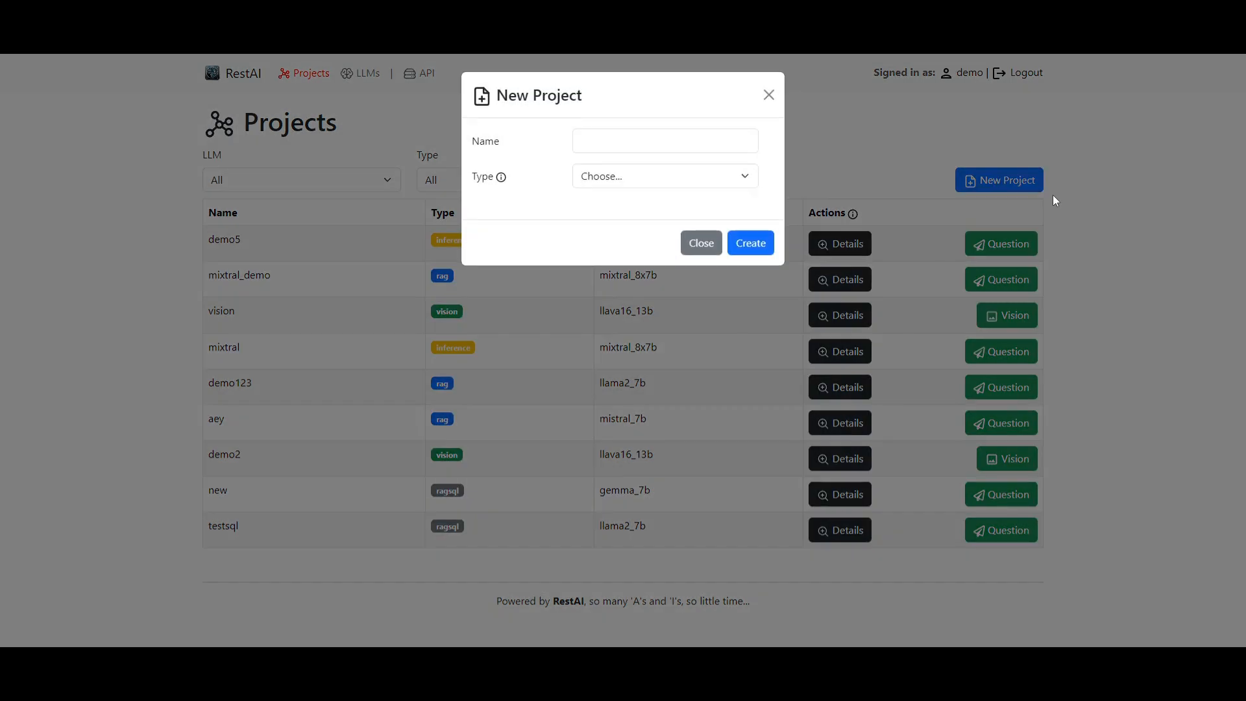
click(663, 176)
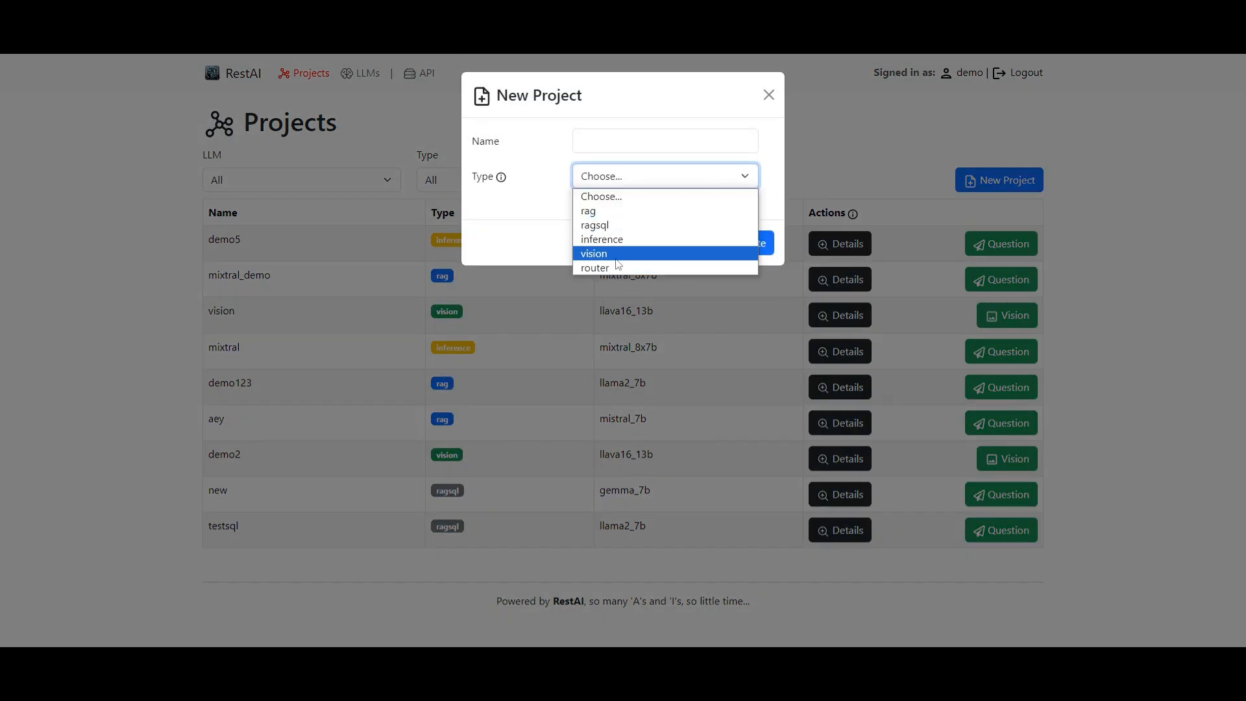
click(768, 94)
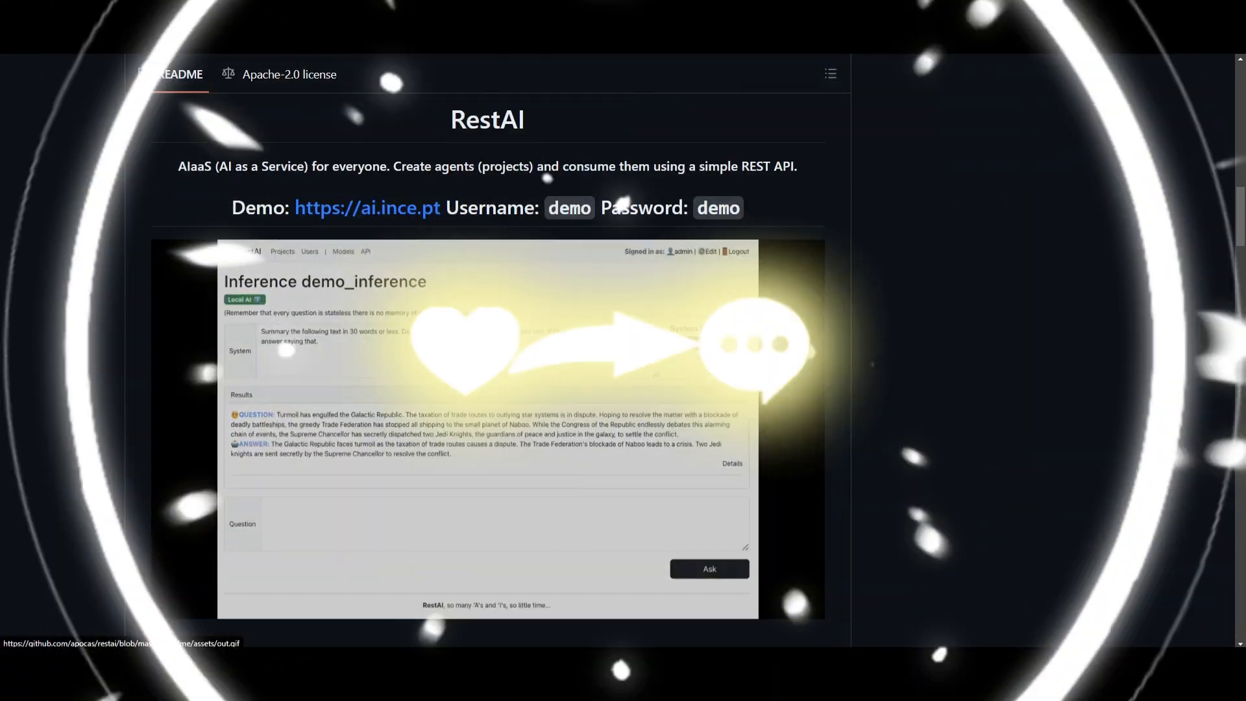
Scroll the RestAI README's Project Types from RAG down to Vision
scroll(down, 3)
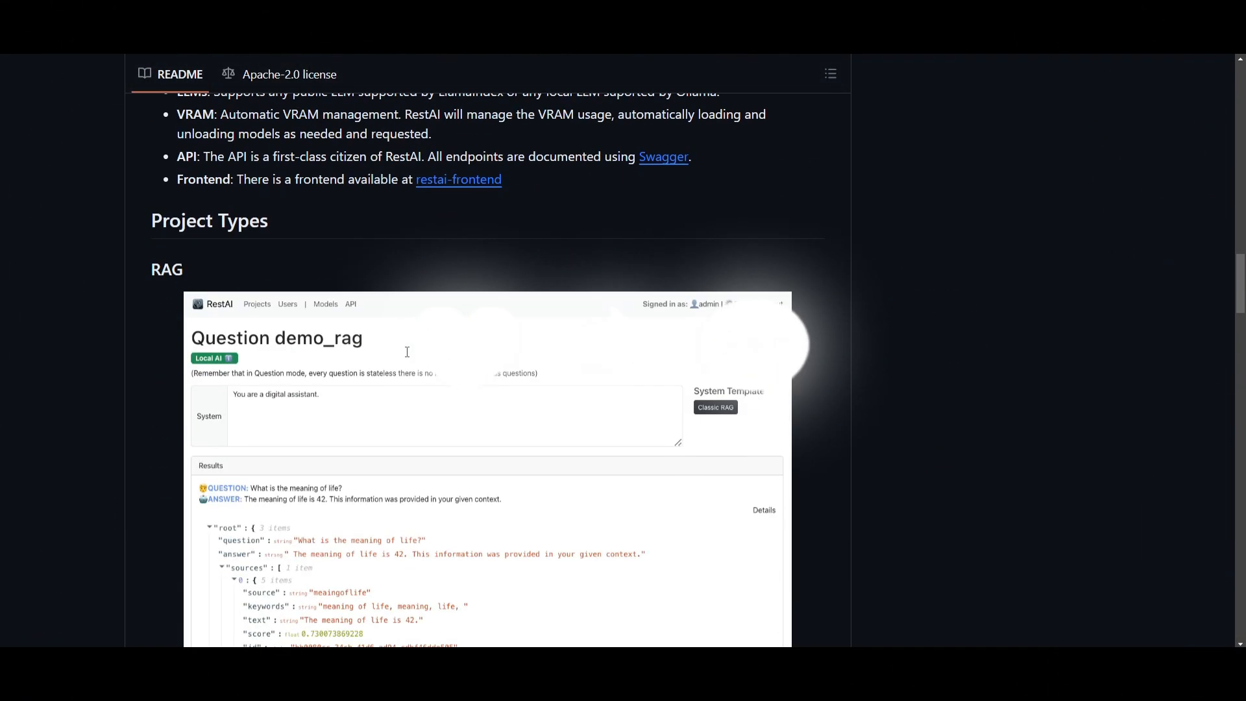
scroll(down, 3)
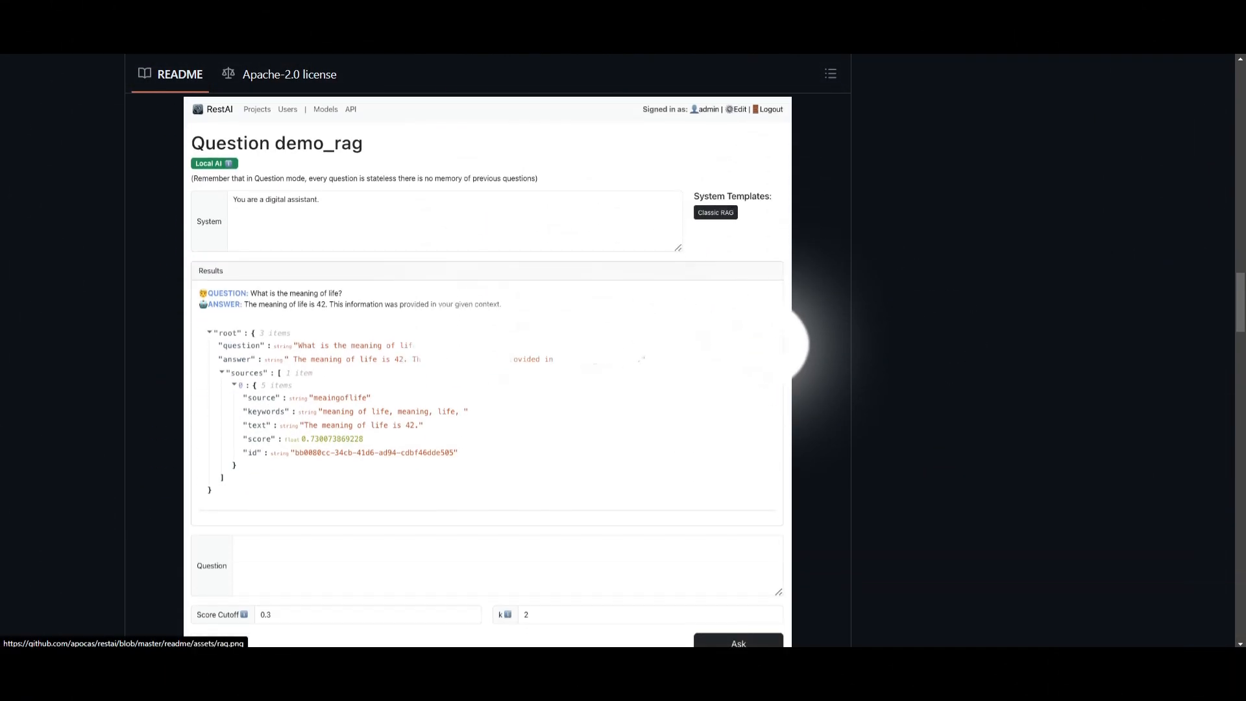
scroll(down, 3)
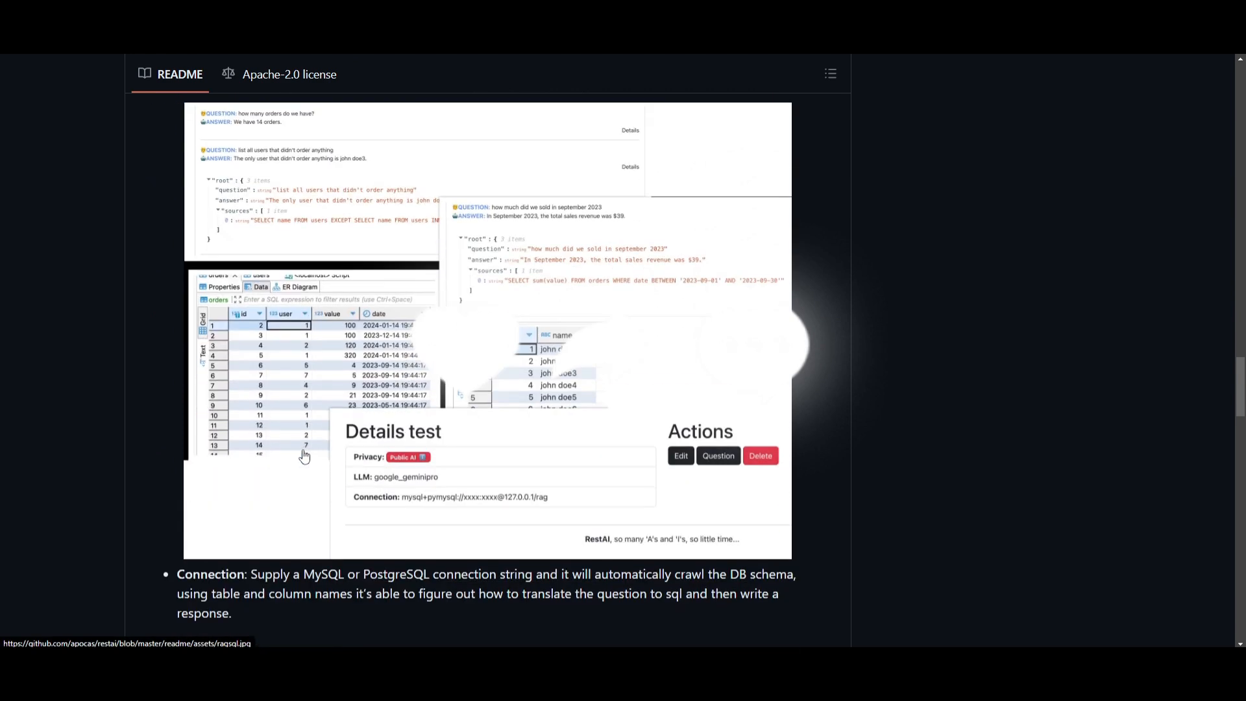
mouse_move(100, 240)
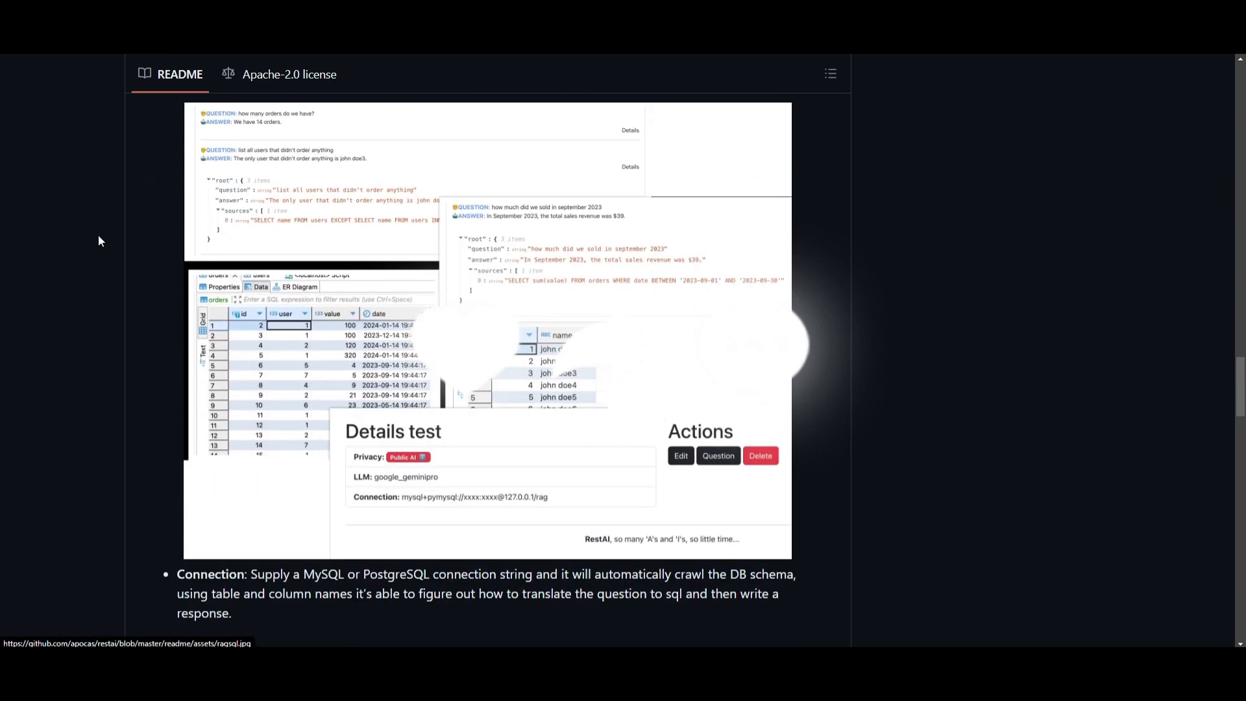
mouse_move(70, 236)
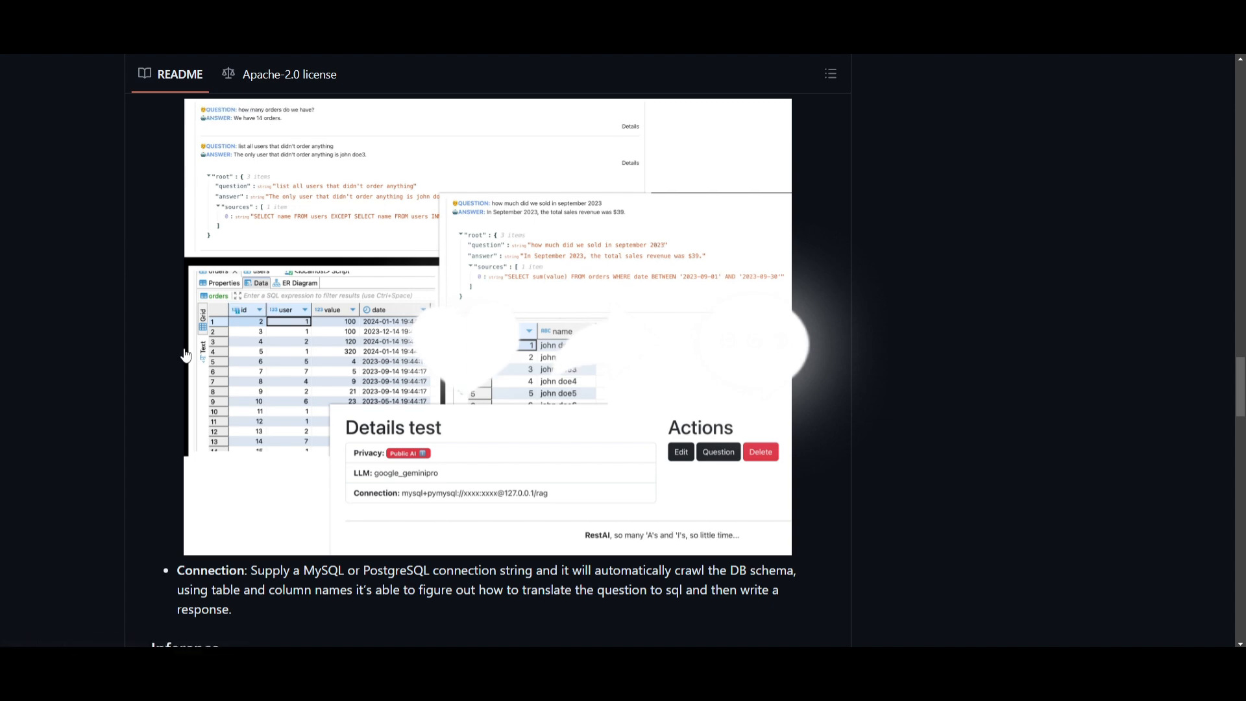
scroll(down, 3)
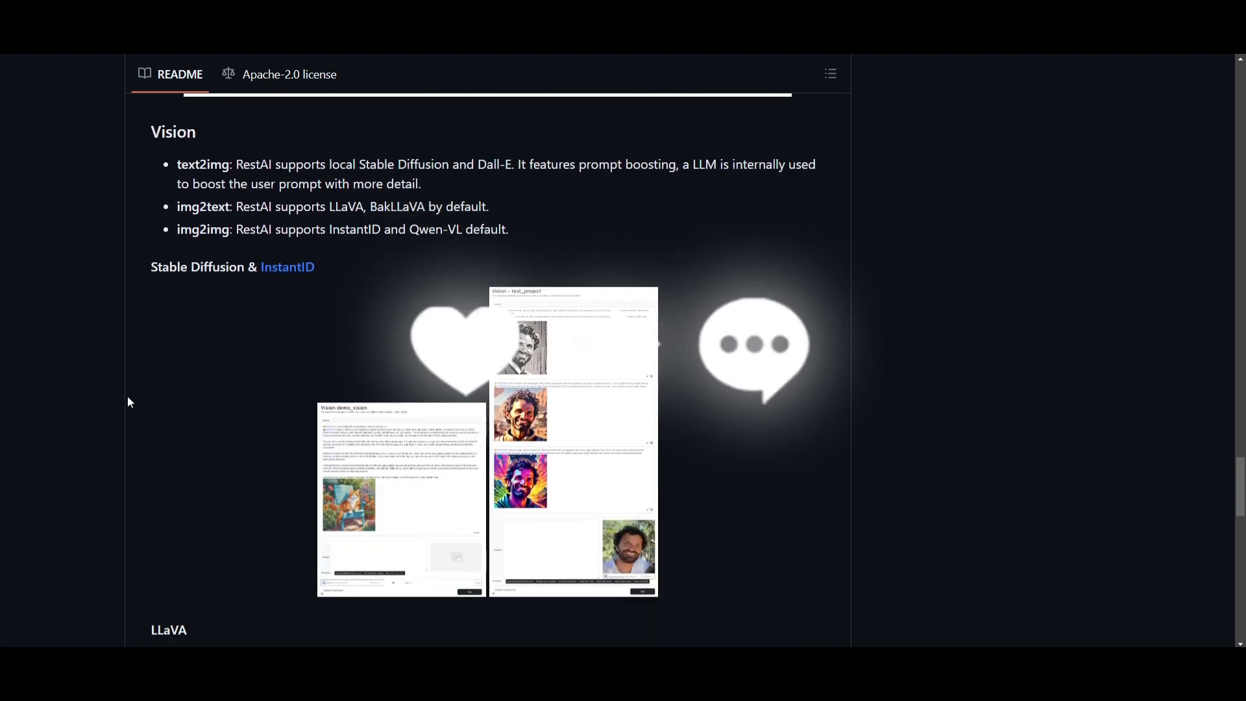
scroll(down, 3)
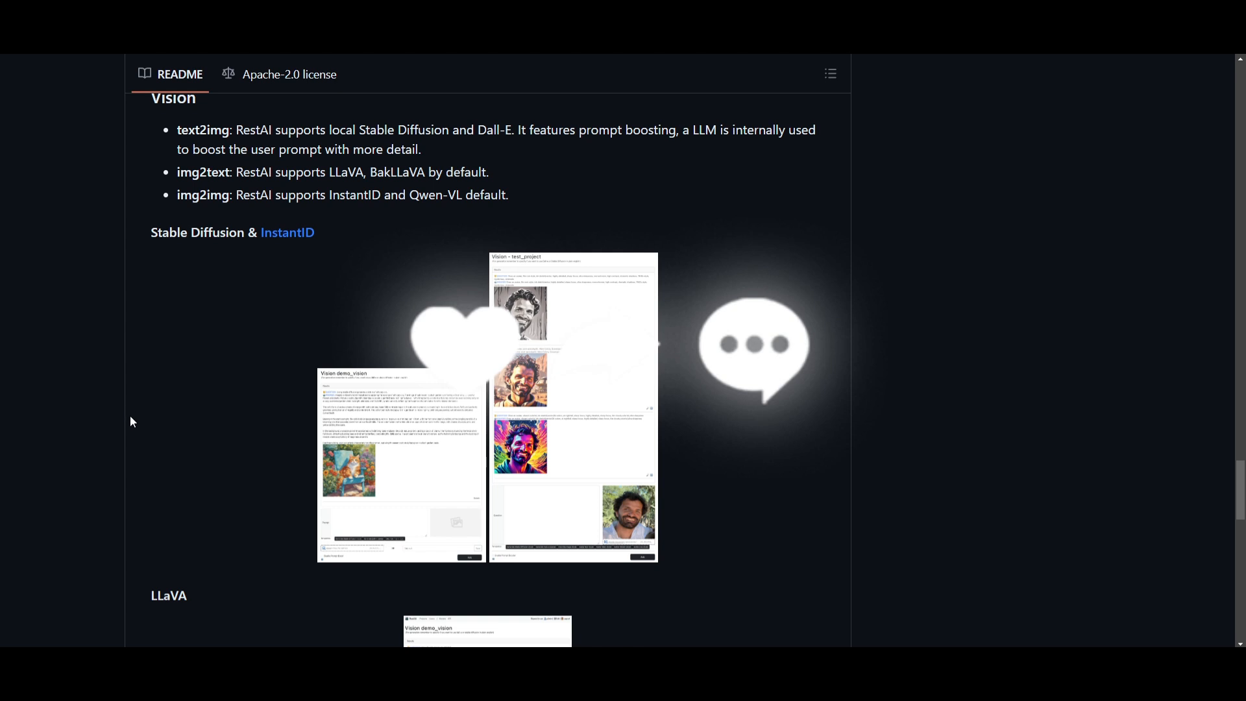
scroll(down, 3)
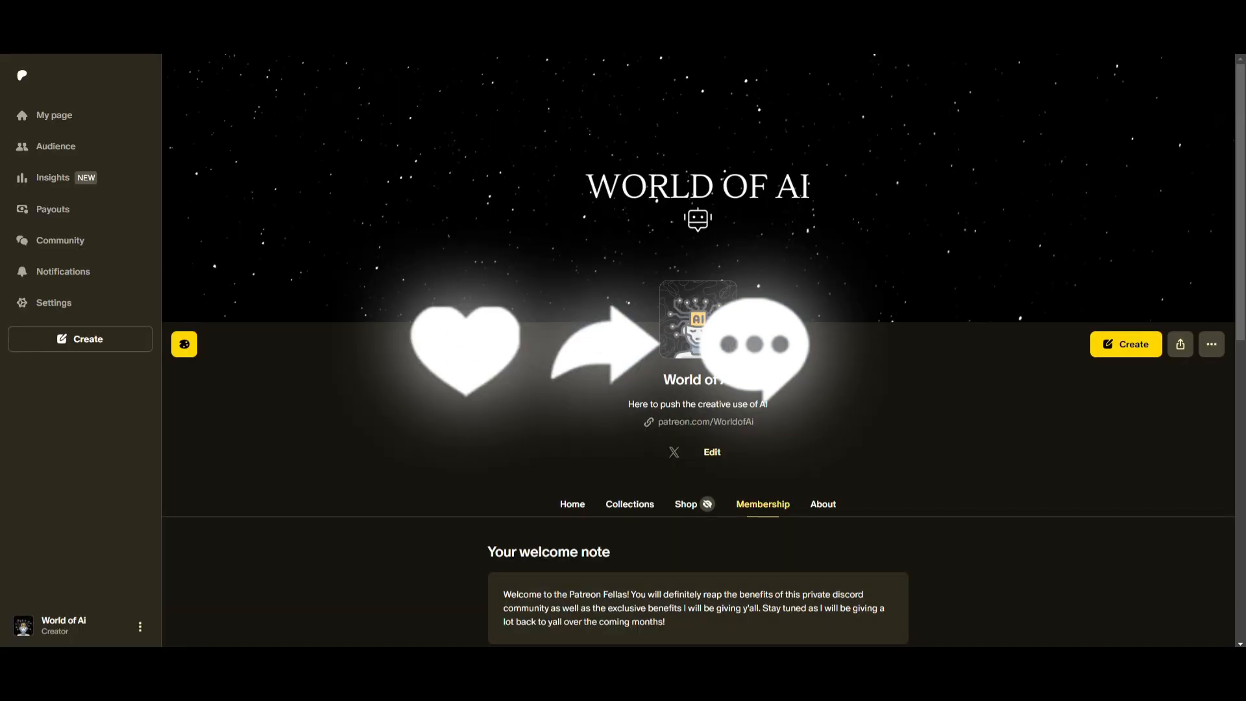
Scroll the World of AI Patreon page to the AI Pioneers $5/month tier
scroll(down, 3)
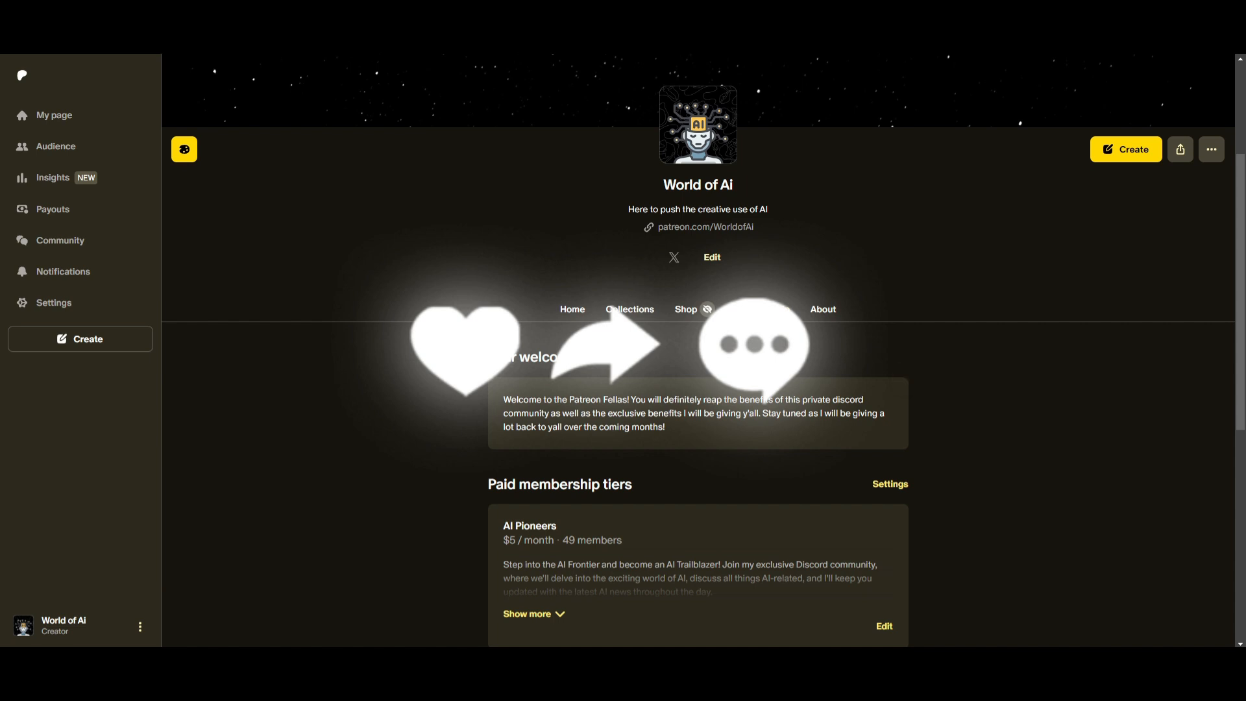
mouse_move(697, 510)
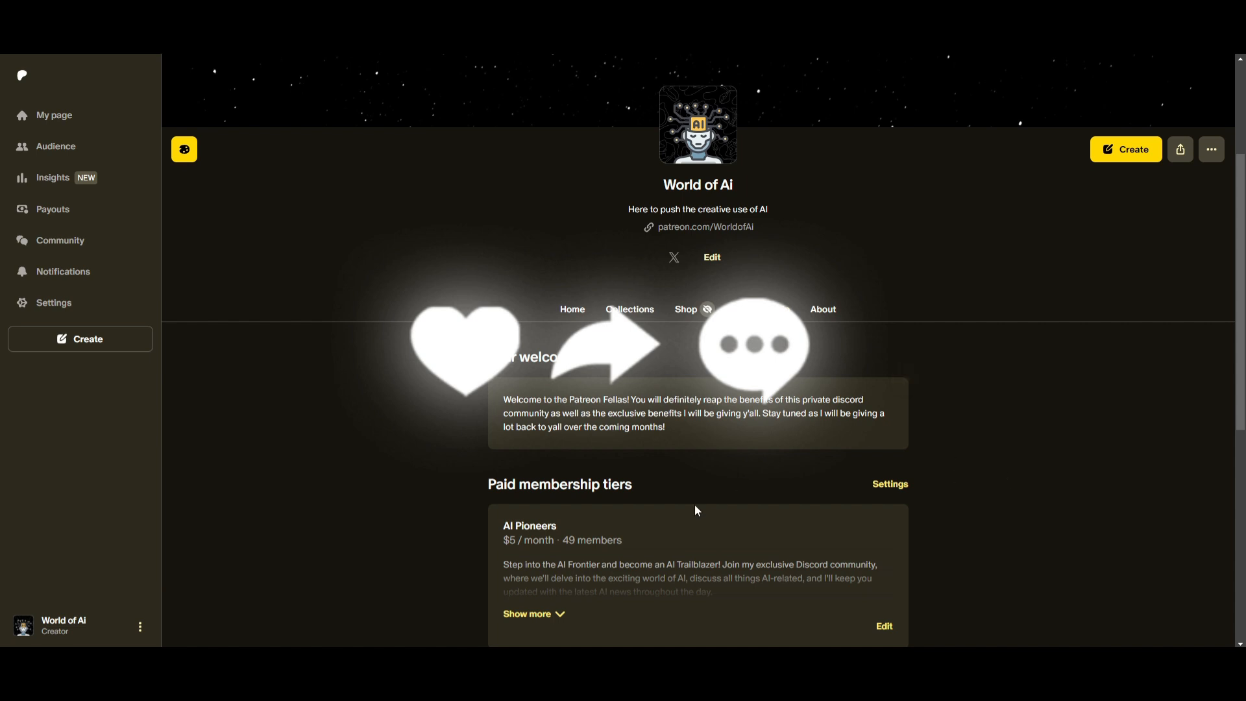
scroll(down, 3)
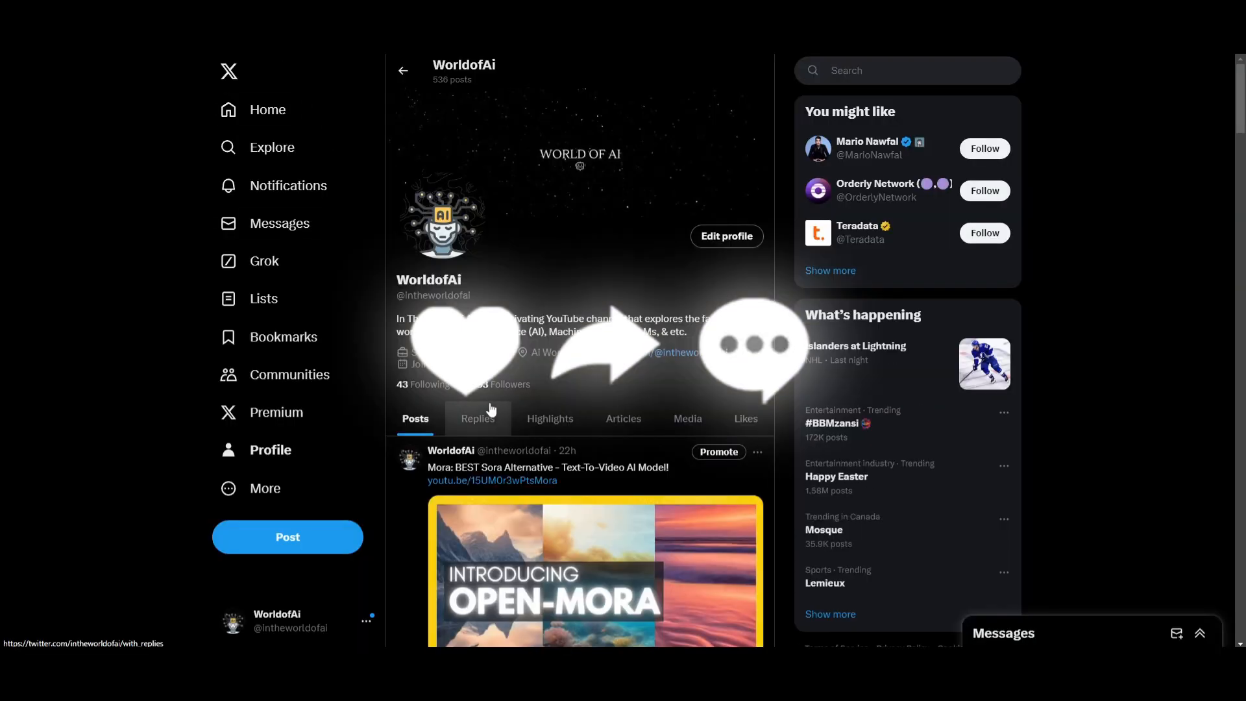
Scroll WorldofAi's X posts past the Qwen1.5-MoE announcement
scroll(down, 3)
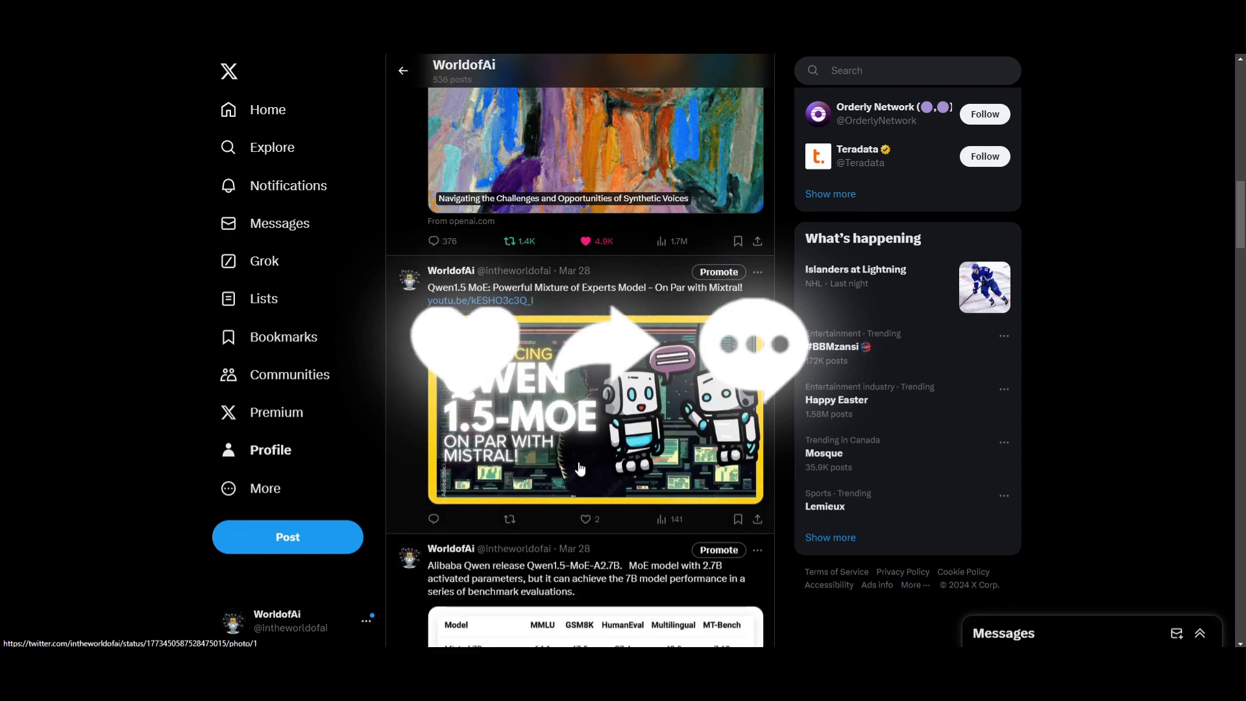
scroll(down, 3)
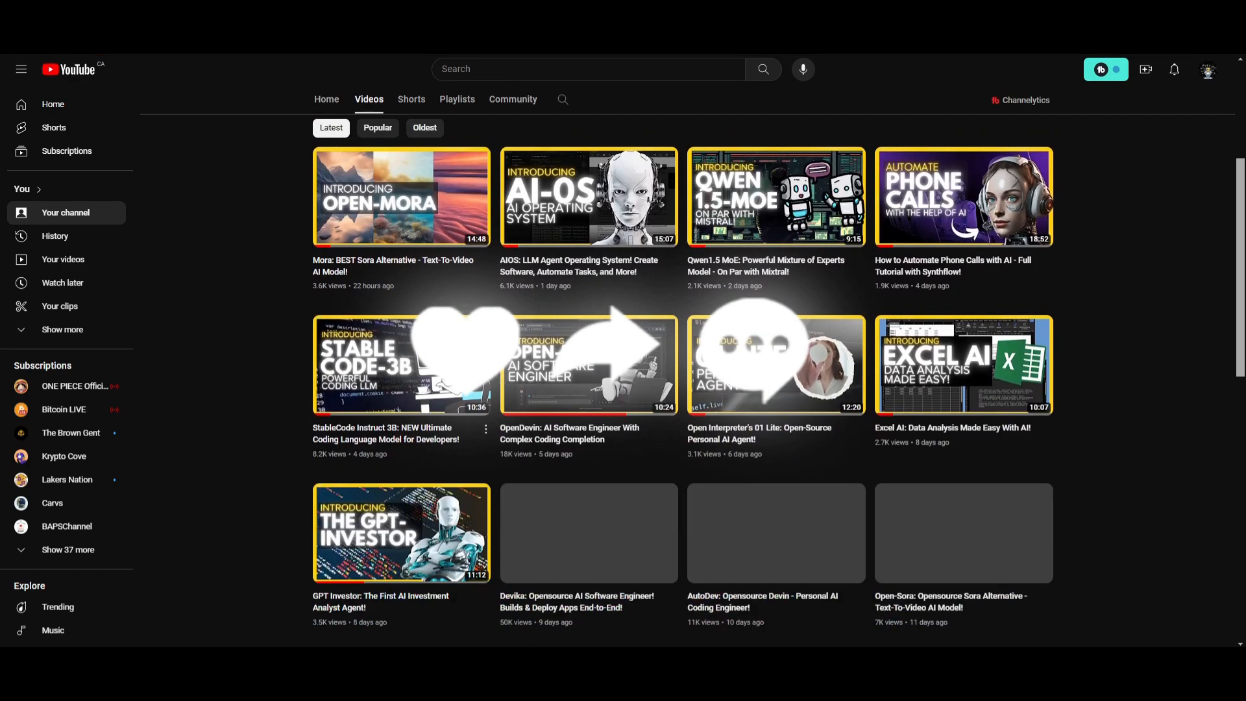
Scroll the channel's video grid to month-old uploads like MiniCPM 2B and BentoML-Cloud
scroll(down, 3)
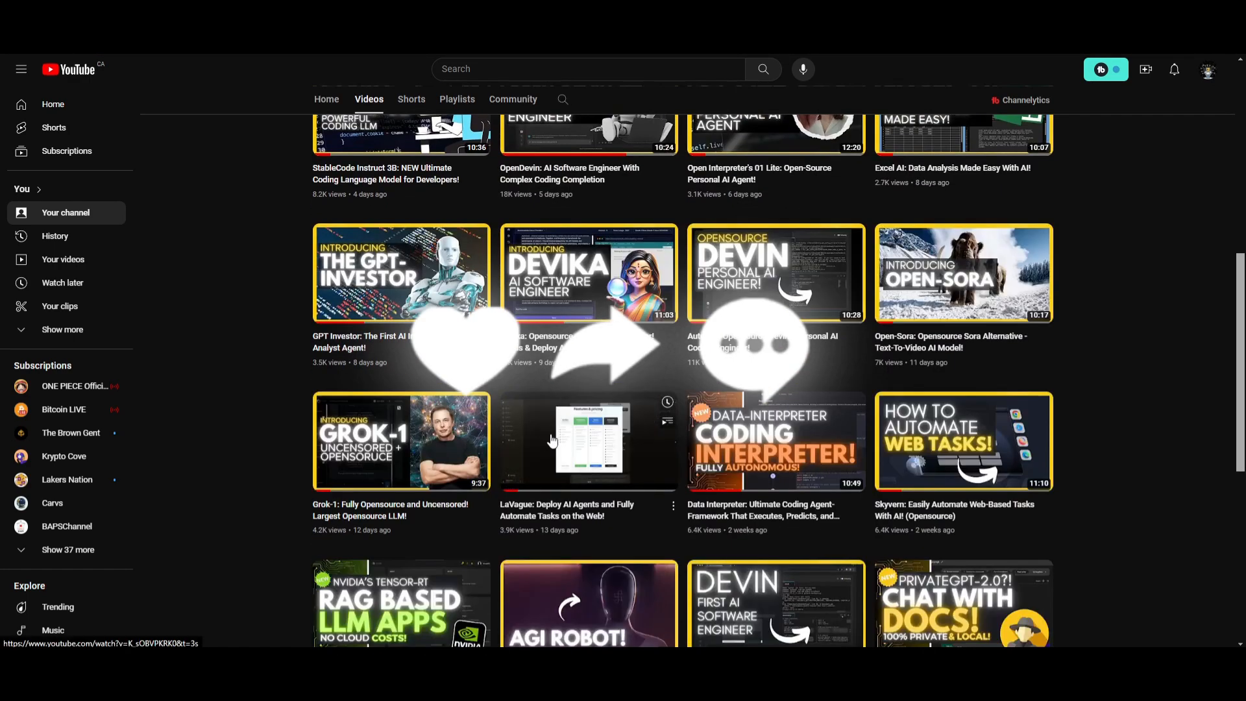
scroll(down, 3)
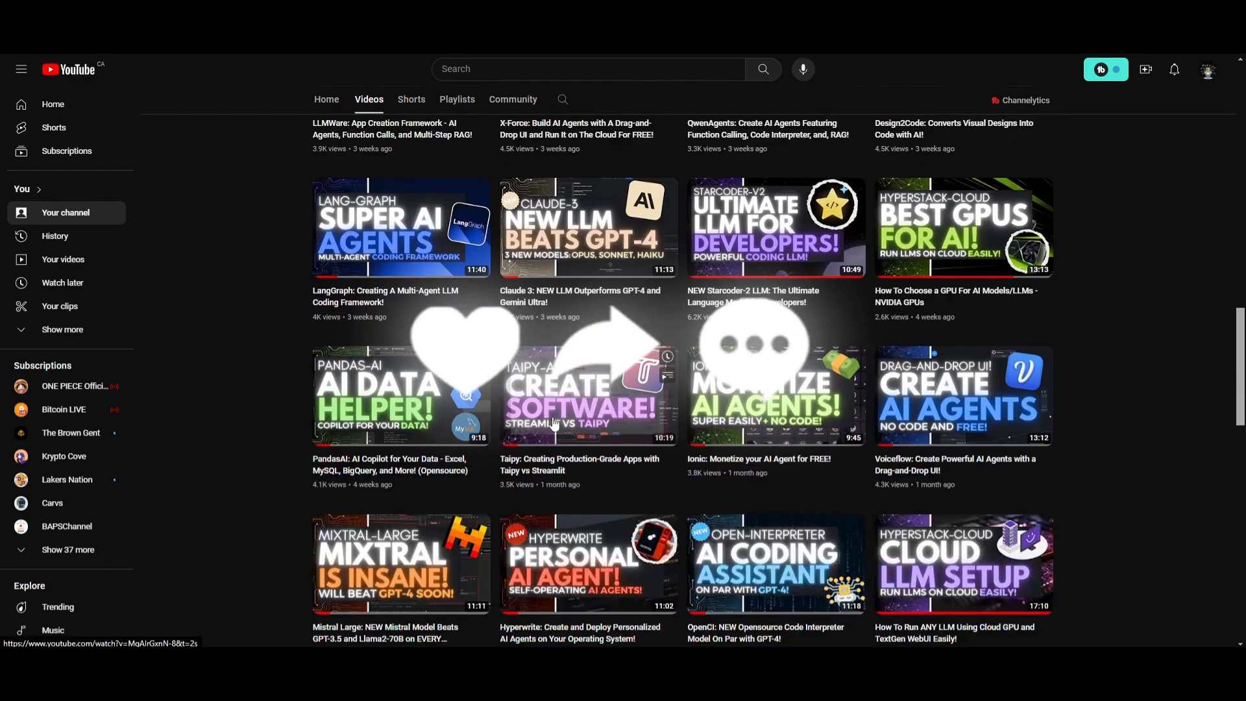
scroll(down, 3)
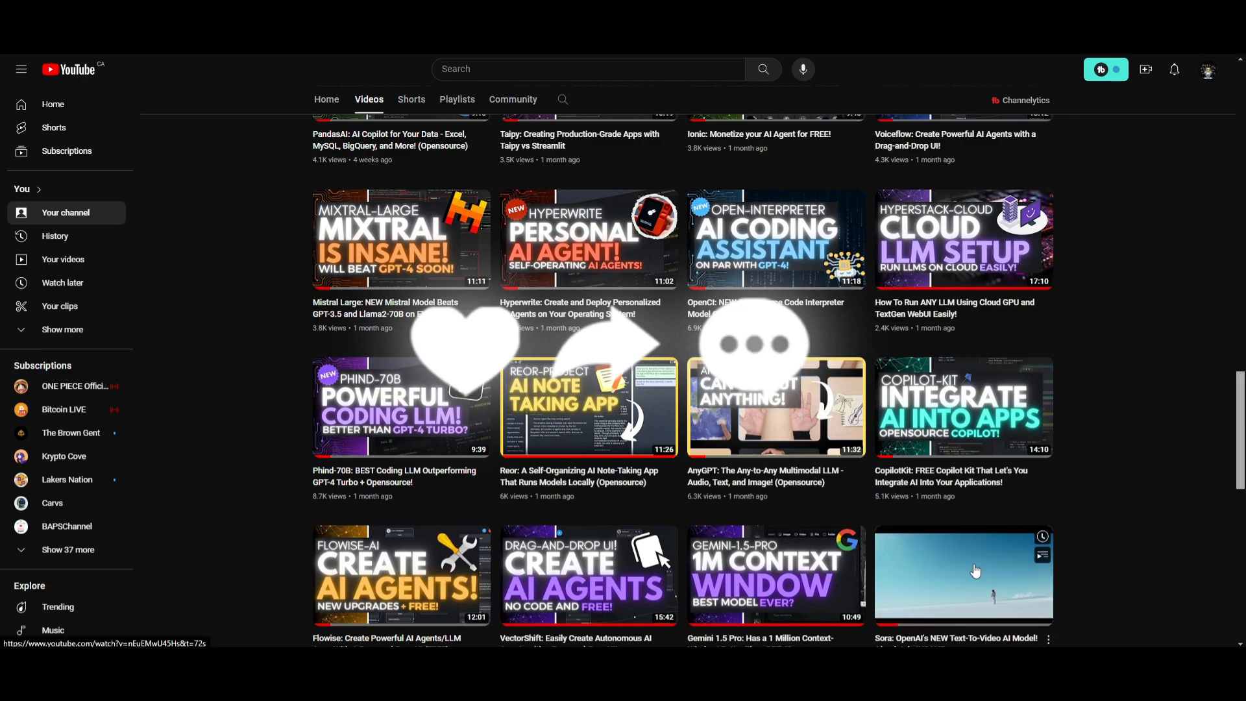
scroll(down, 3)
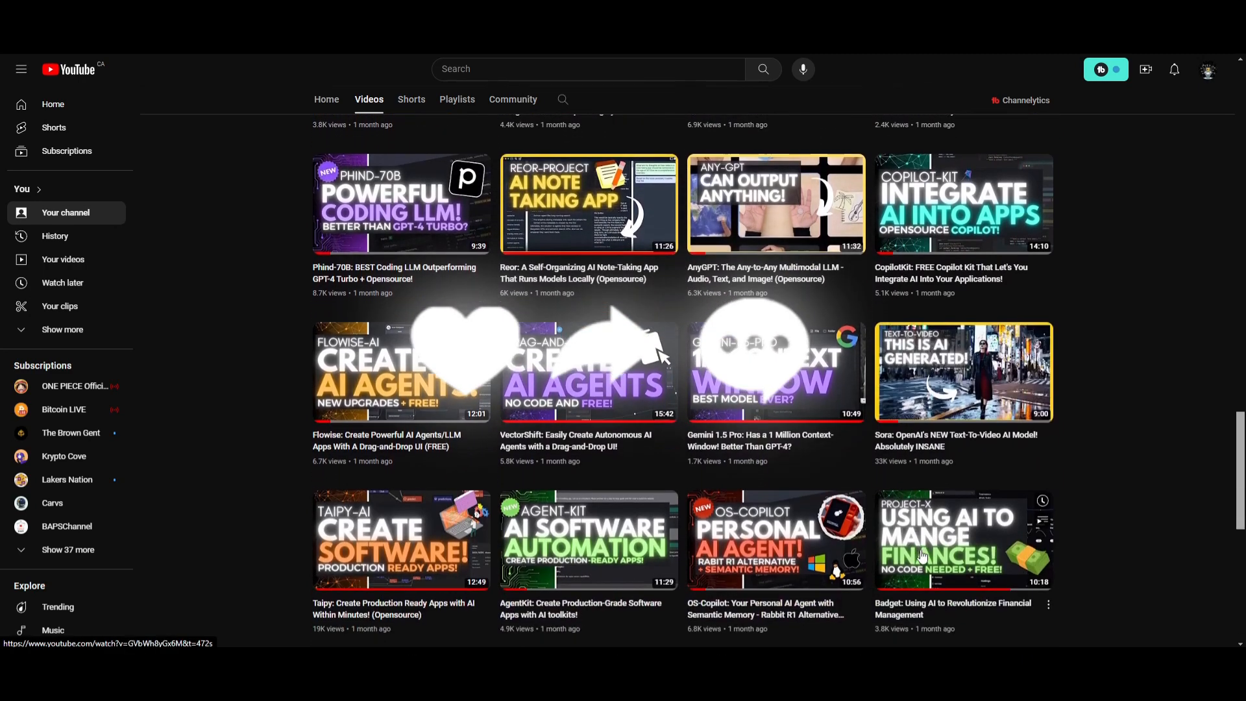
scroll(down, 3)
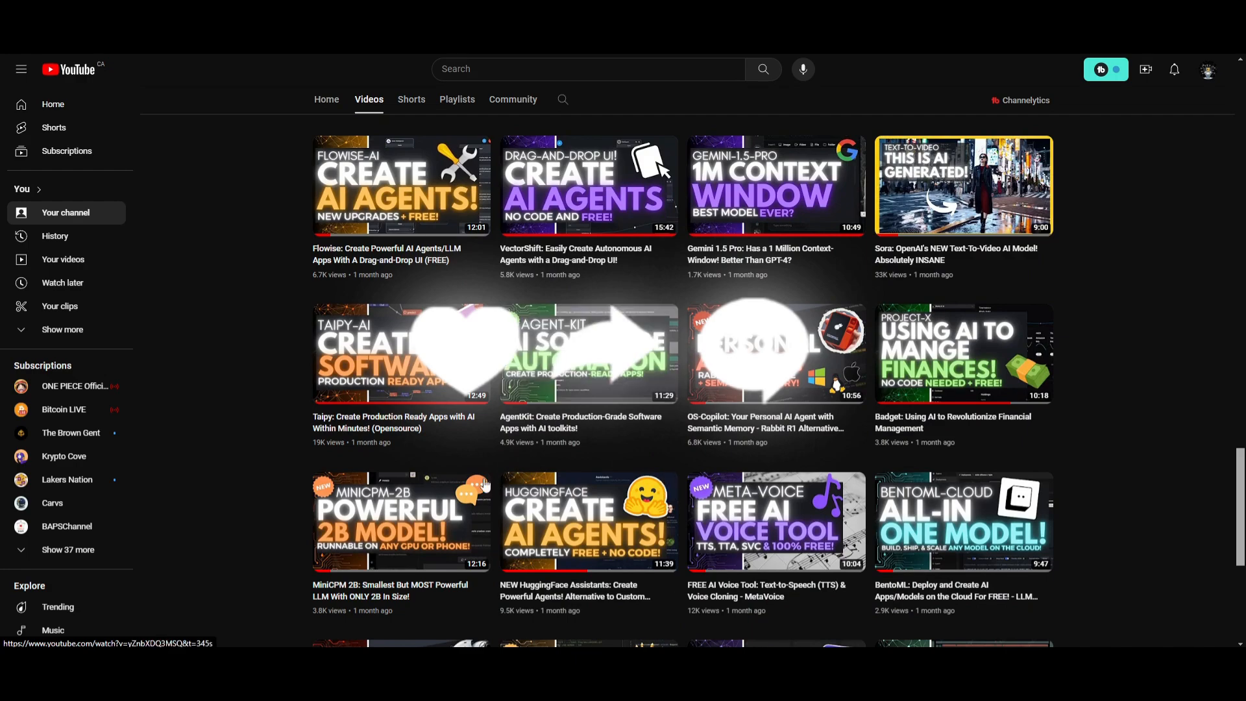
mouse_move(401, 521)
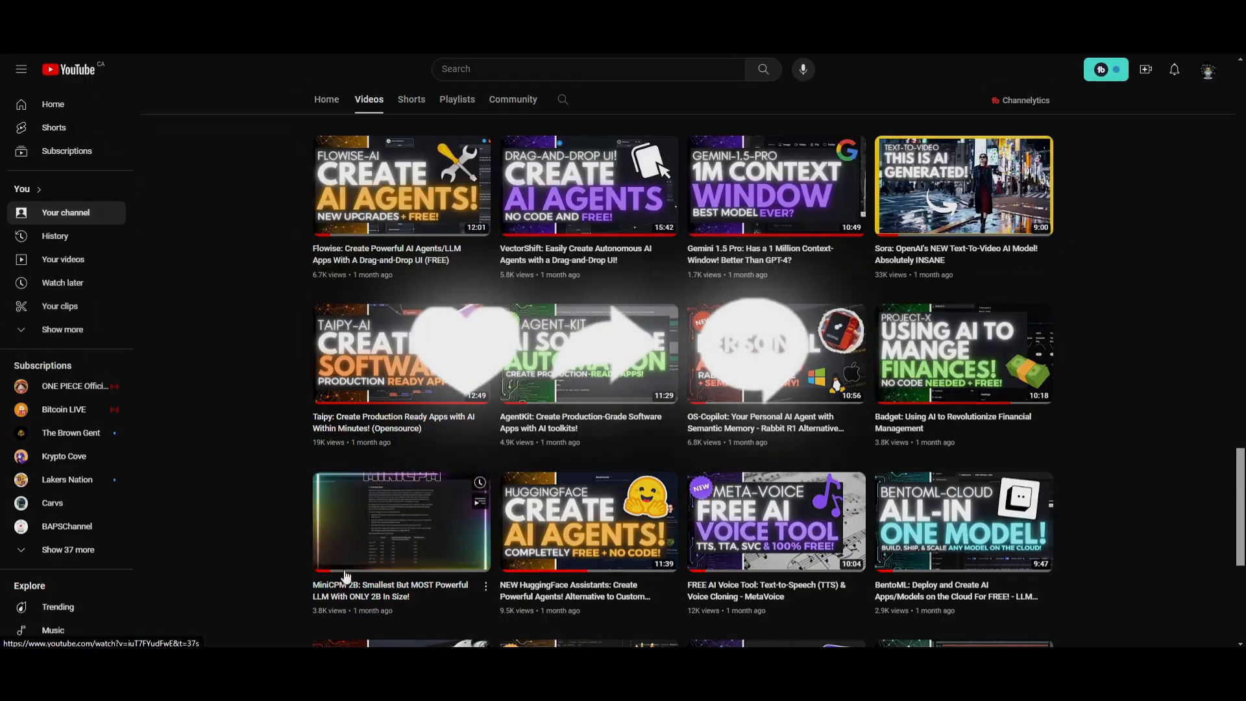